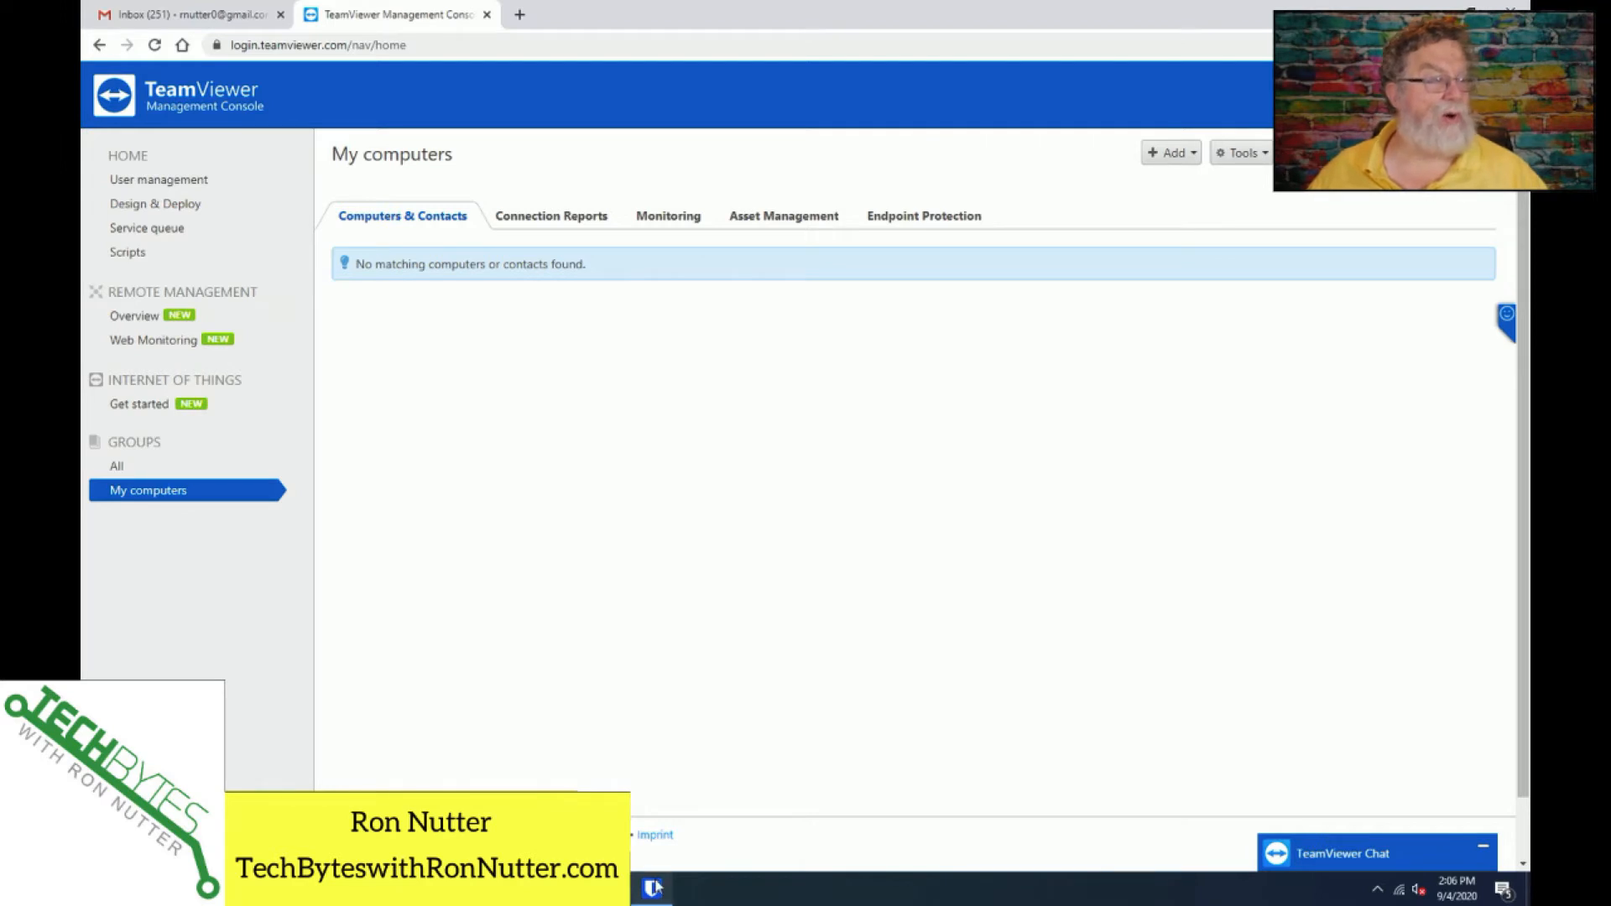
Open the two-factor authentication Activate prompt from the account's Edit profile settings.
{"action": "left_click", "coordinate": [654, 888]}
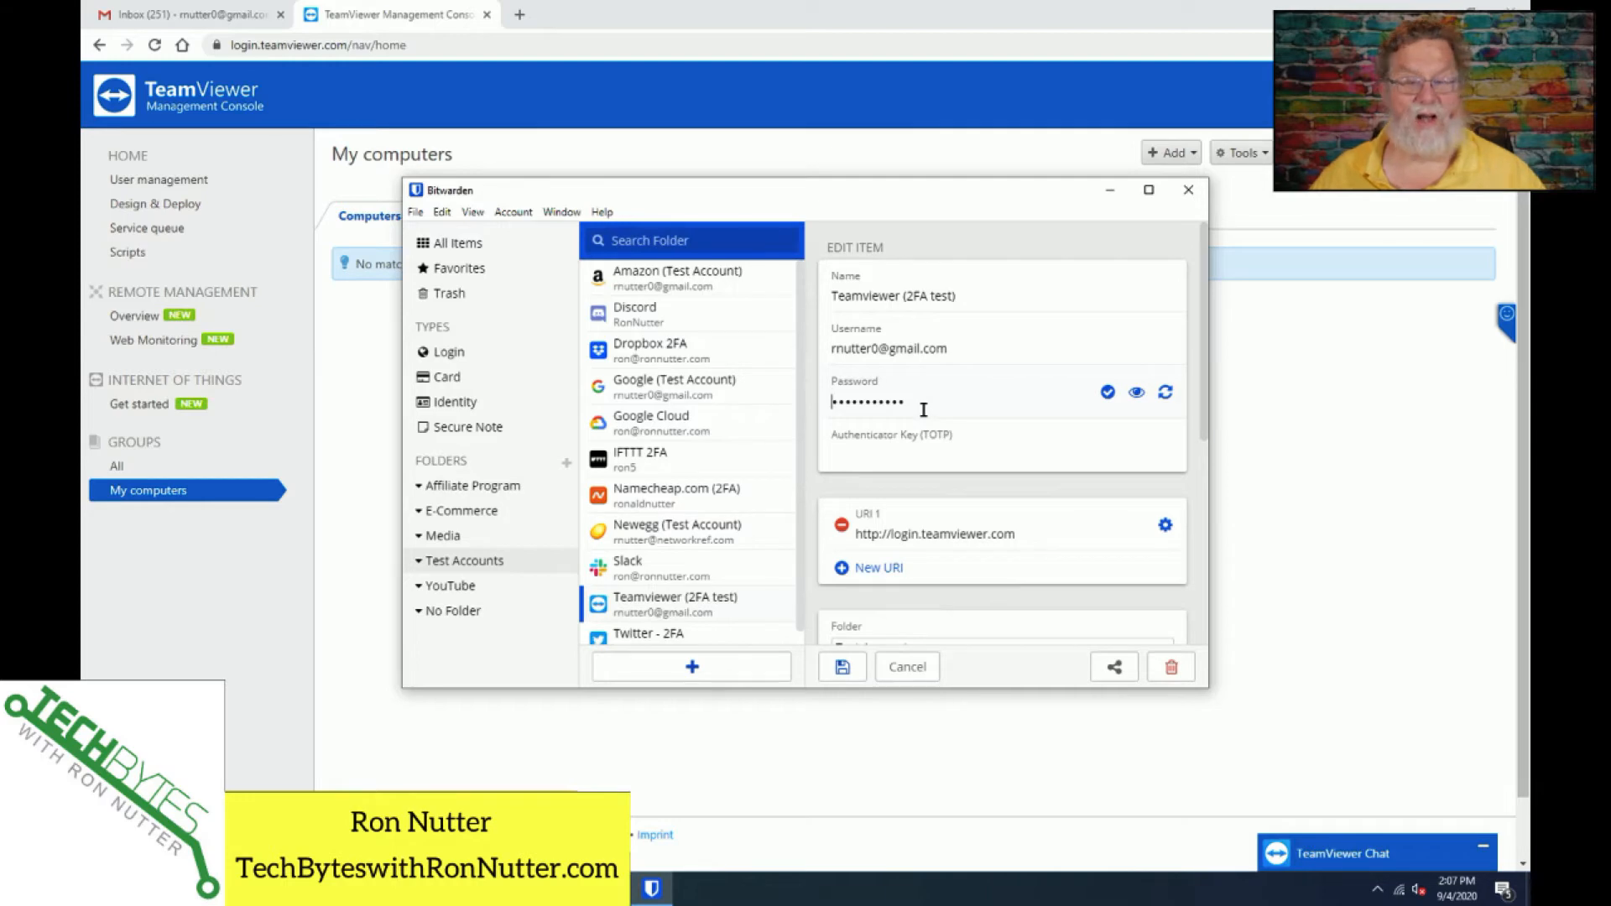
{"action": "mouse_move", "coordinate": [828, 239]}
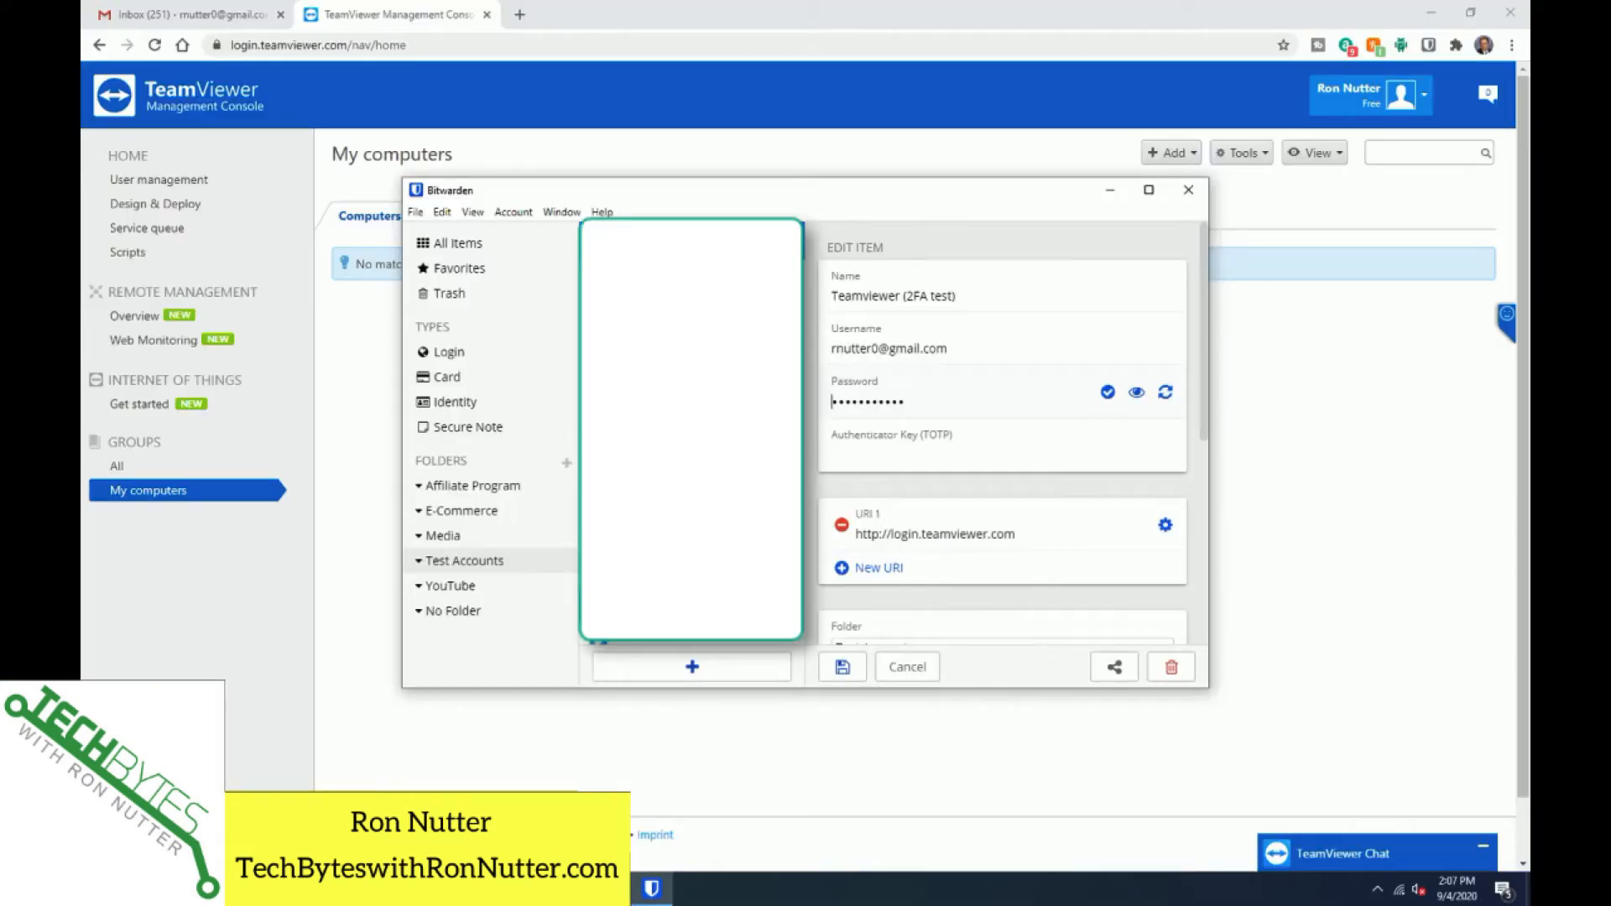
{"action": "mouse_move", "coordinate": [1059, 134]}
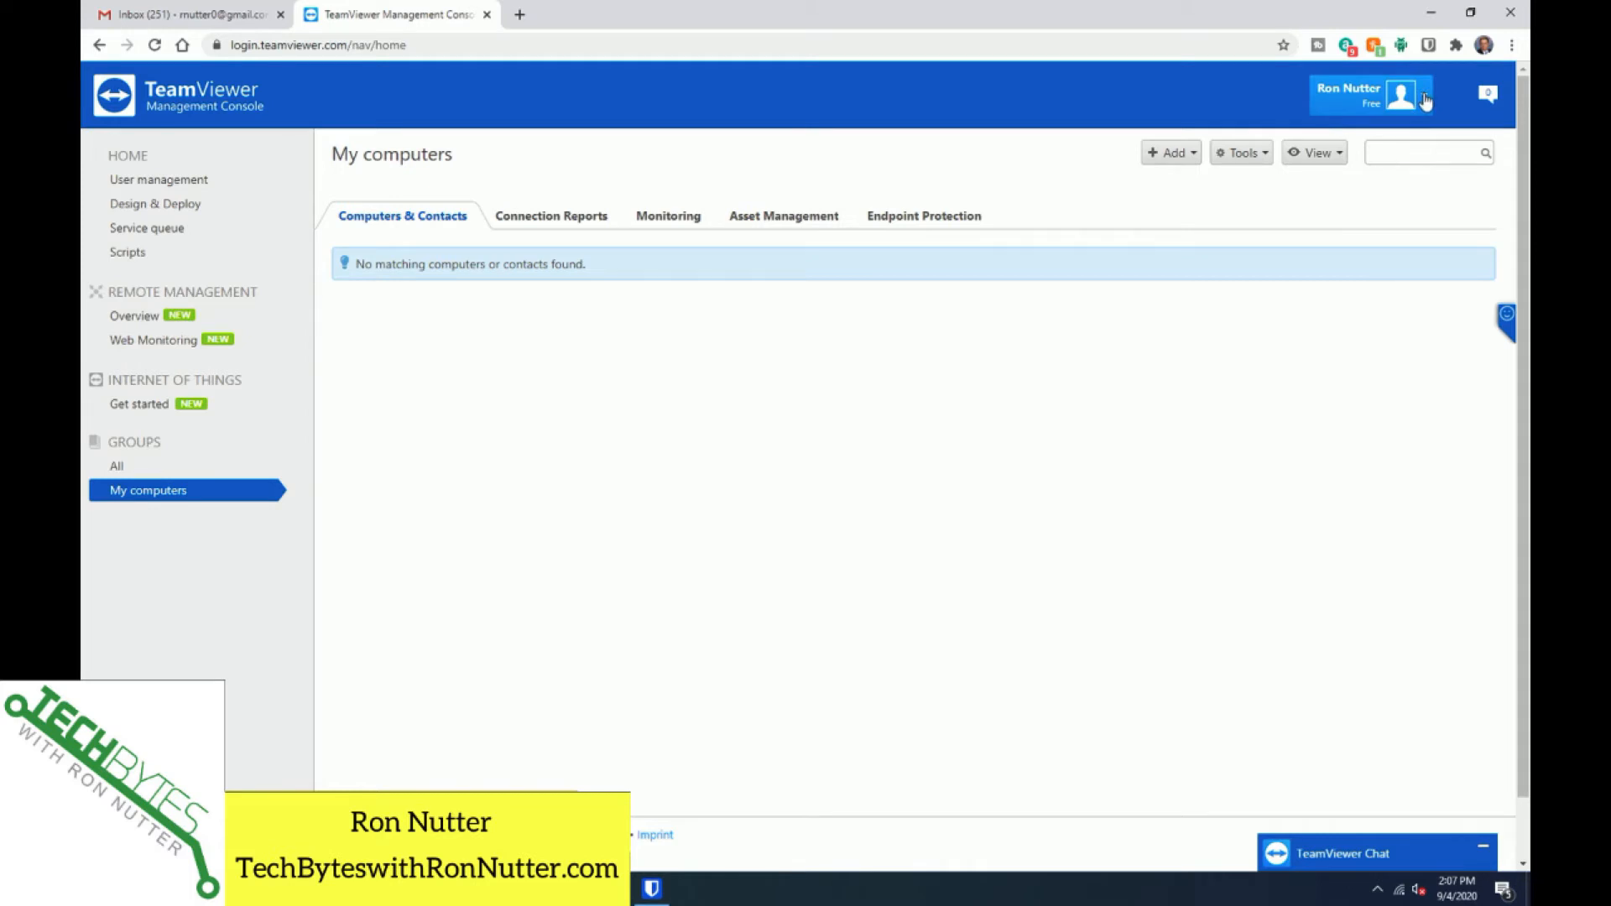
{"action": "left_click", "coordinate": [1370, 94]}
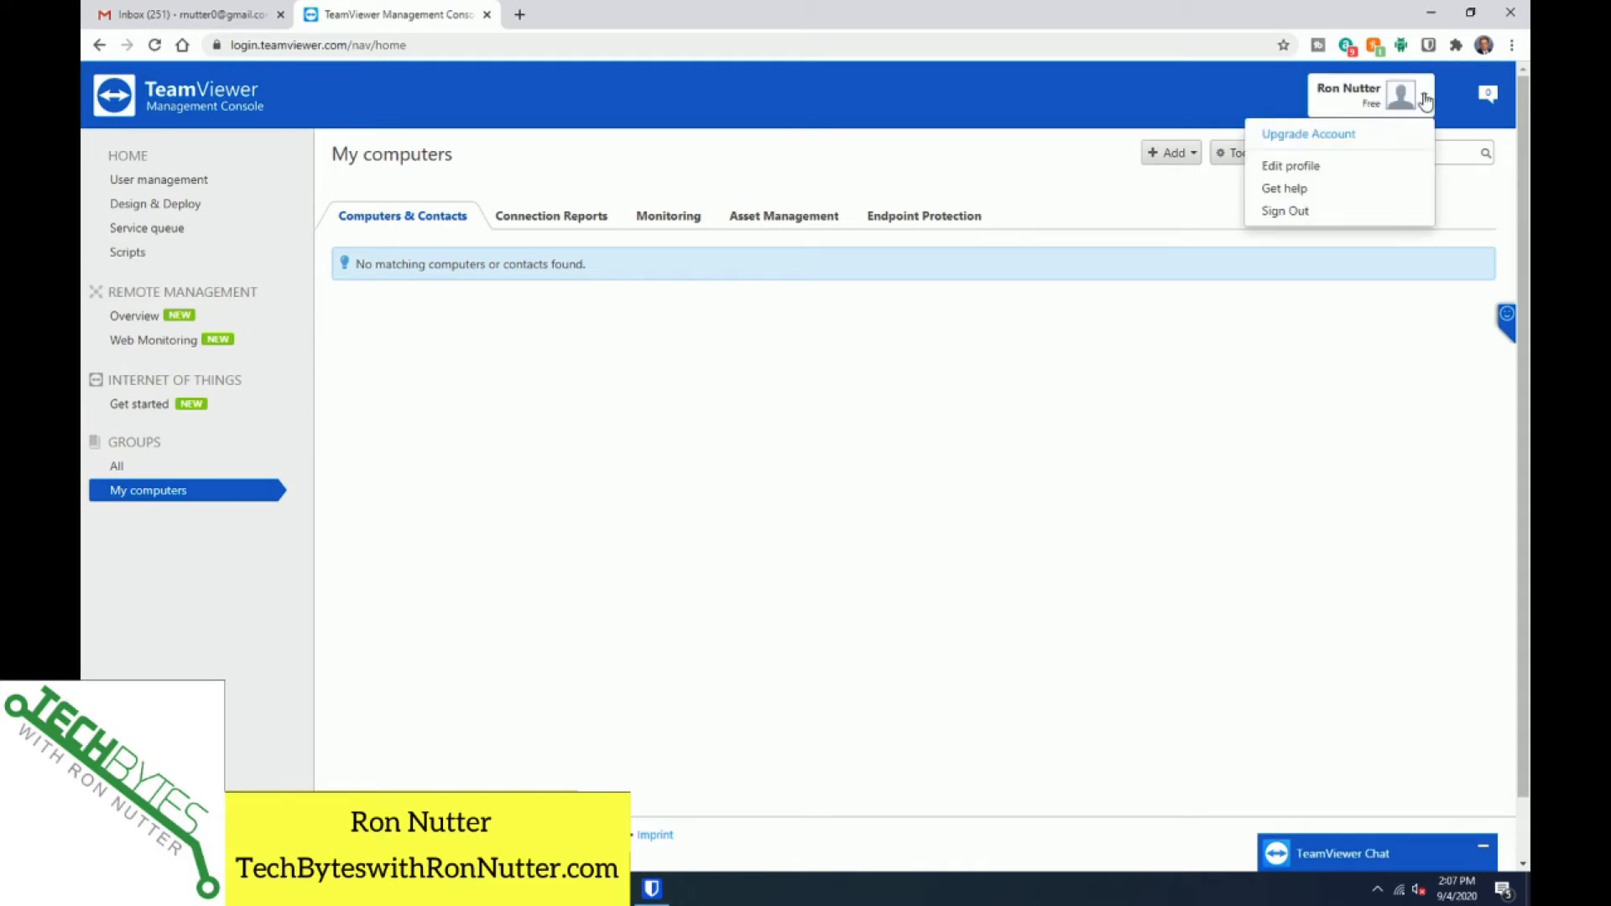
{"action": "left_click", "coordinate": [1289, 166]}
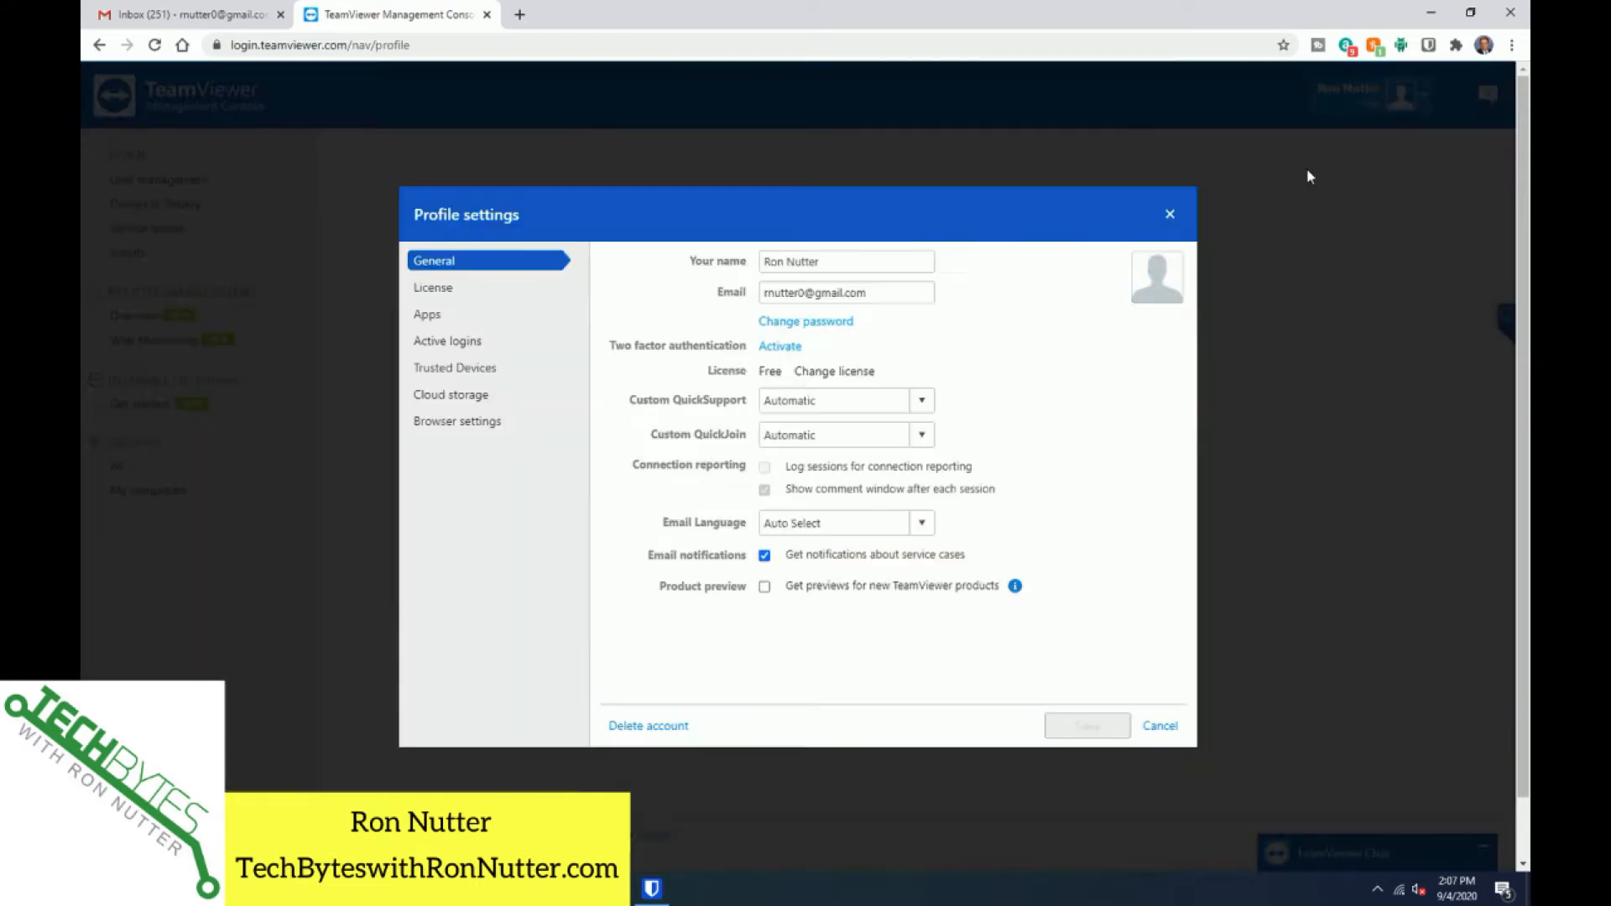
{"action": "mouse_move", "coordinate": [788, 365]}
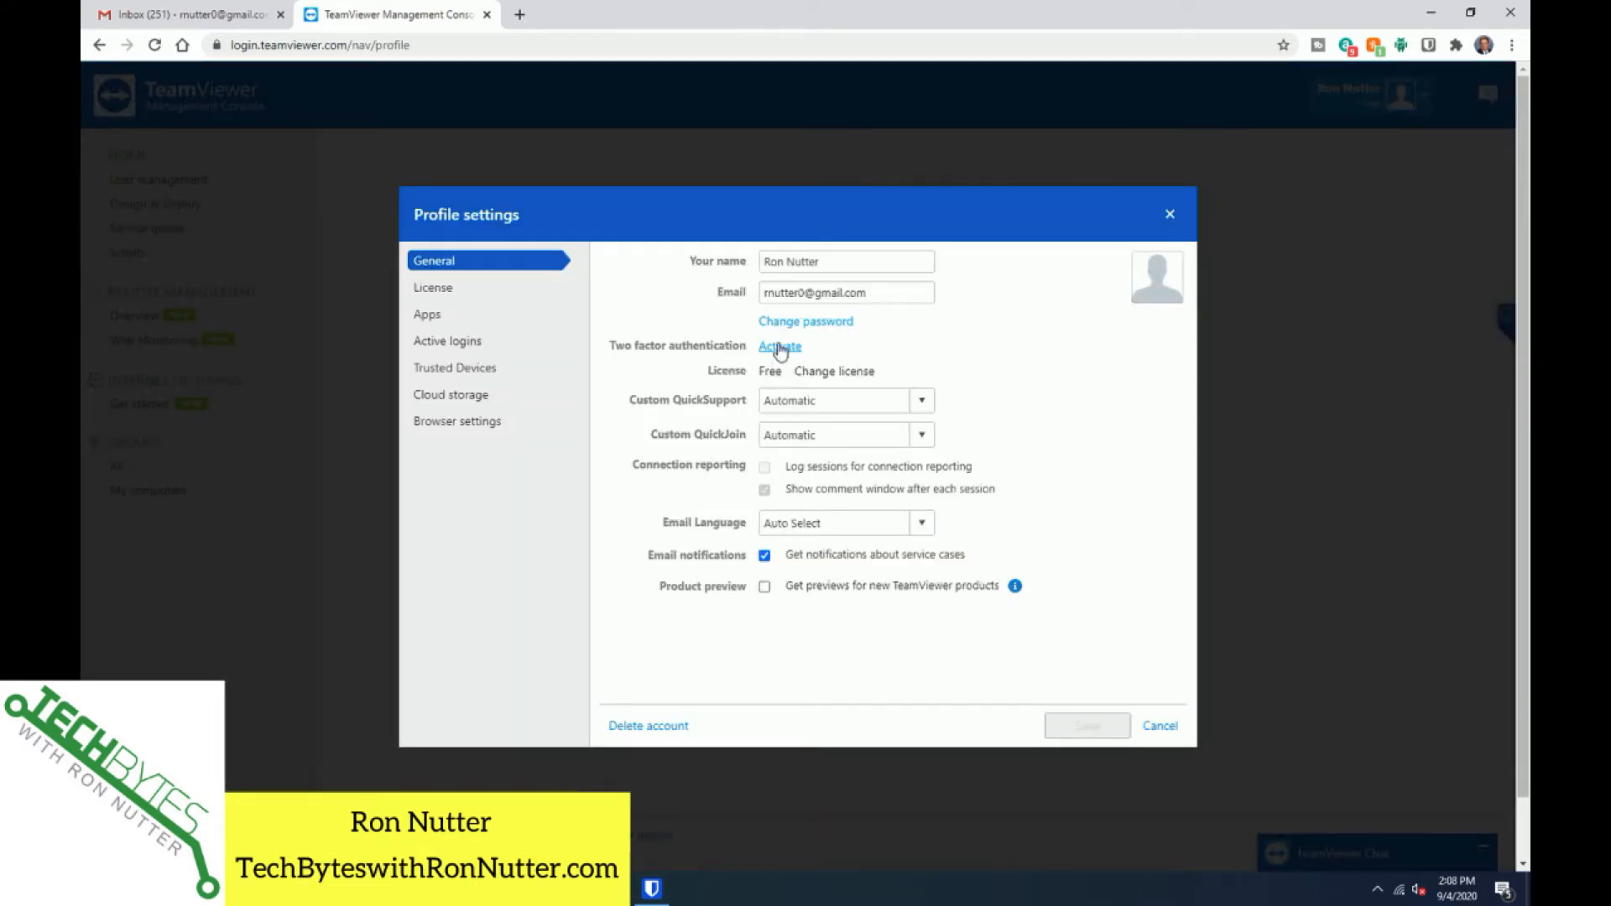
{"action": "left_click", "coordinate": [779, 346]}
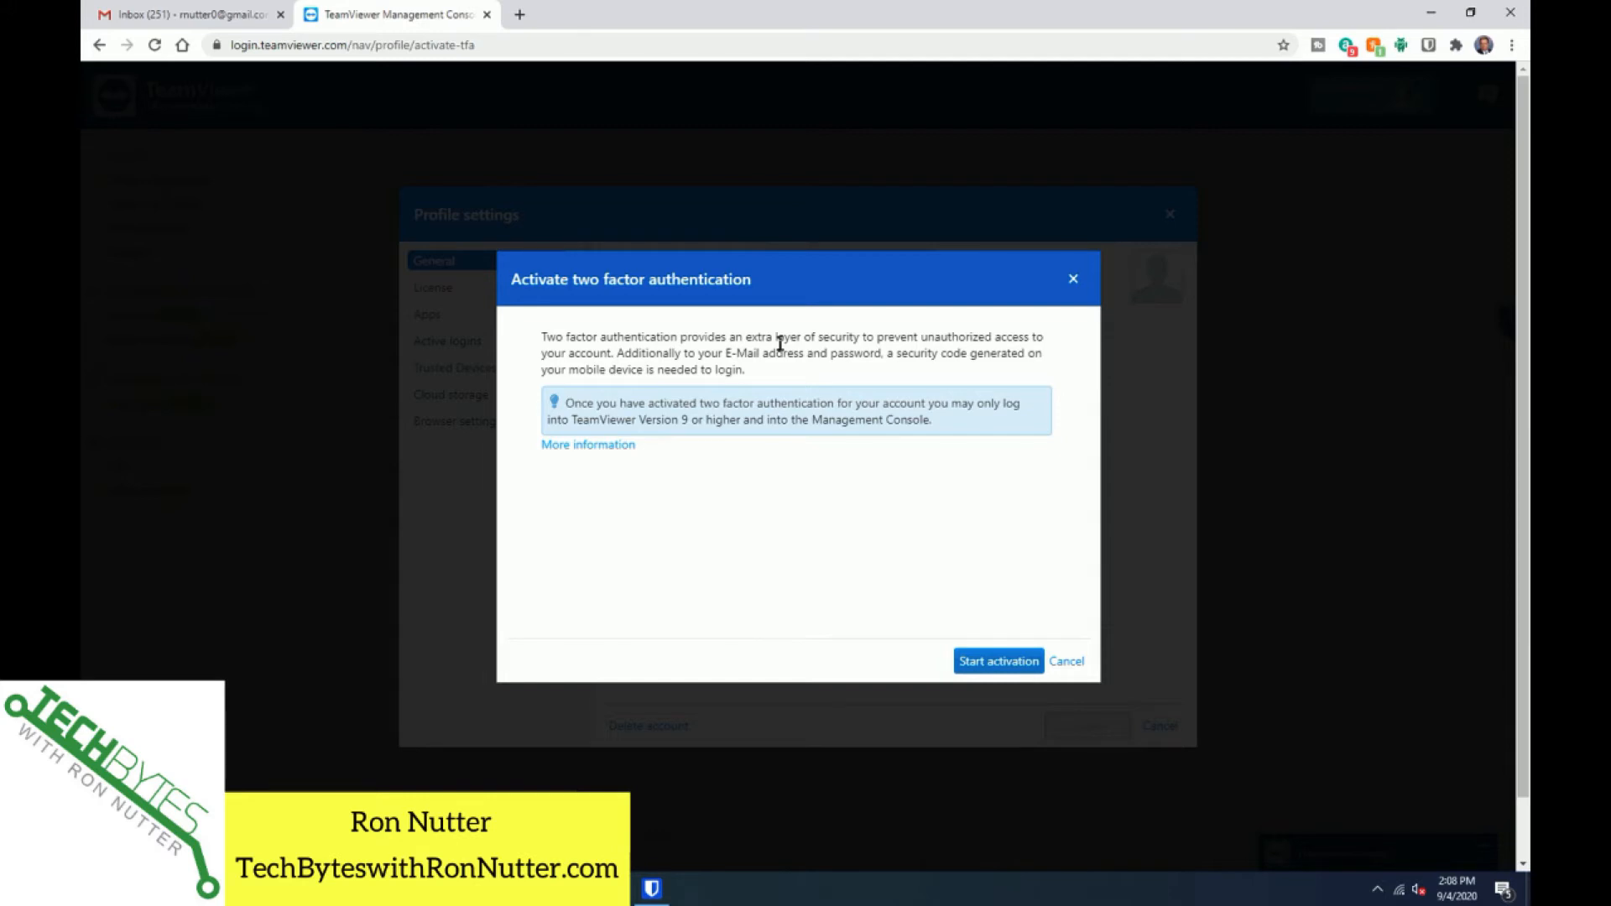
{"action": "mouse_move", "coordinate": [820, 394]}
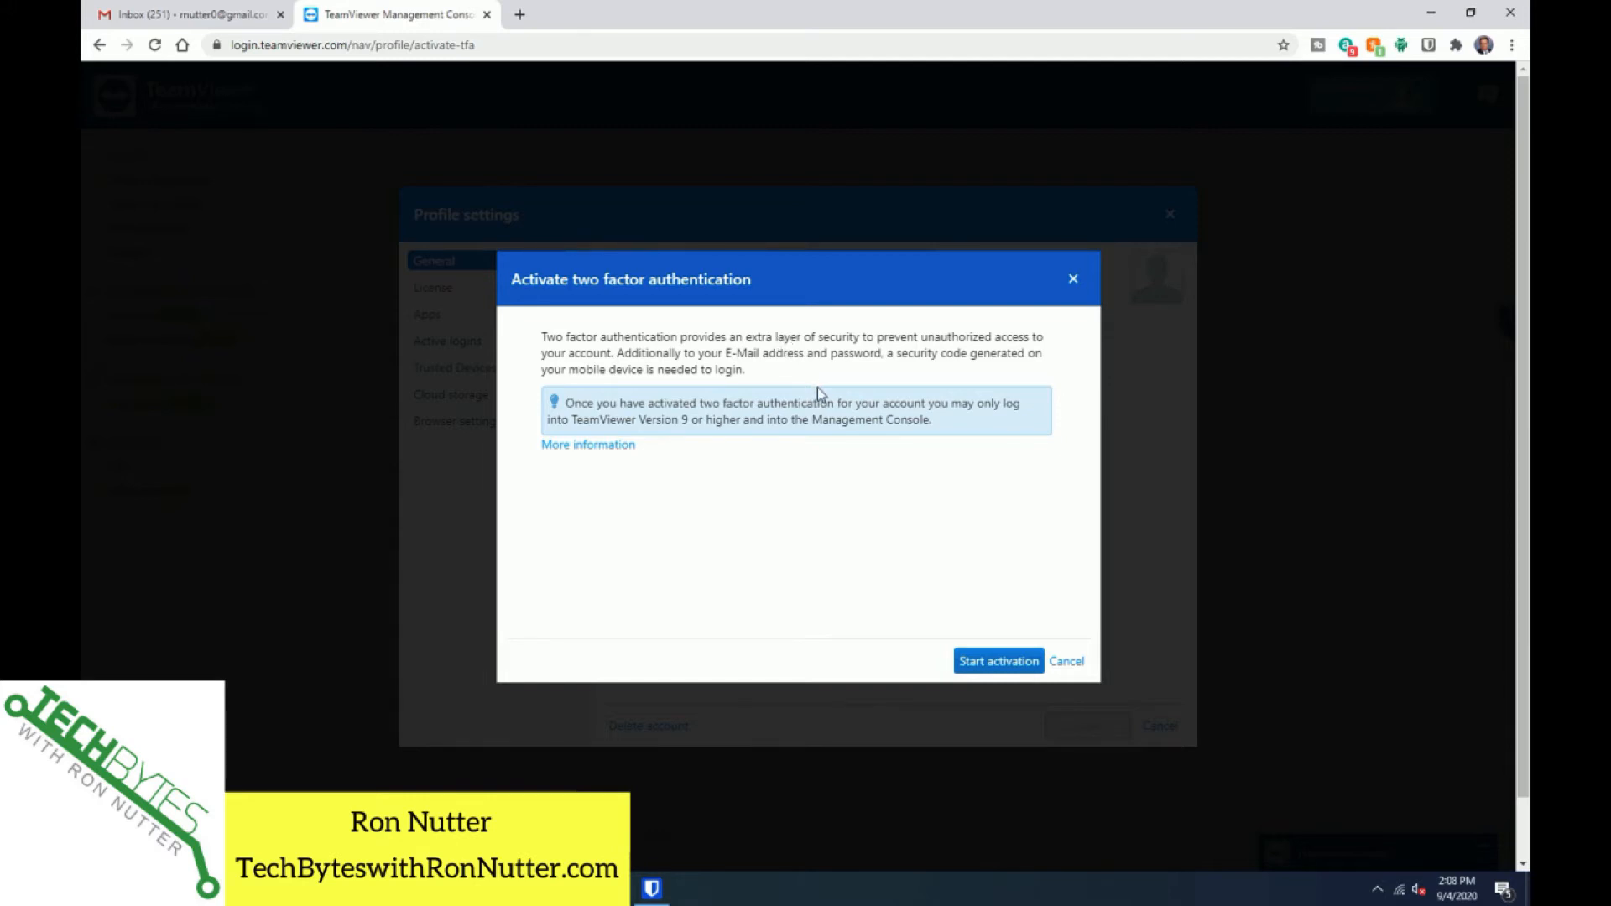
{"action": "mouse_move", "coordinate": [862, 436]}
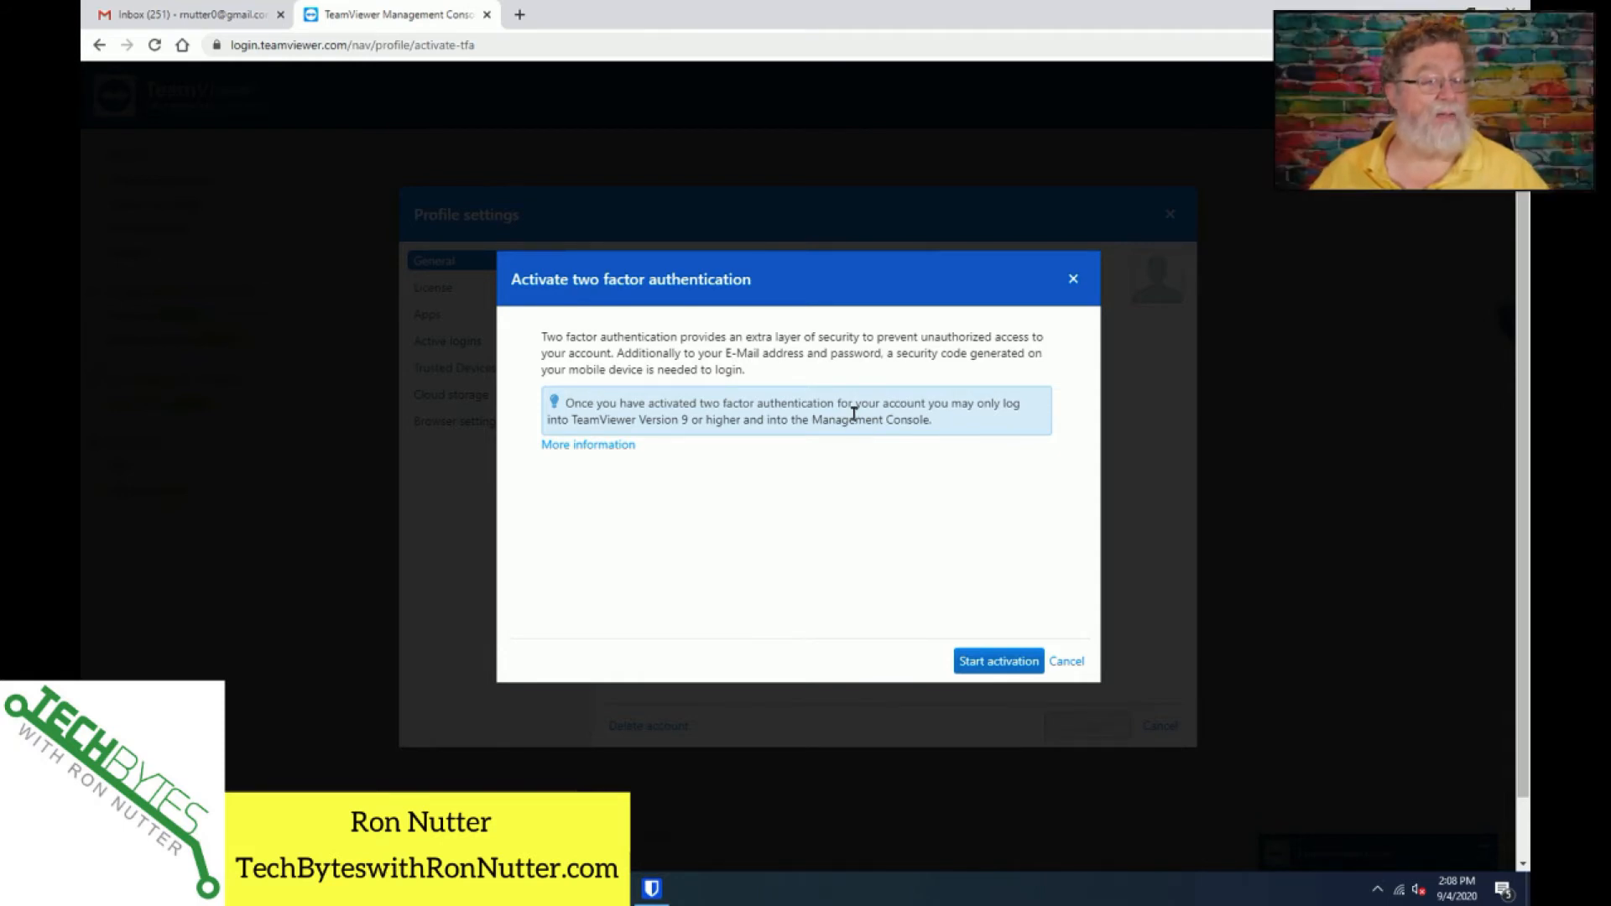
{"action": "mouse_move", "coordinate": [823, 398]}
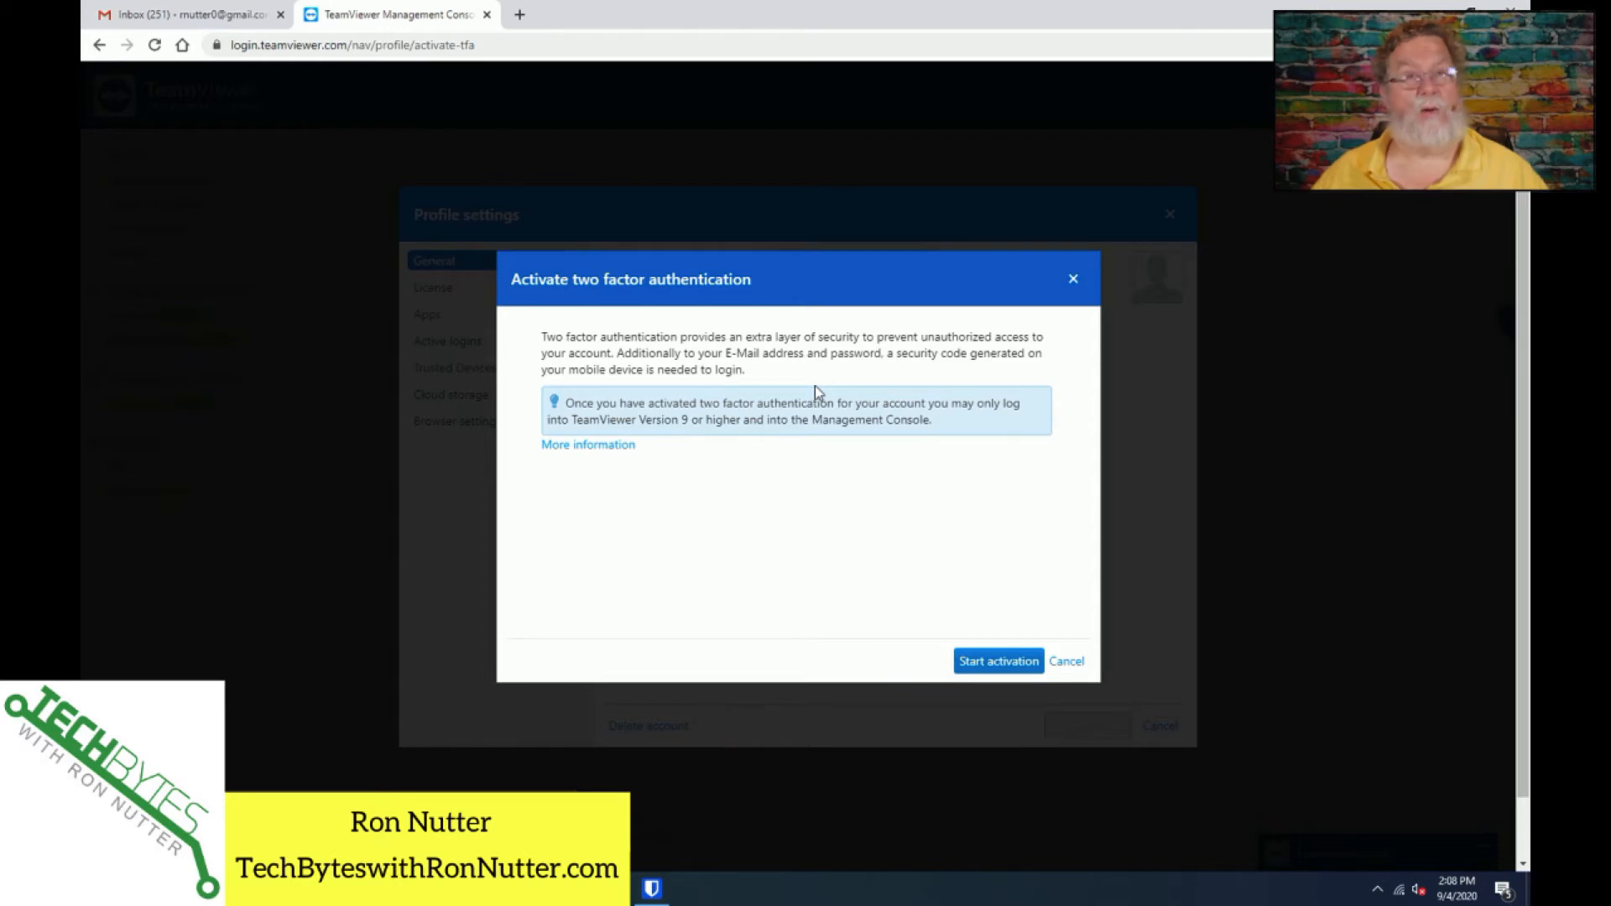
{"action": "mouse_move", "coordinate": [805, 372]}
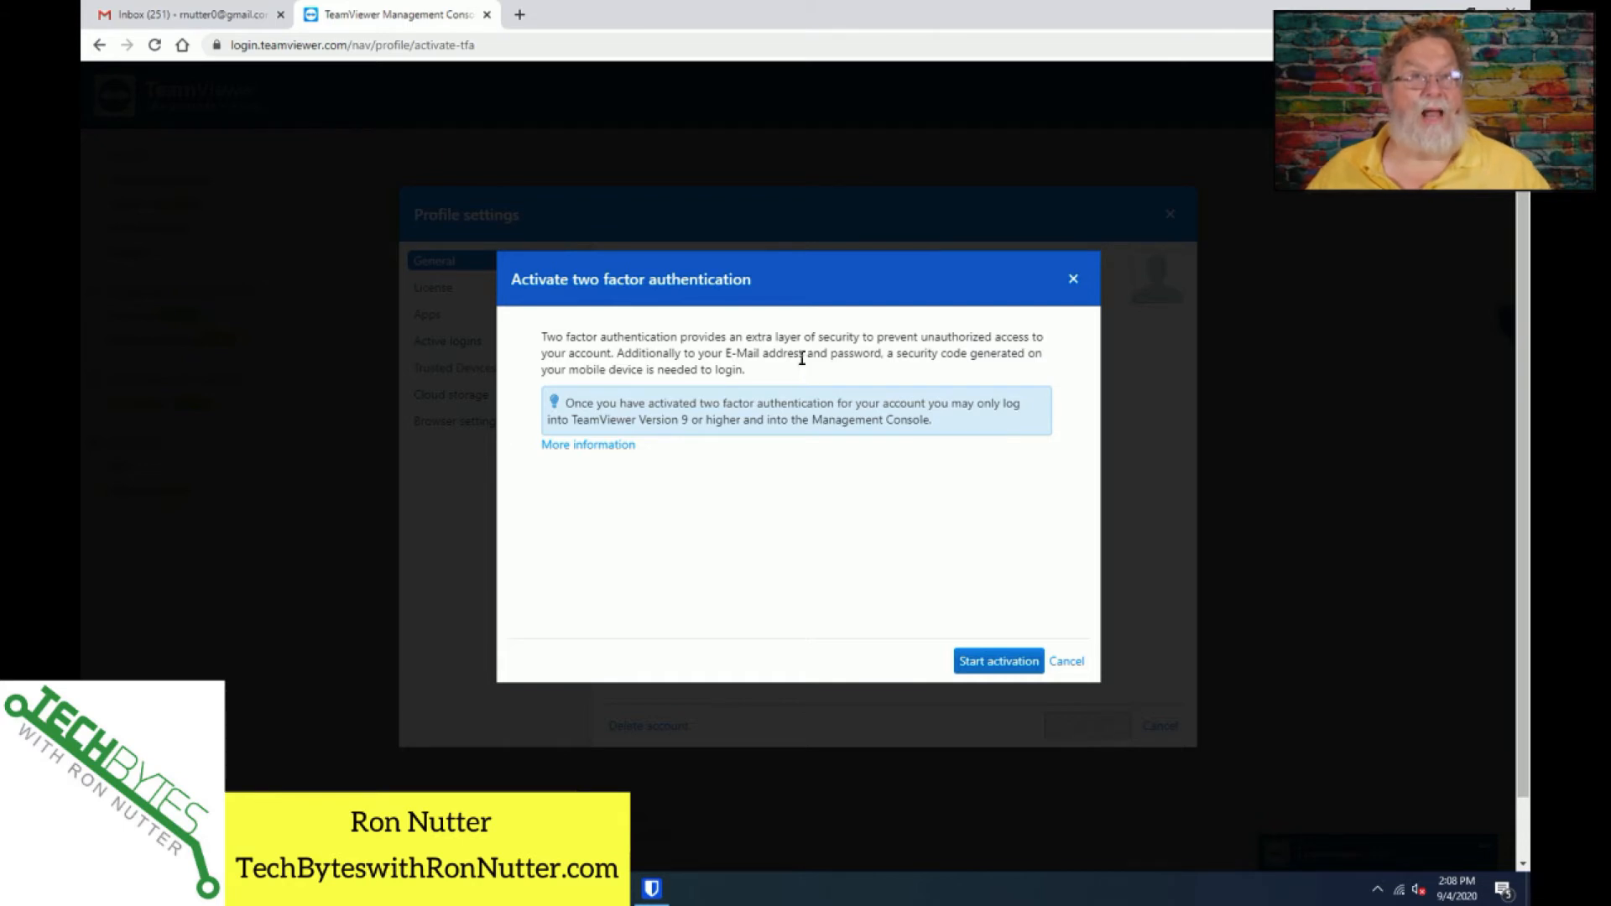
{"action": "mouse_move", "coordinate": [842, 272]}
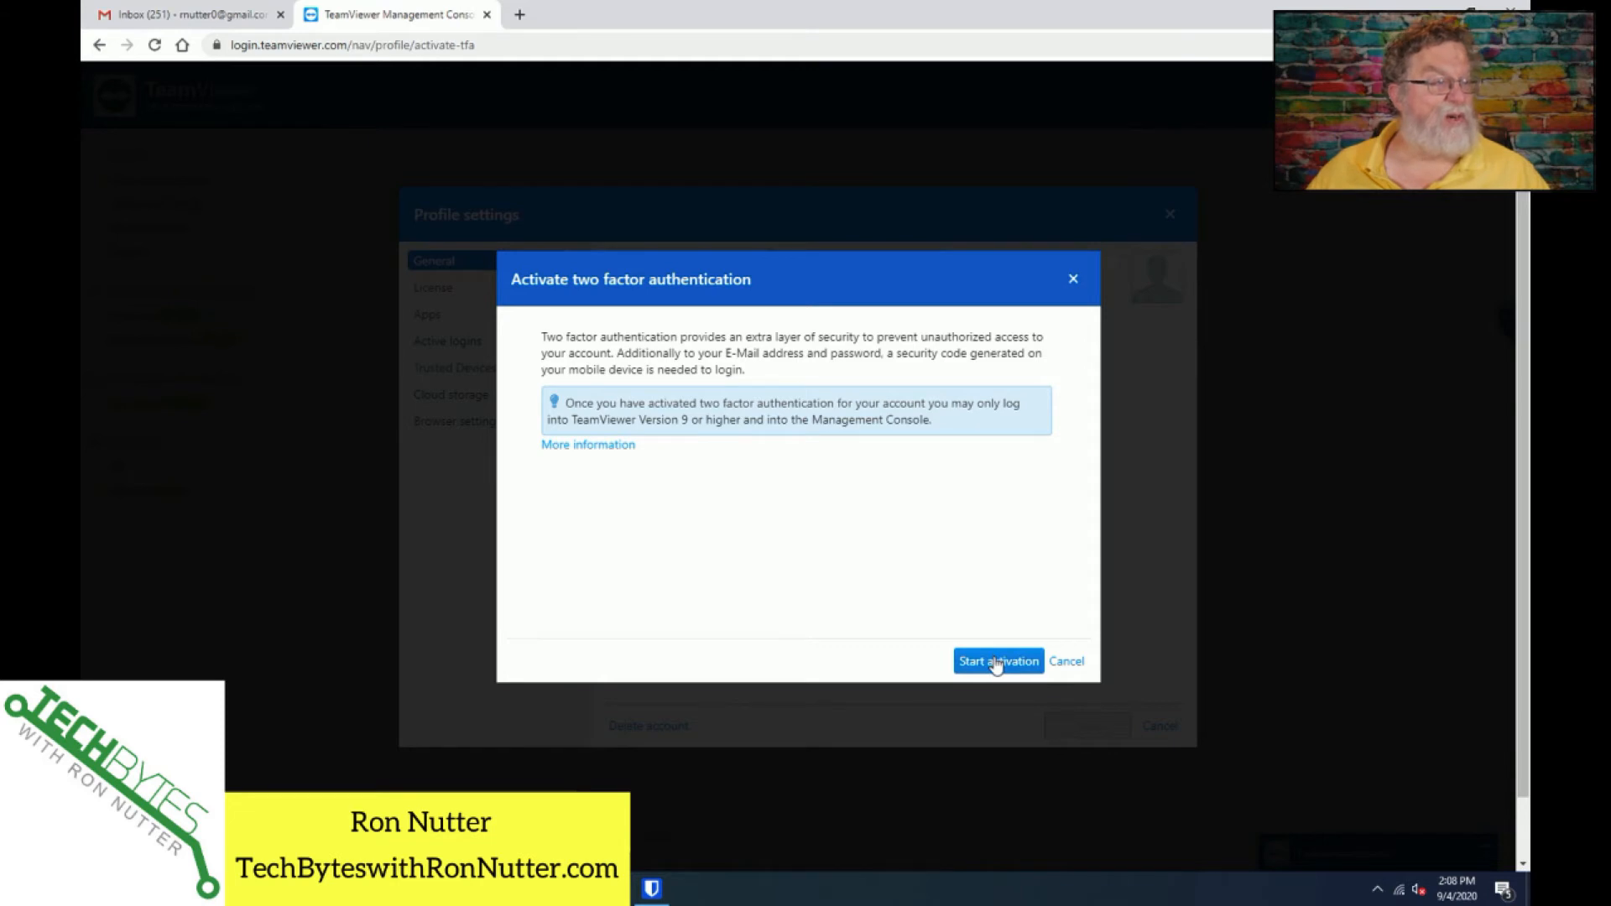
Start the two-factor activation so the authenticator QR code appears.
{"action": "left_click", "coordinate": [997, 661]}
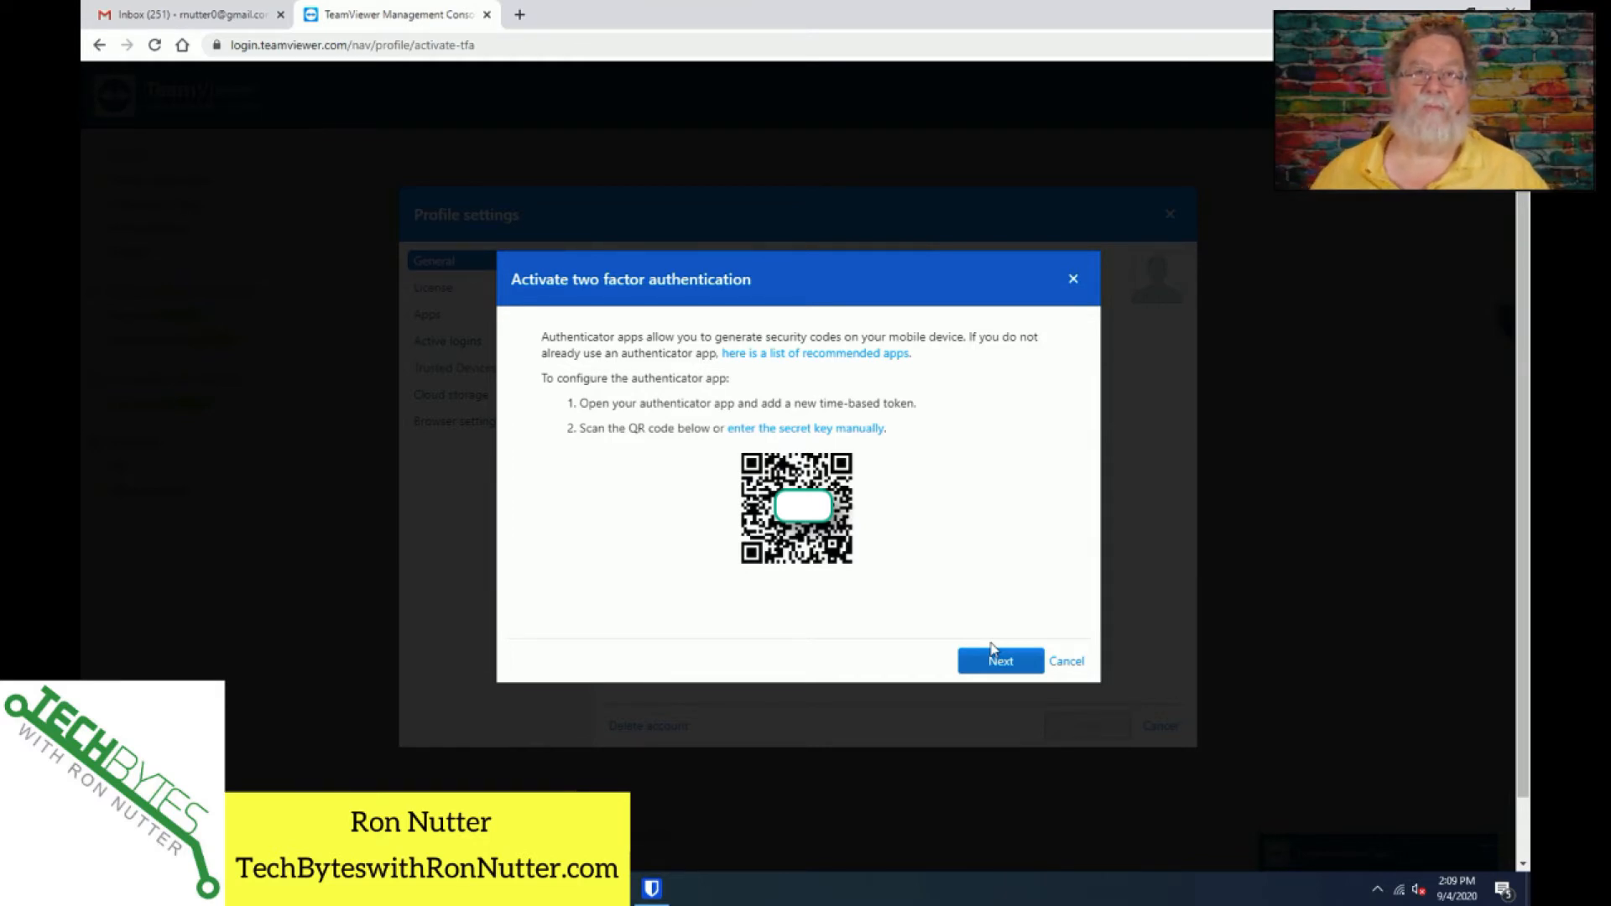
{"action": "mouse_move", "coordinate": [926, 664]}
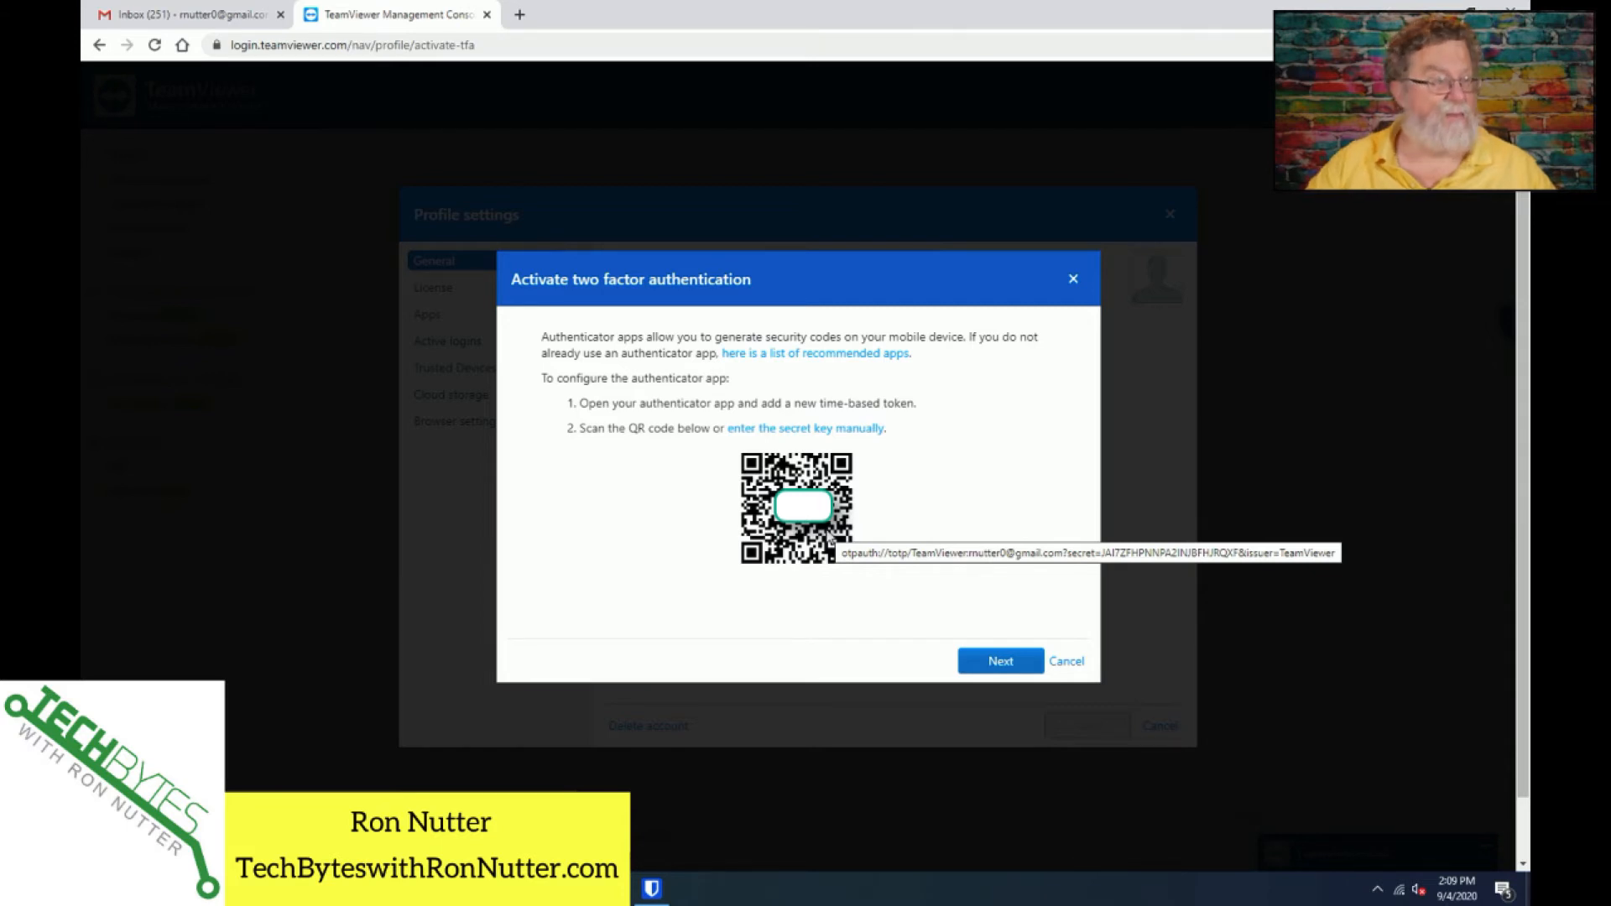
{"action": "mouse_move", "coordinate": [1464, 431]}
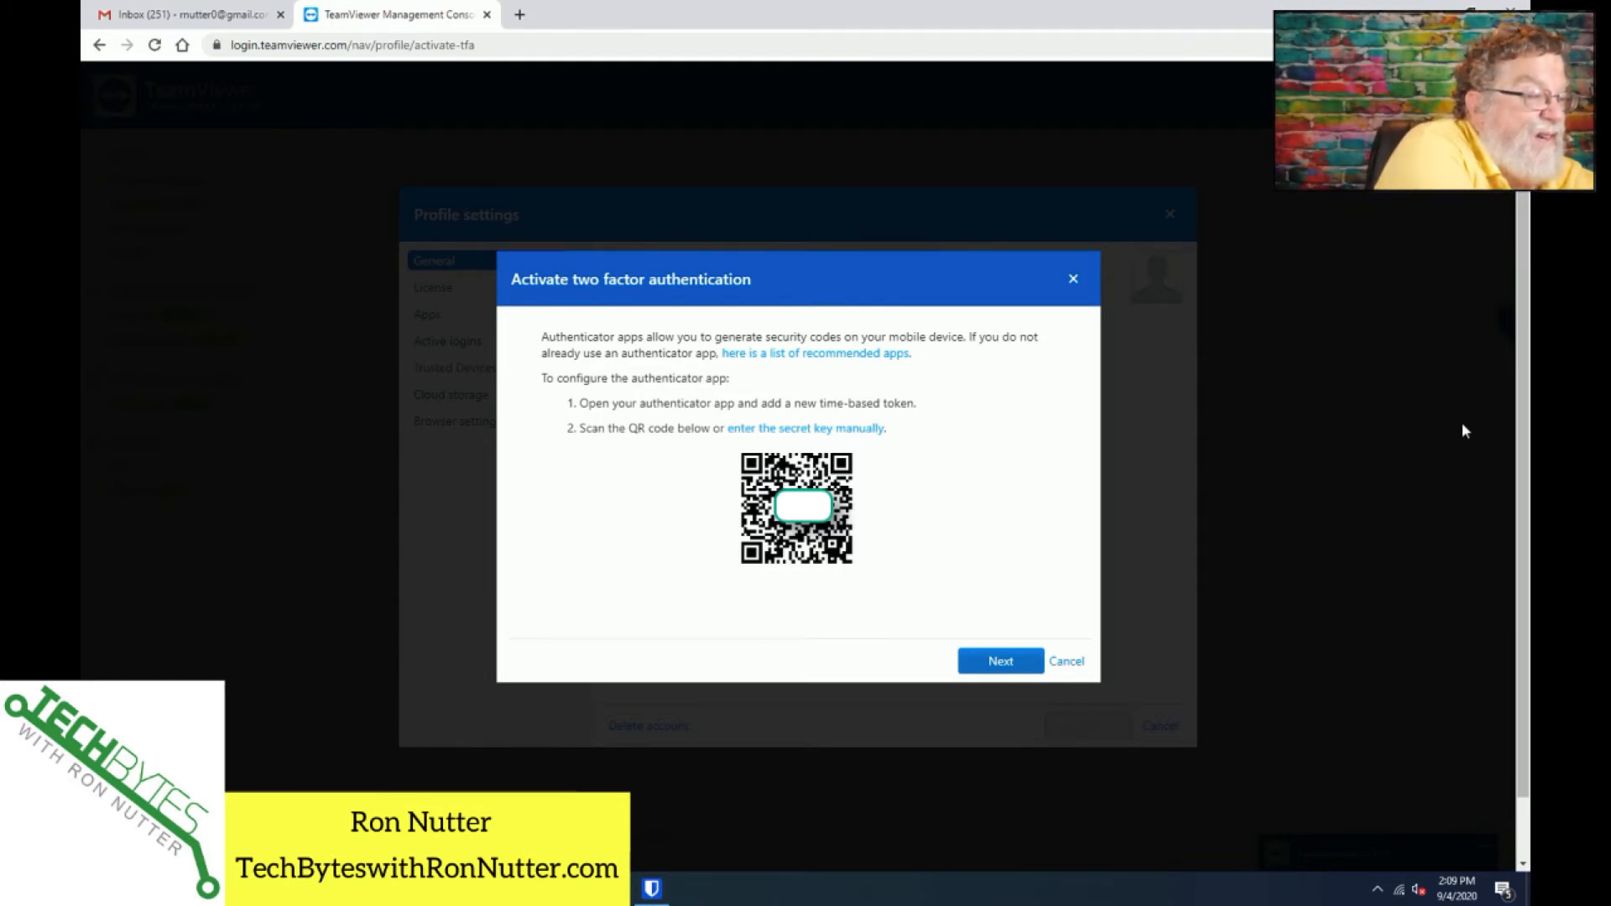
{"action": "mouse_move", "coordinate": [1386, 312]}
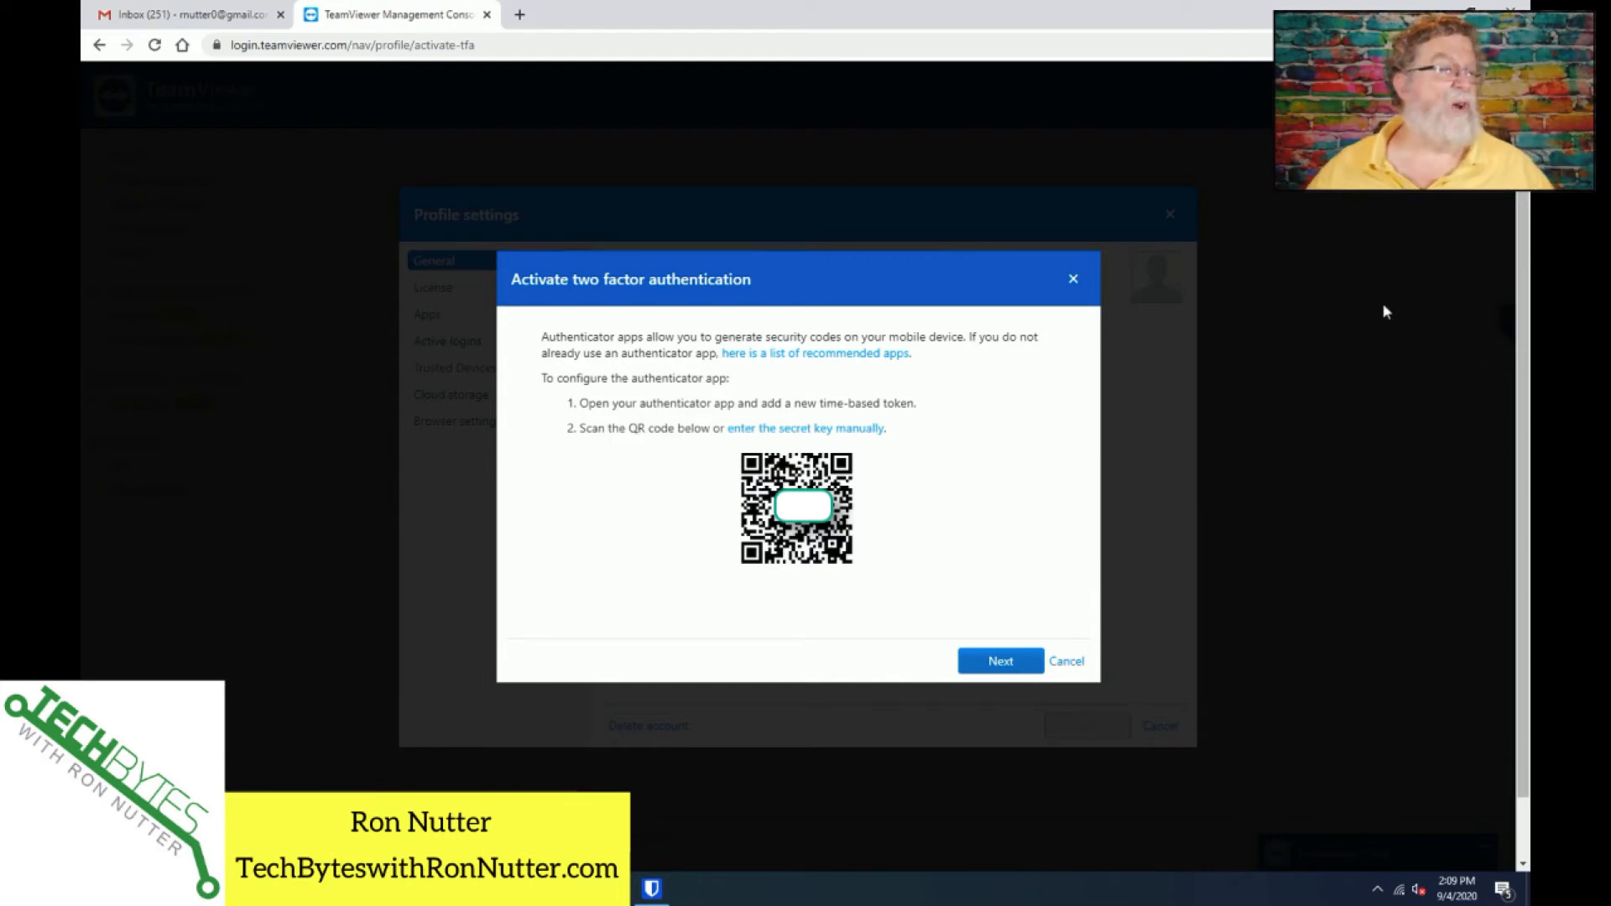
{"action": "mouse_move", "coordinate": [833, 435]}
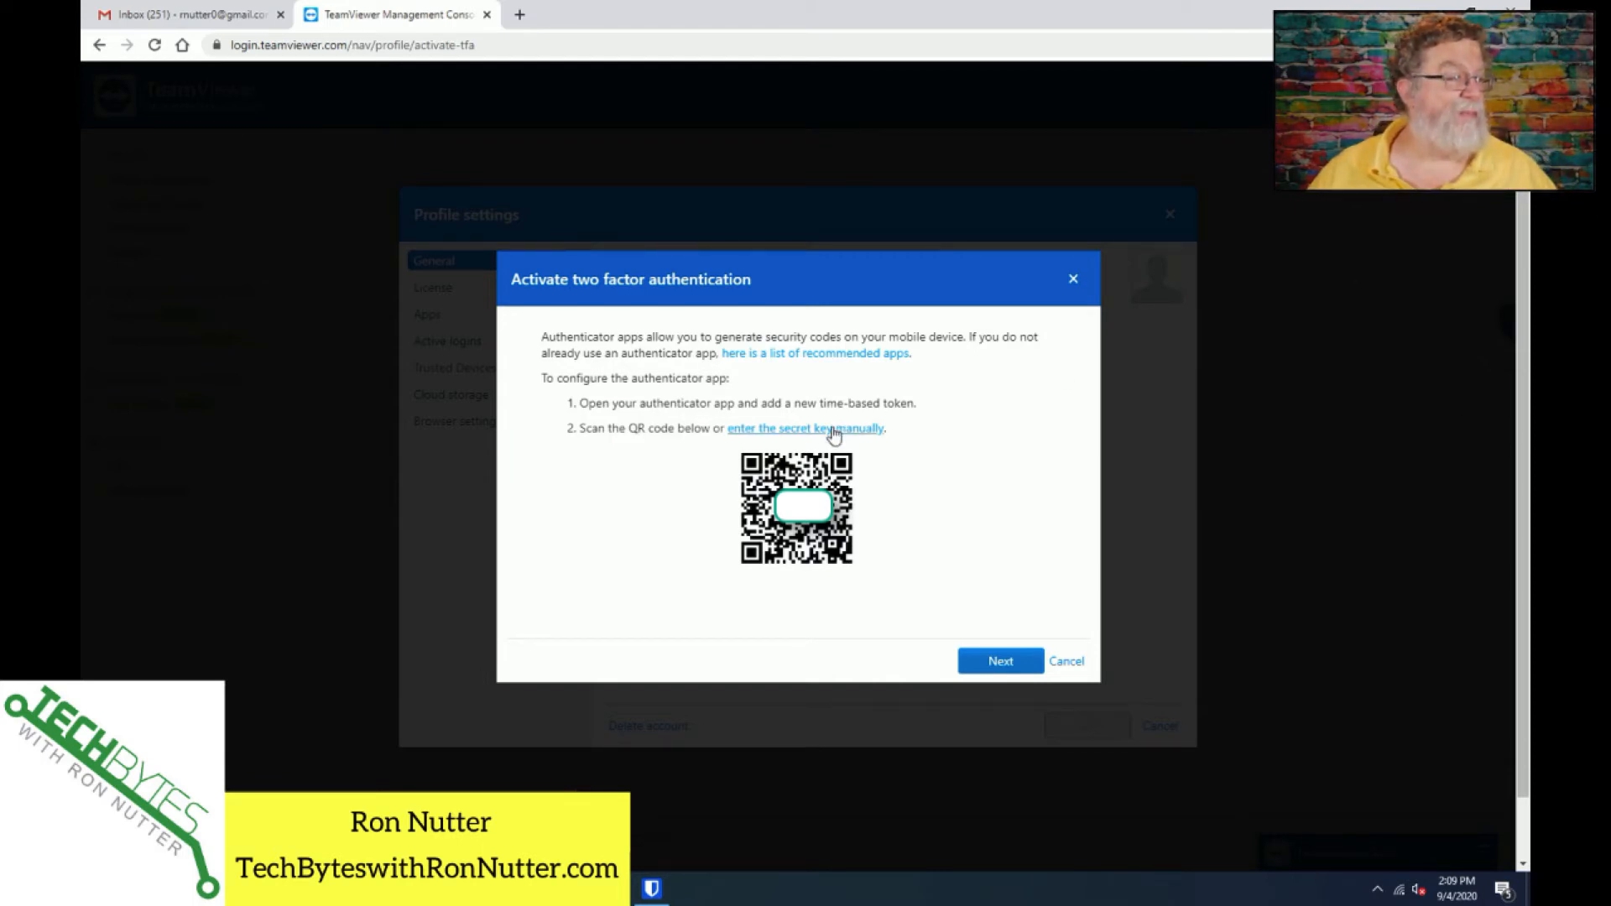
Replace the QR code with the manual secret key and copy the key text.
{"action": "left_click", "coordinate": [805, 429]}
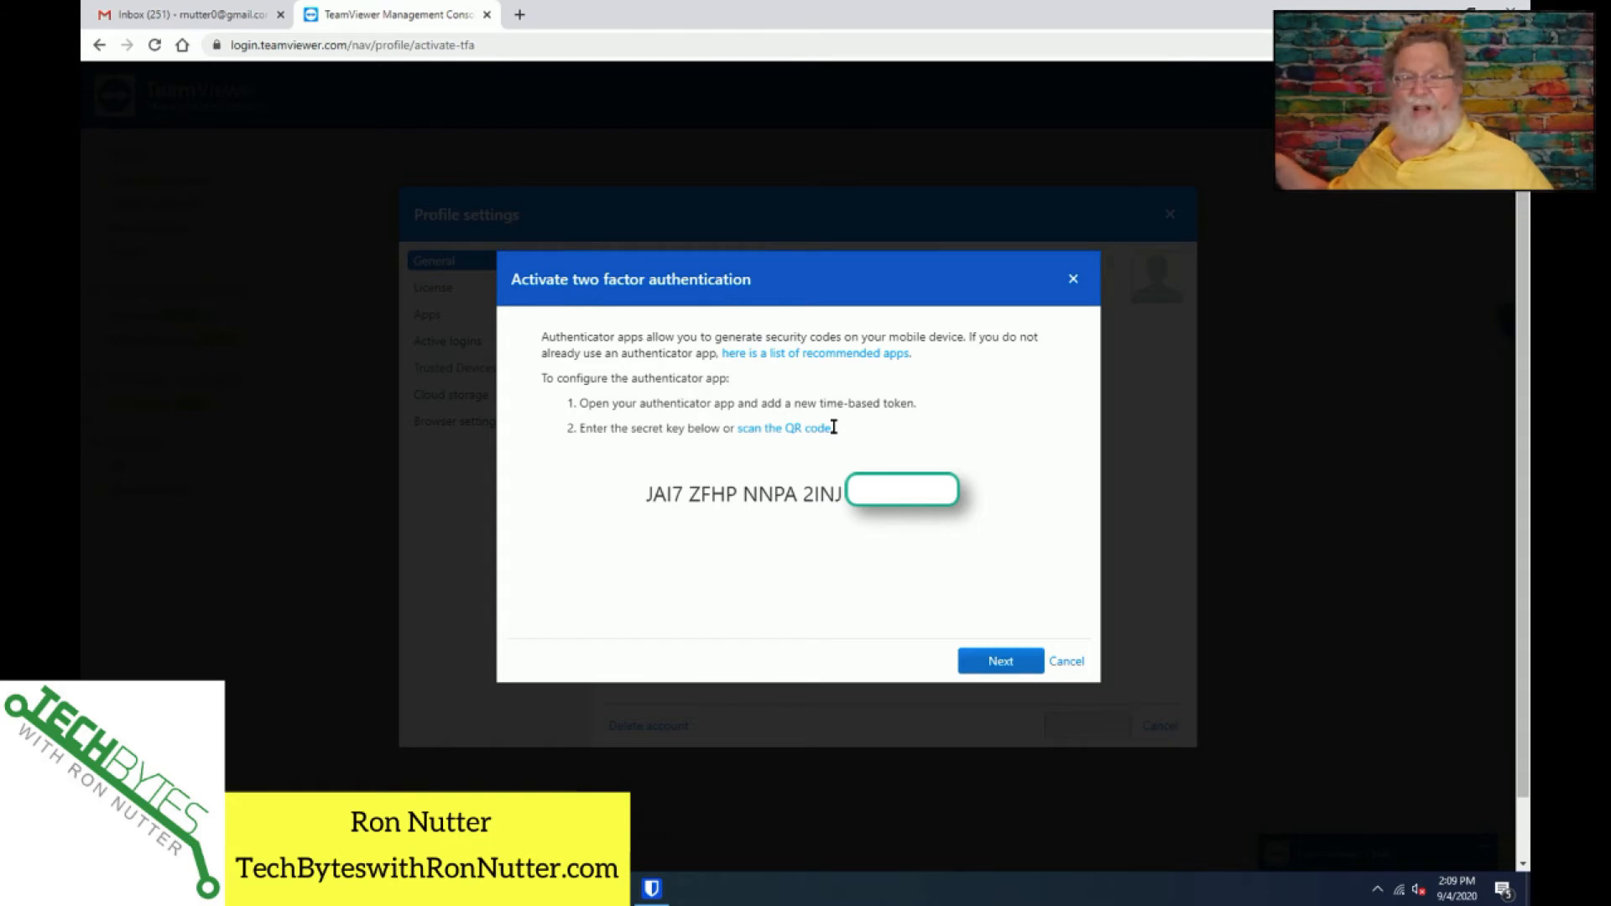
{"action": "mouse_move", "coordinate": [890, 390]}
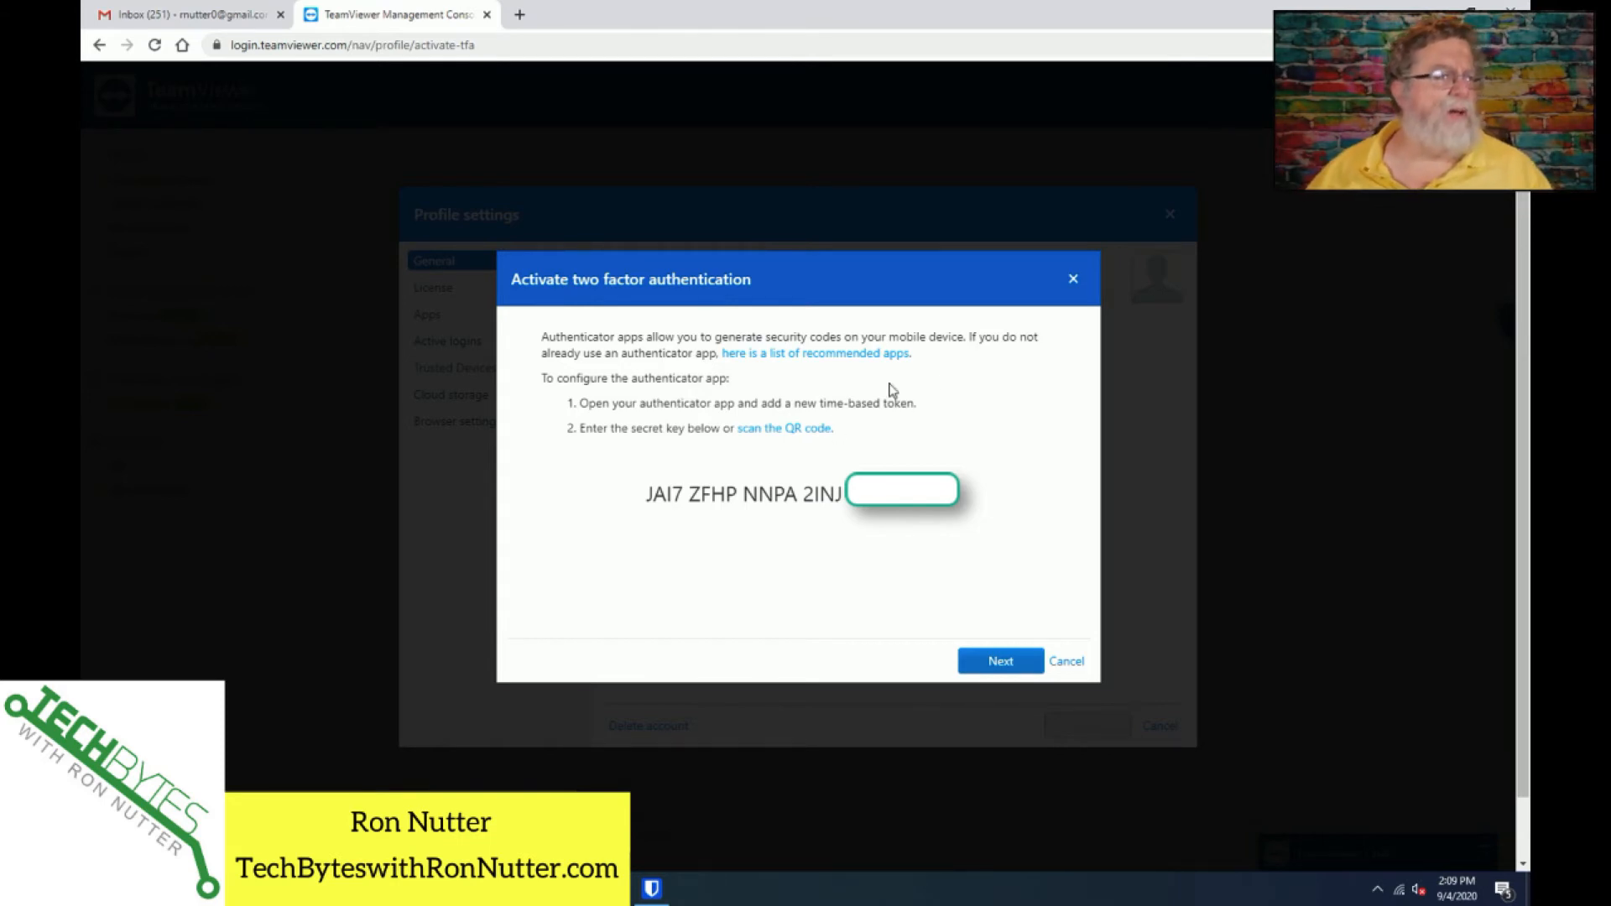
{"action": "mouse_move", "coordinate": [977, 494]}
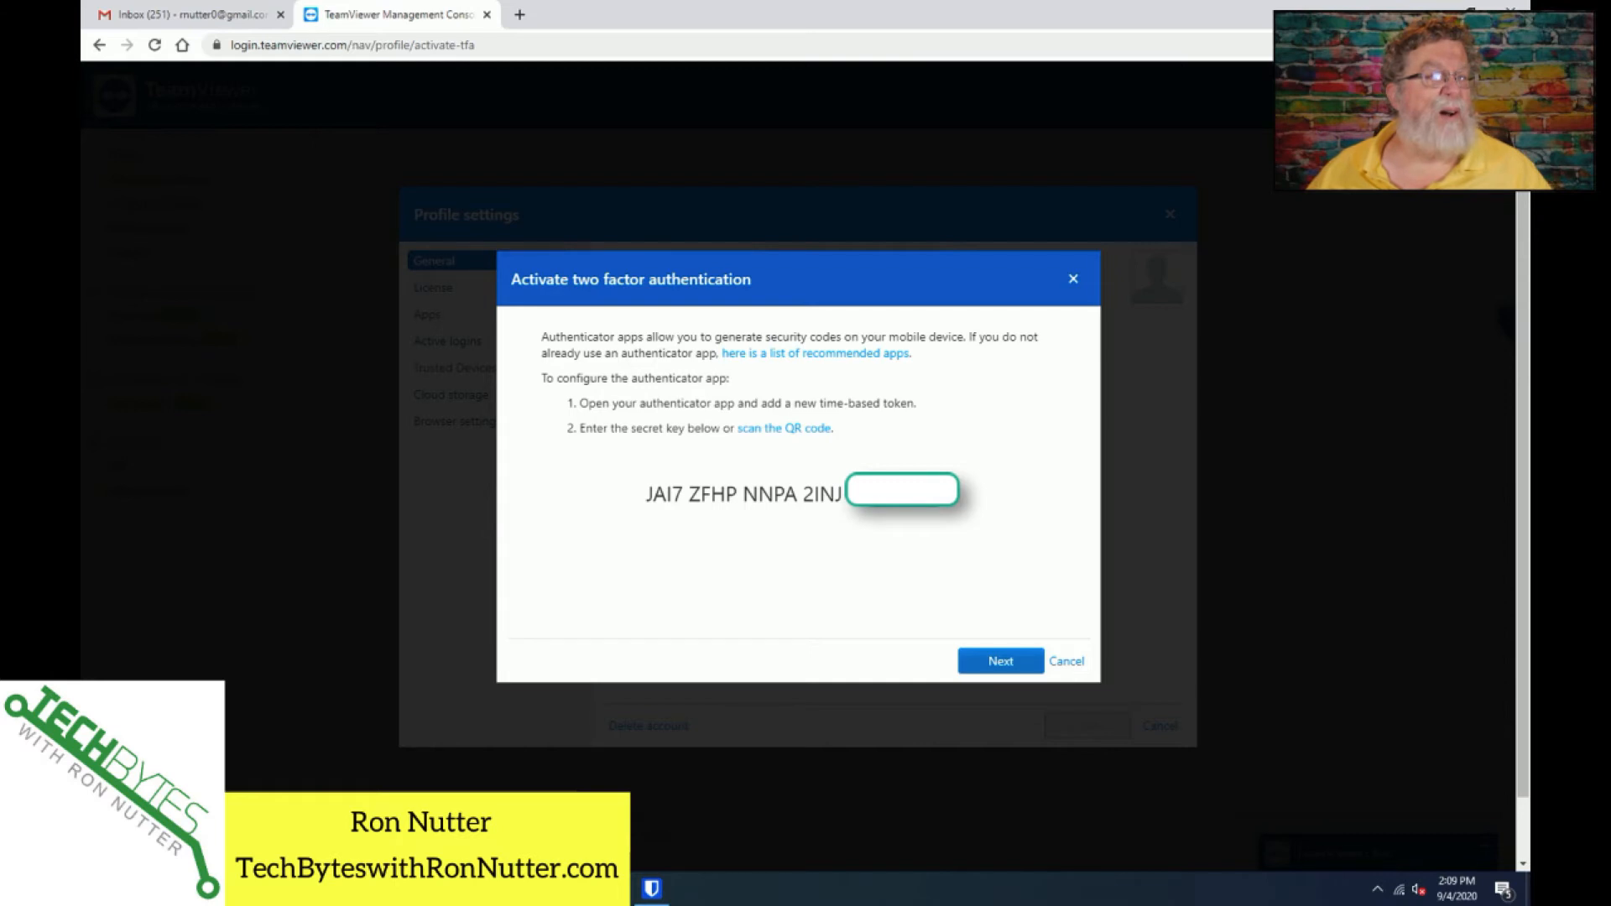
{"action": "double_click", "coordinate": [741, 495]}
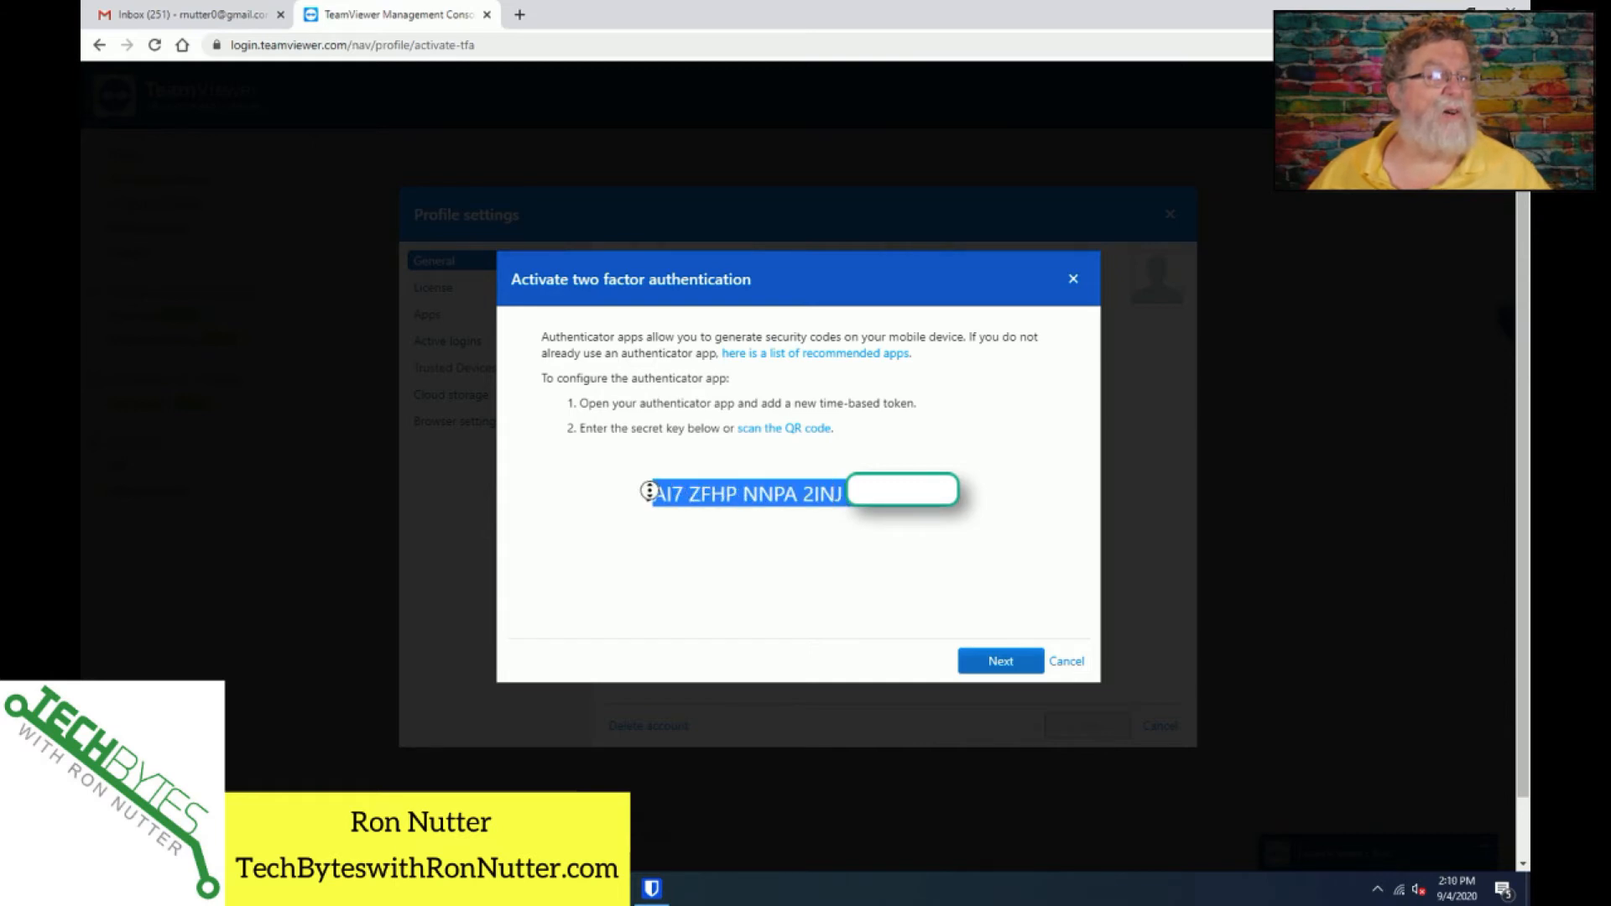
{"action": "right_click", "coordinate": [747, 493]}
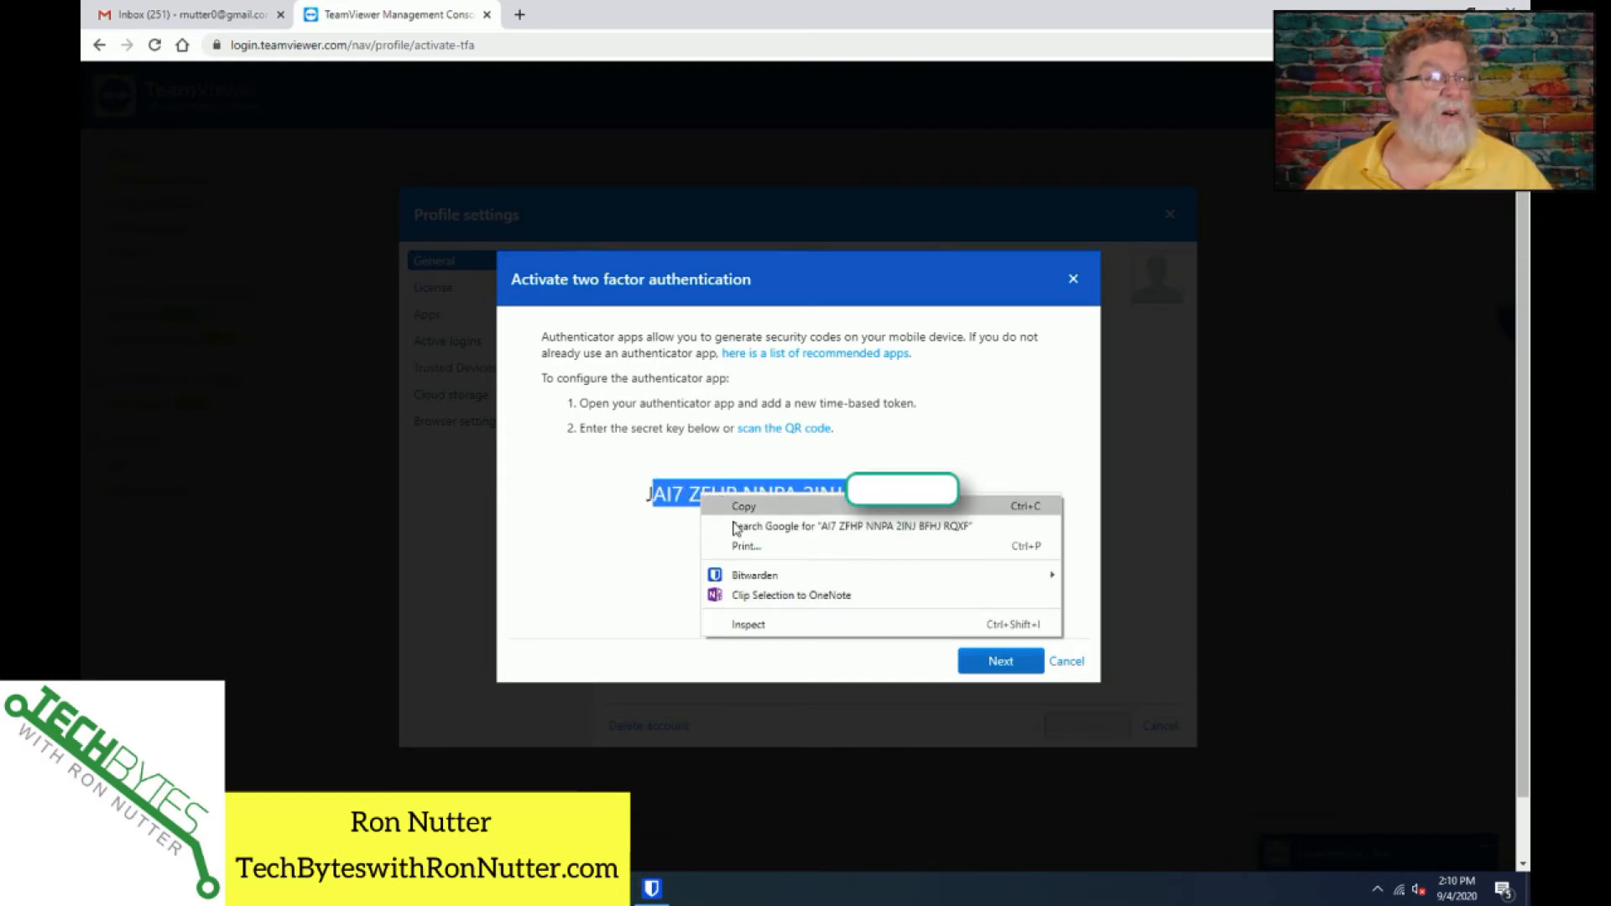
{"action": "left_click", "coordinate": [742, 505]}
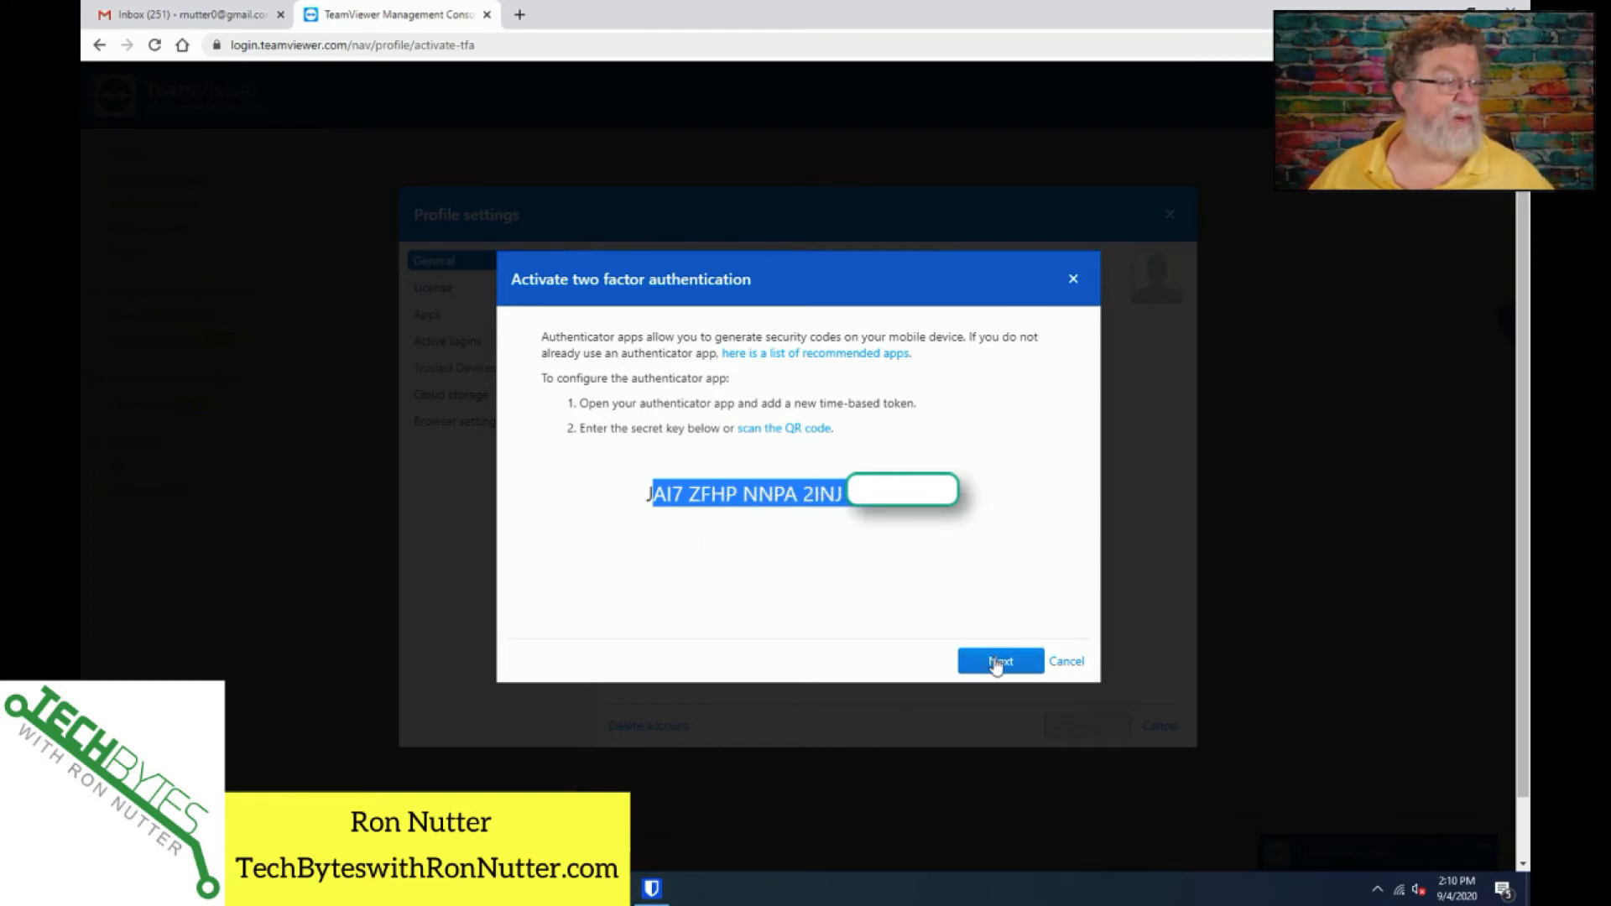
{"action": "mouse_move", "coordinate": [655, 892]}
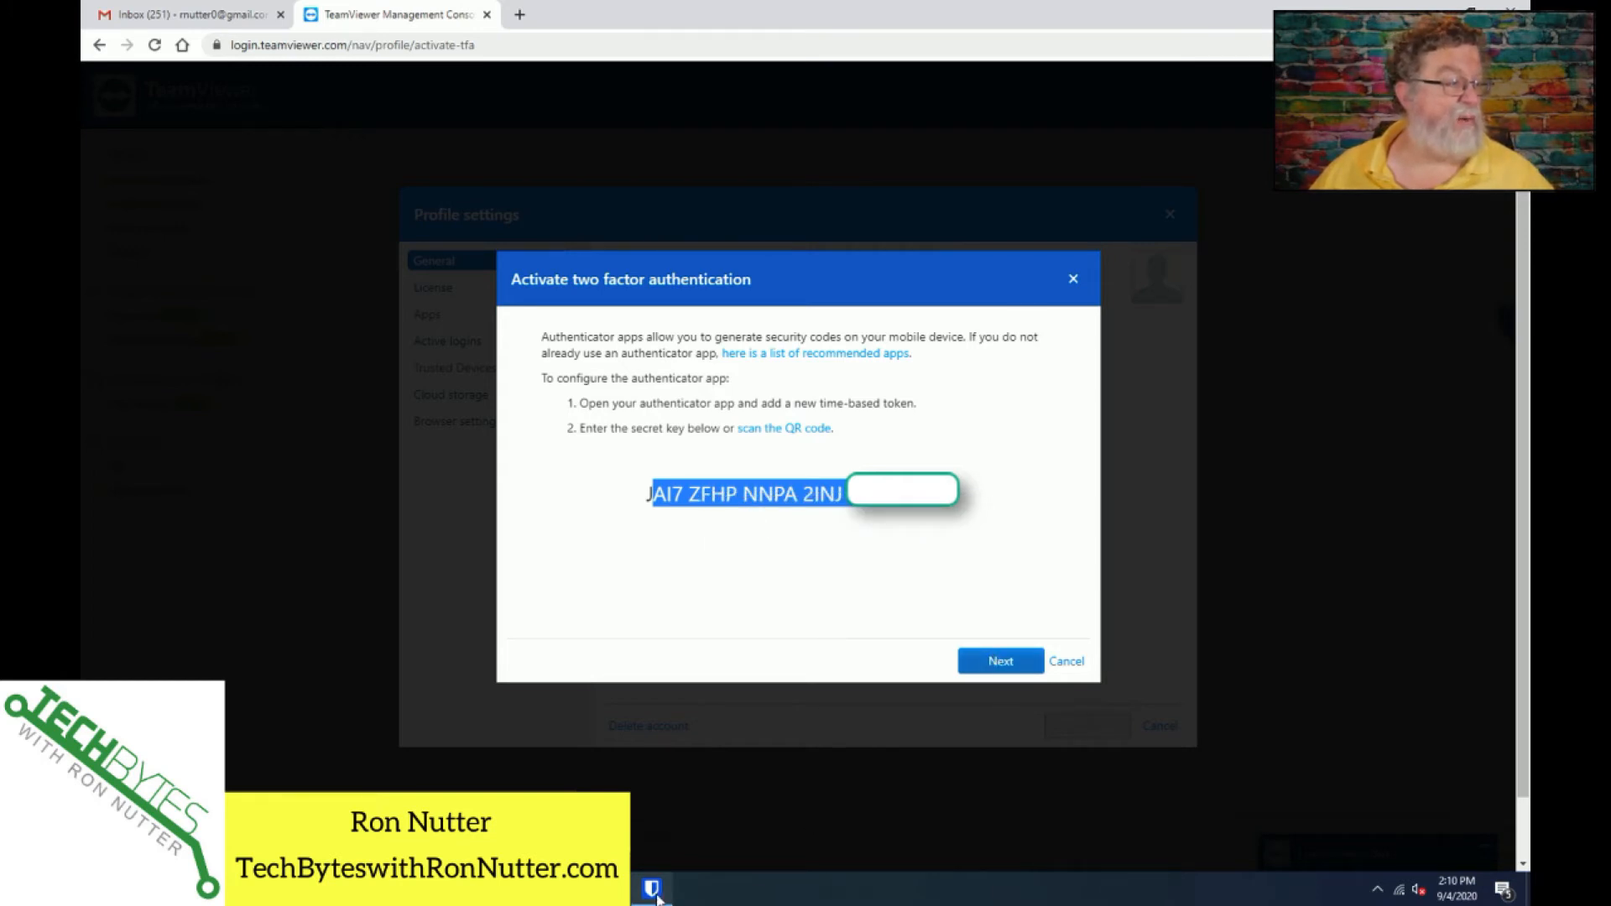
{"action": "left_click", "coordinate": [653, 889]}
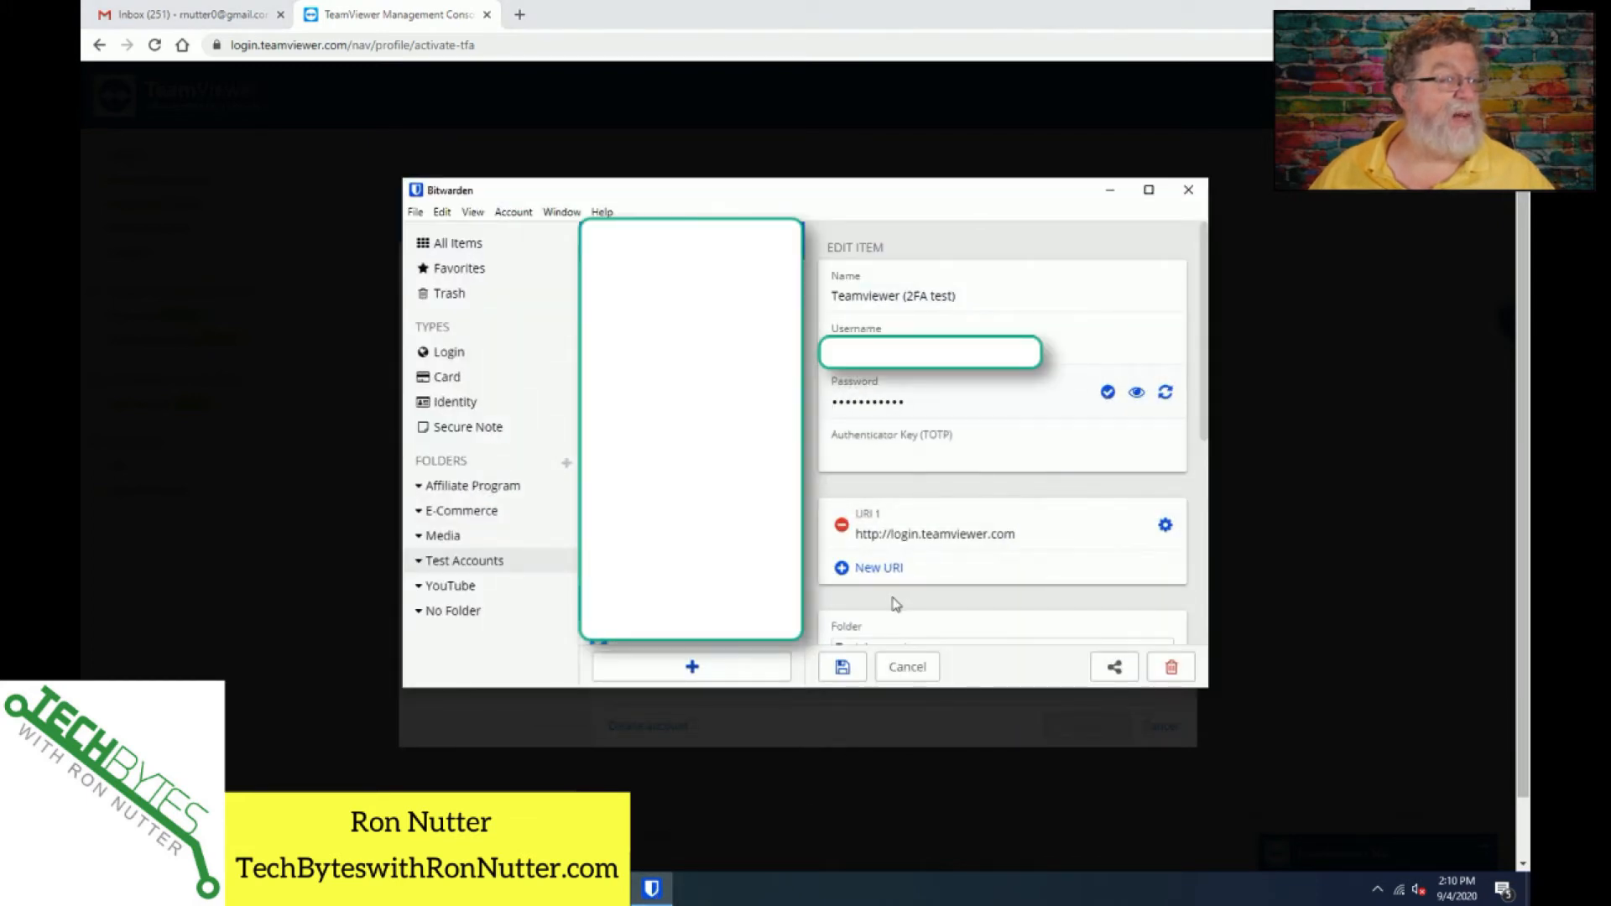
{"action": "mouse_move", "coordinate": [881, 452]}
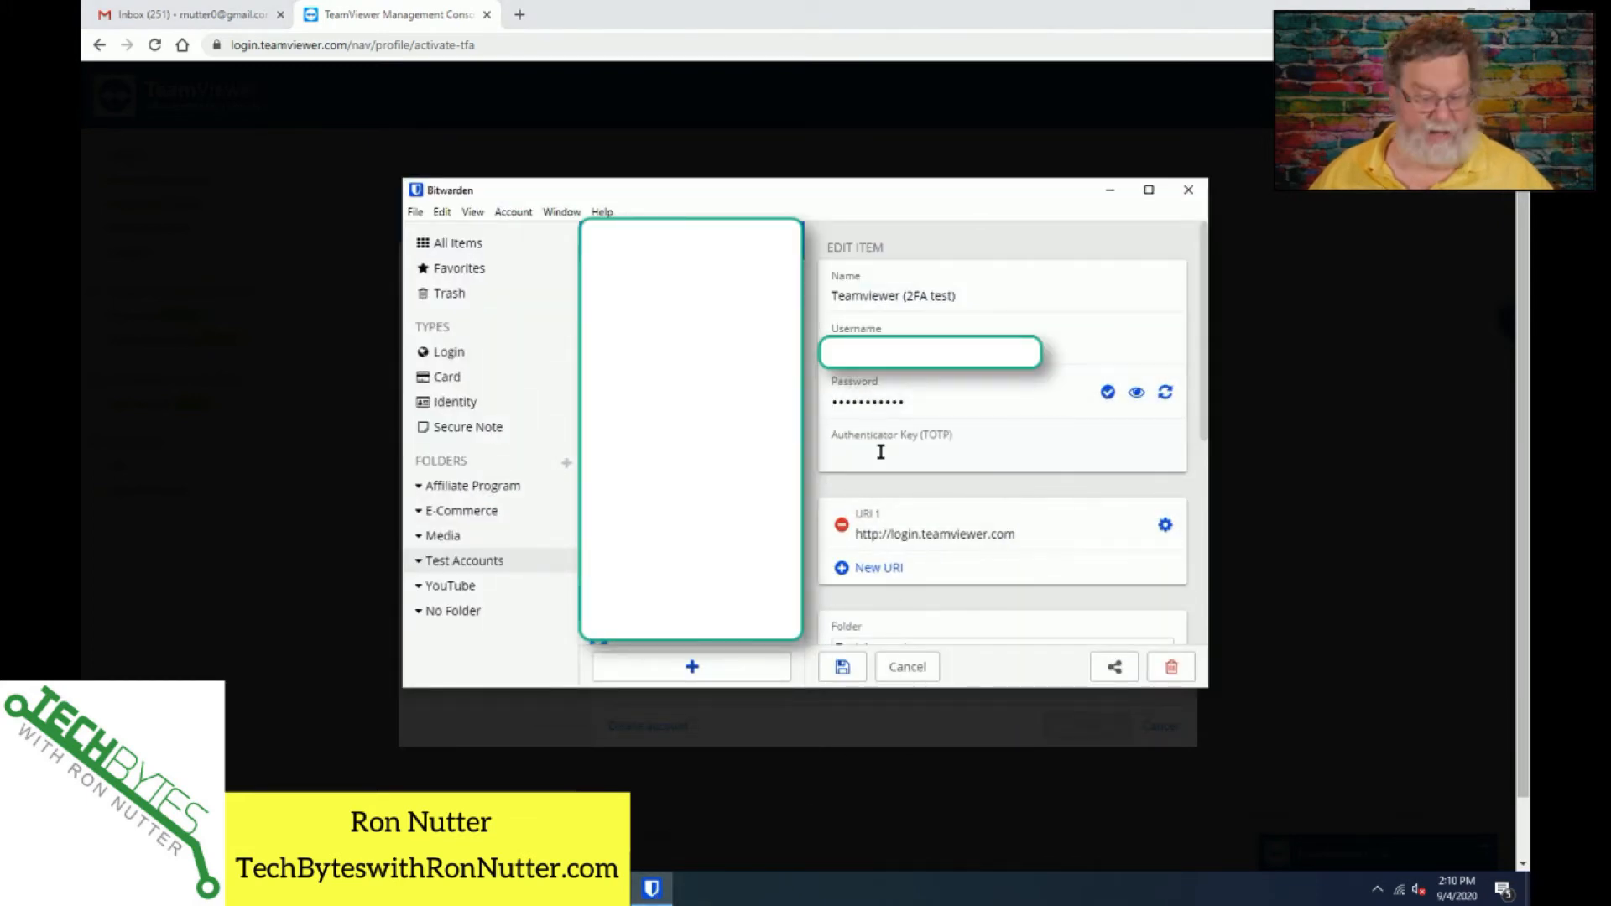
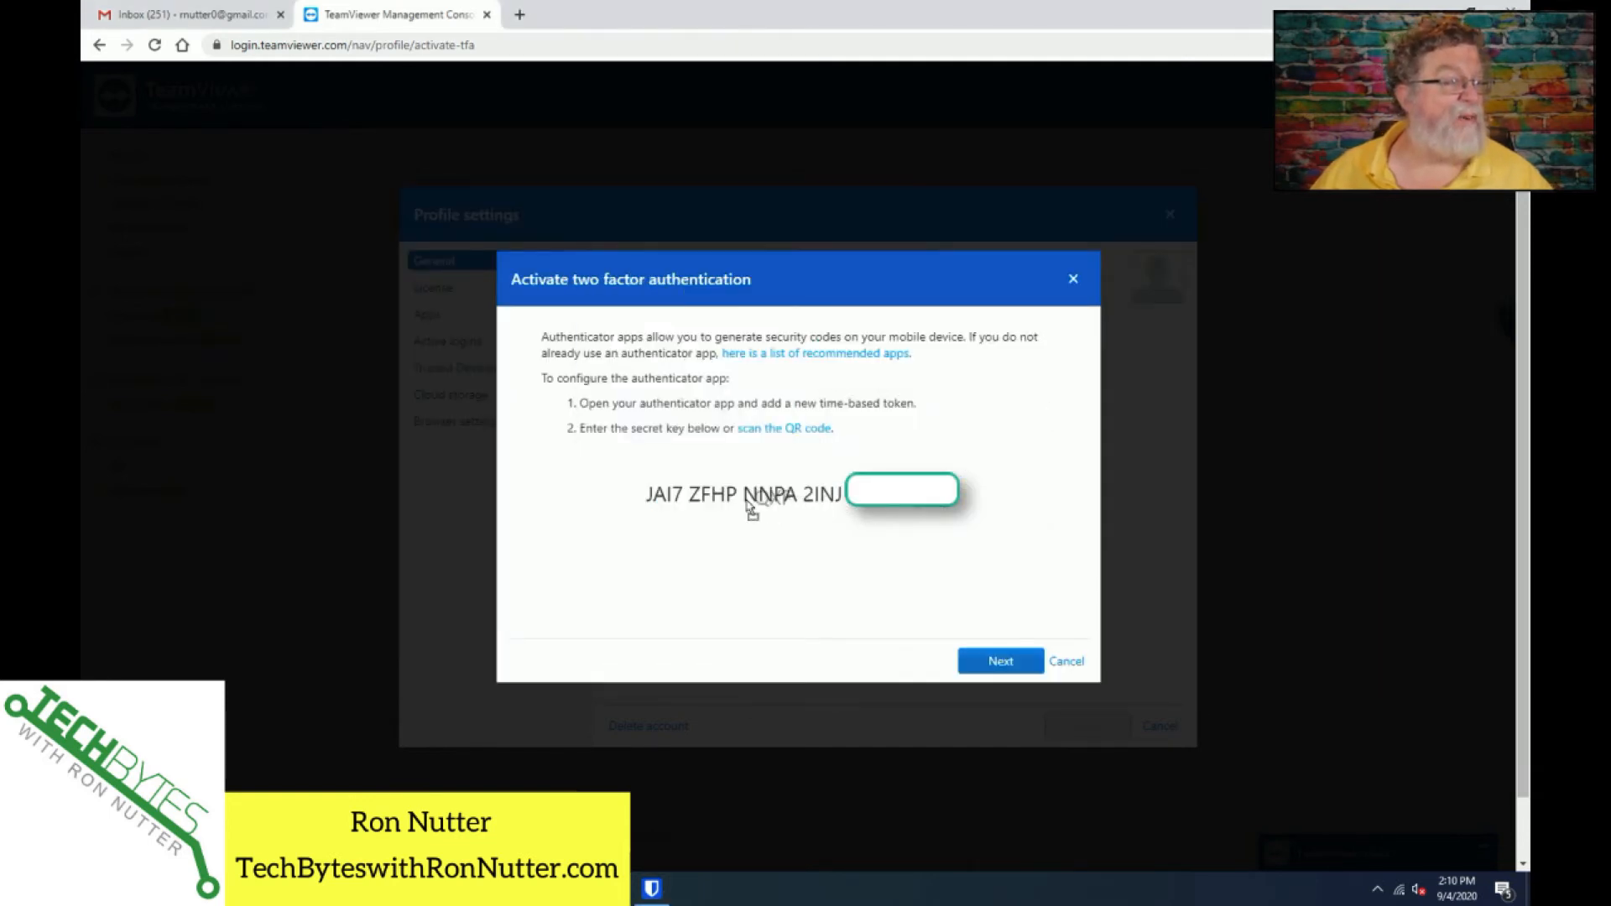
{"action": "mouse_move", "coordinate": [1004, 484]}
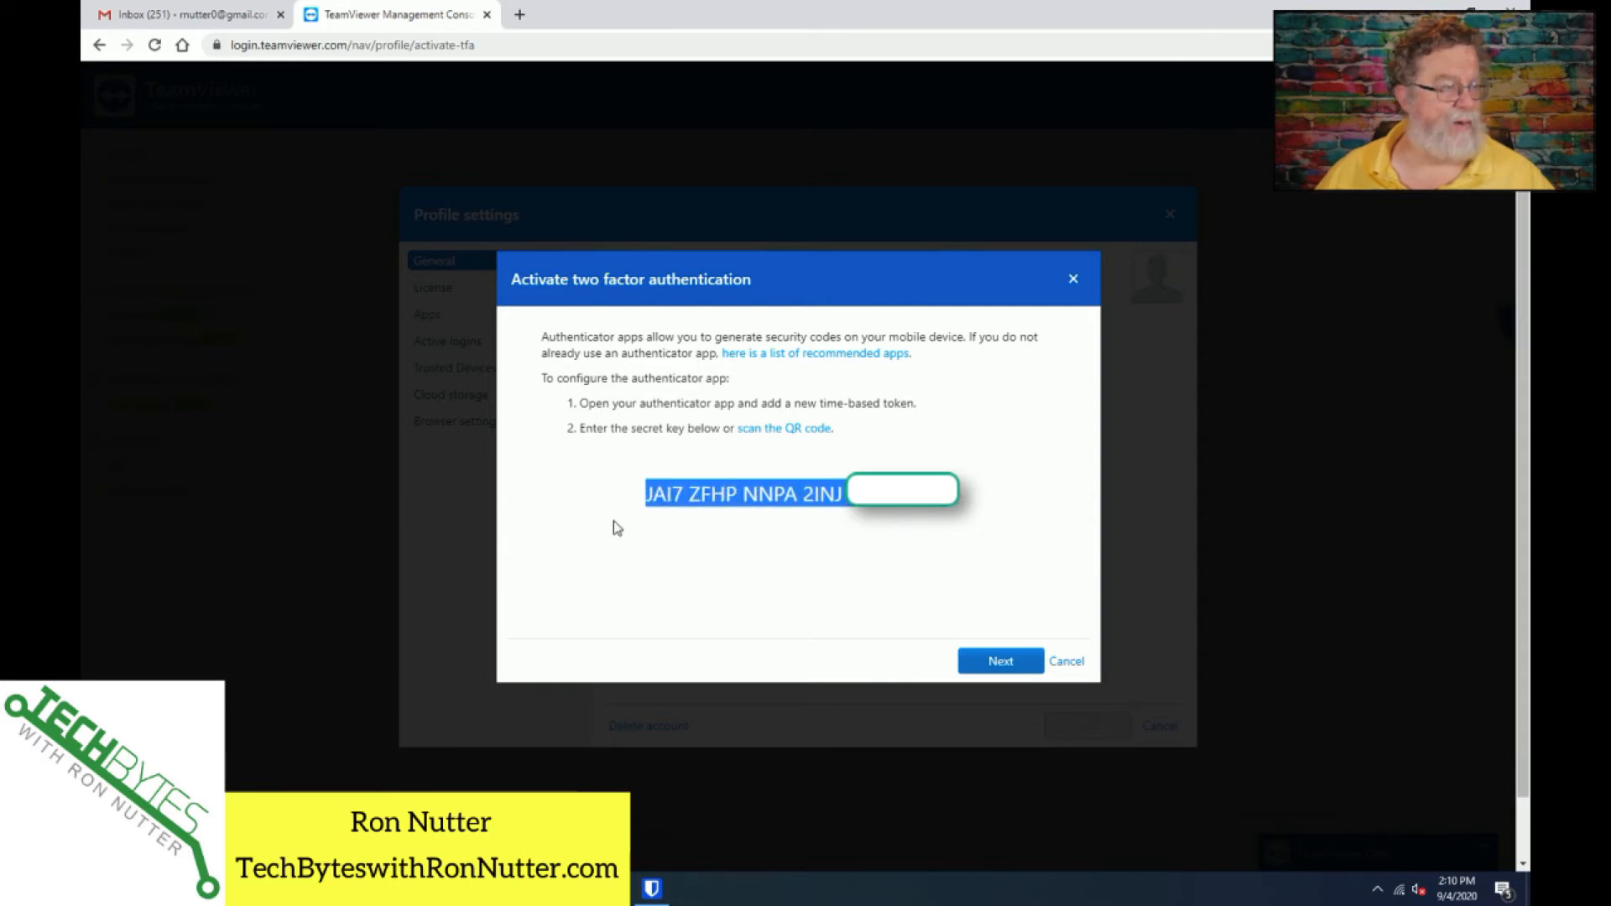
Save the Teamviewer (2FA test) item with its authenticator key so it generates verification codes.
{"action": "key", "text": "alt+tab"}
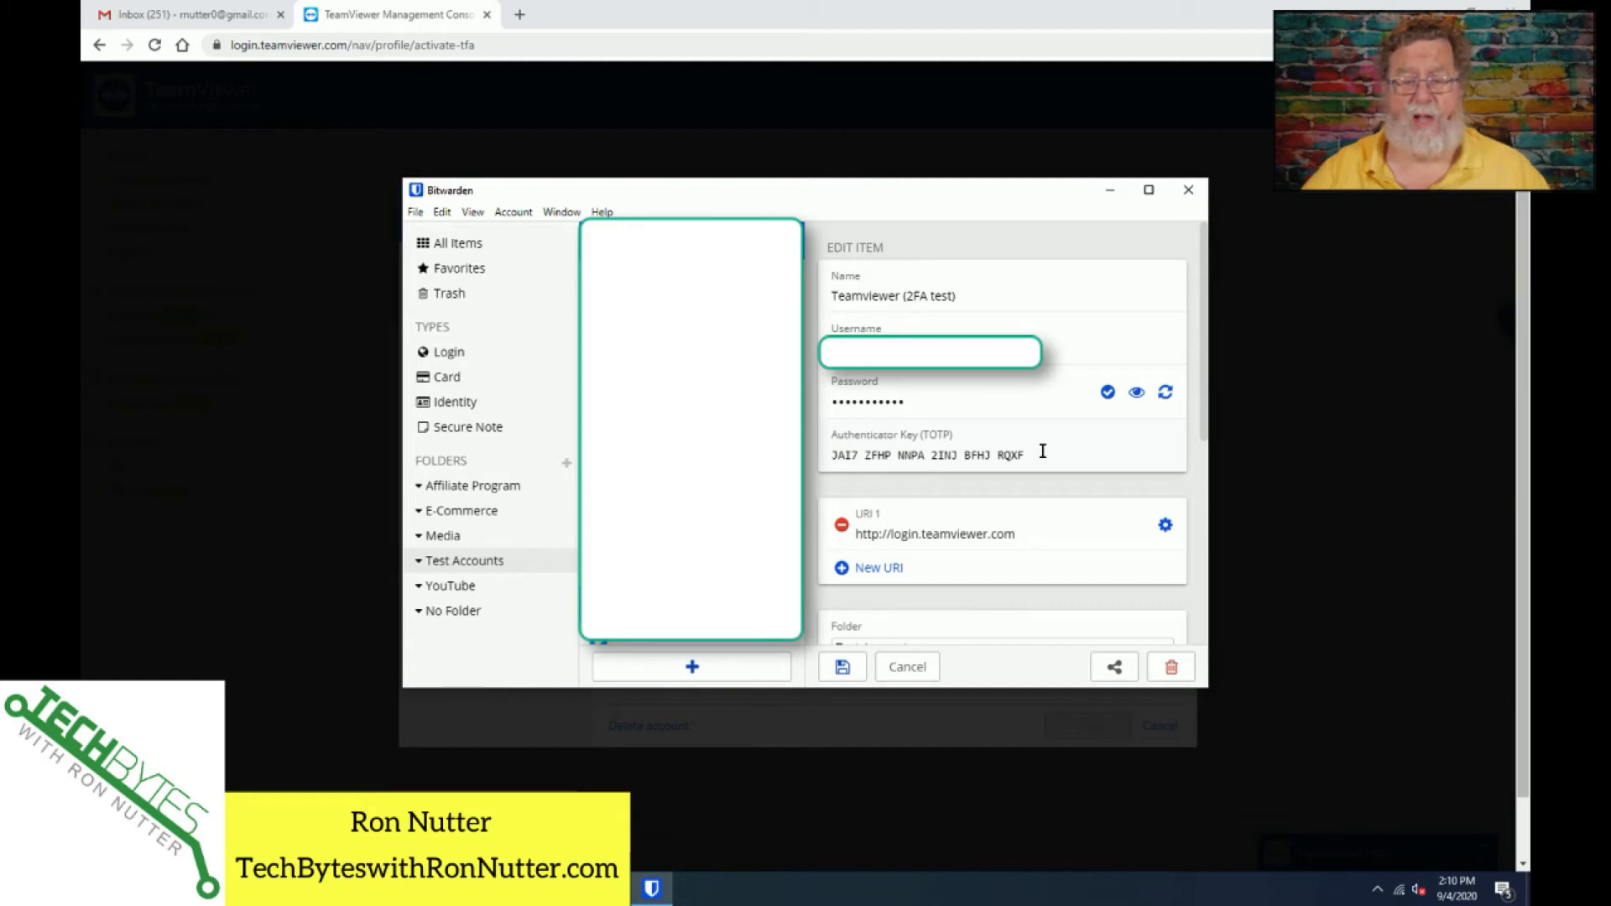
{"action": "mouse_move", "coordinate": [964, 604]}
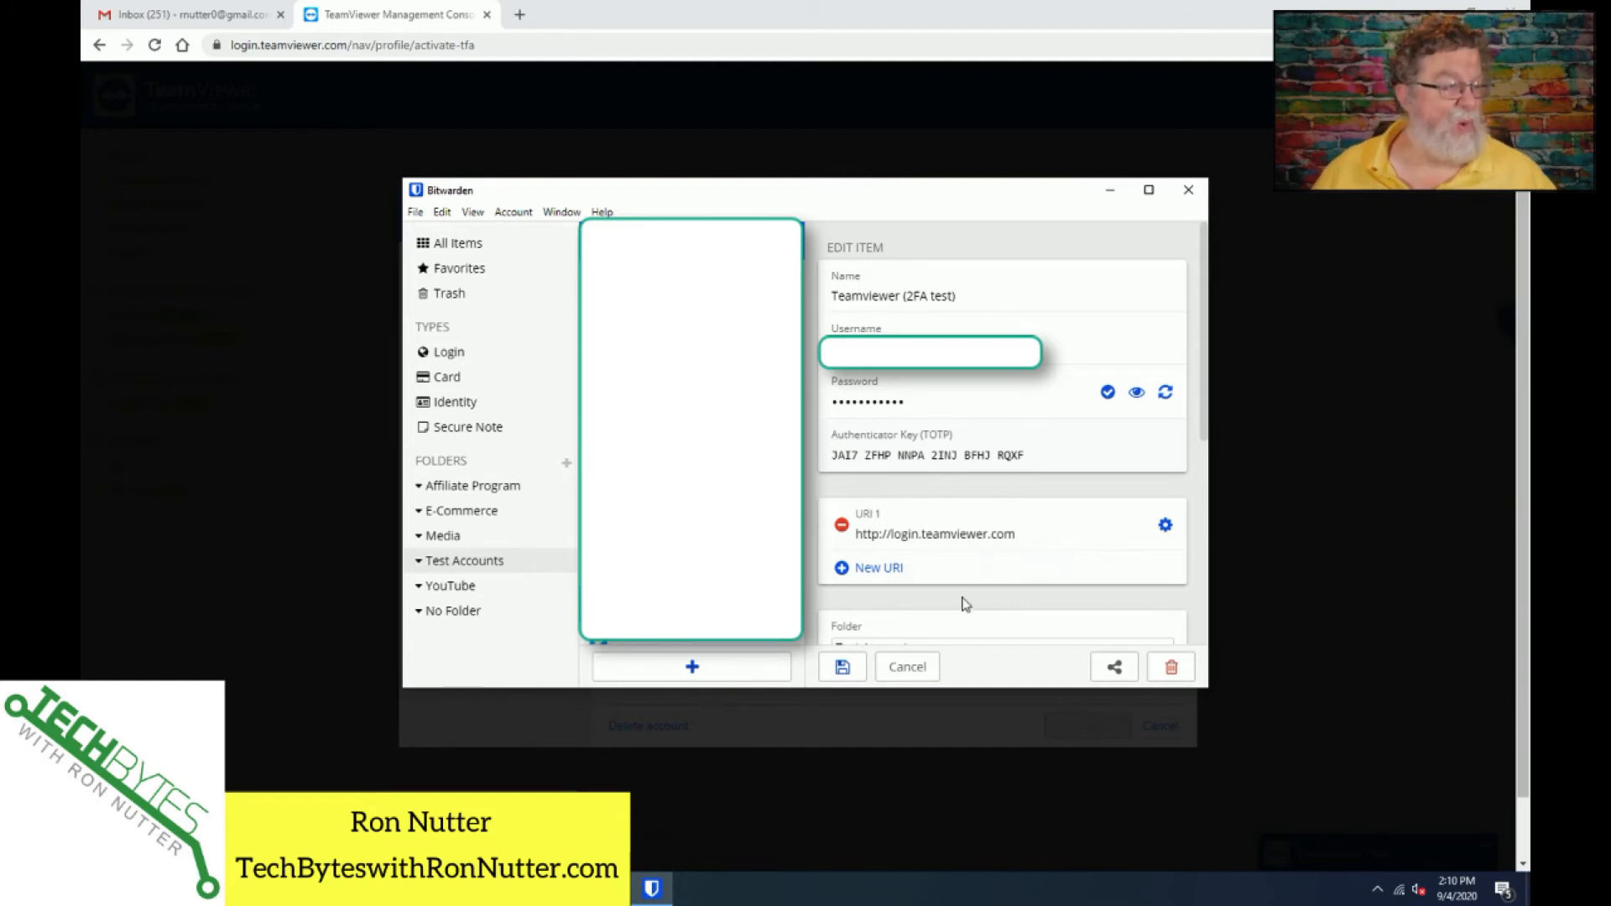
{"action": "left_click", "coordinate": [842, 666]}
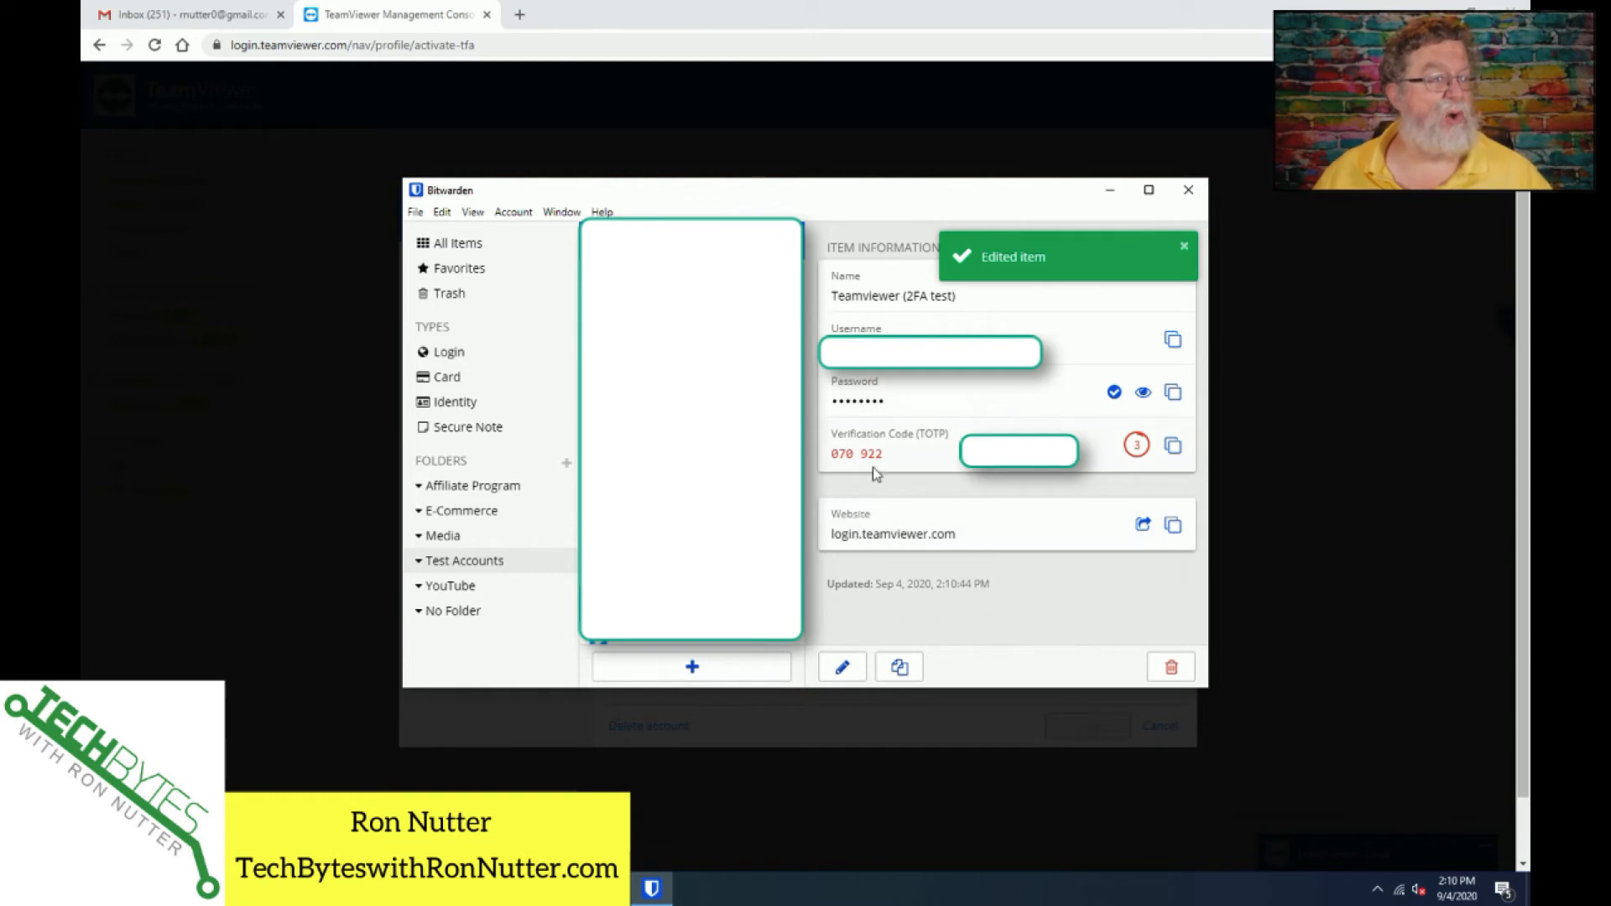
{"action": "key", "text": "alt+tab"}
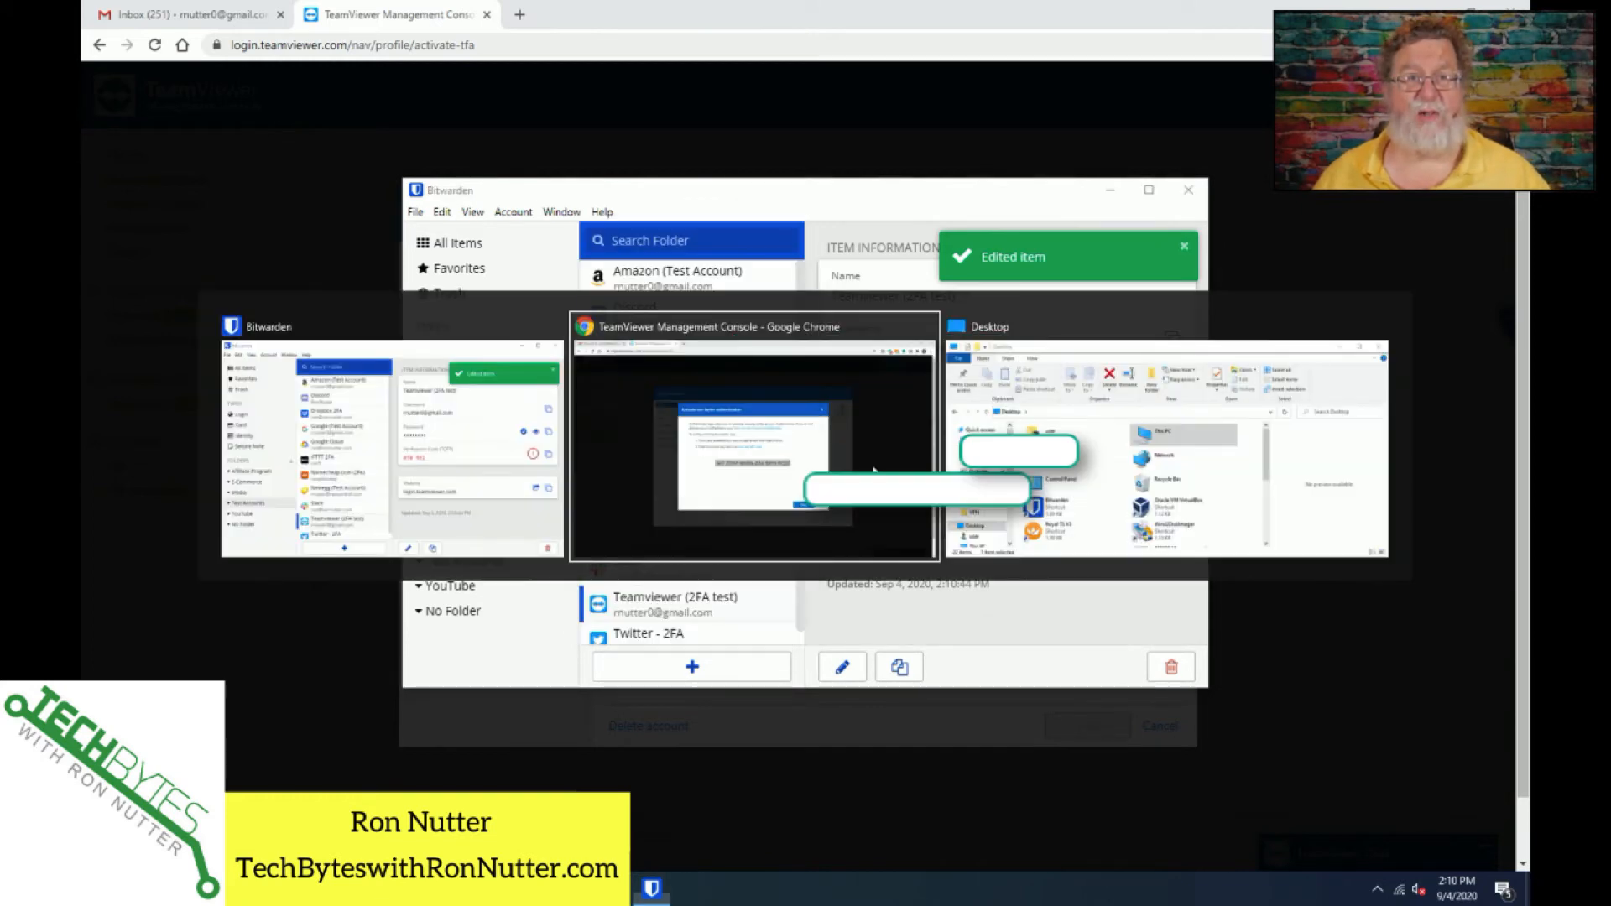
Advance TeamViewer's activation dialog past the secret key to the recovery code, then return to Bitwarden.
{"action": "left_click", "coordinate": [755, 436]}
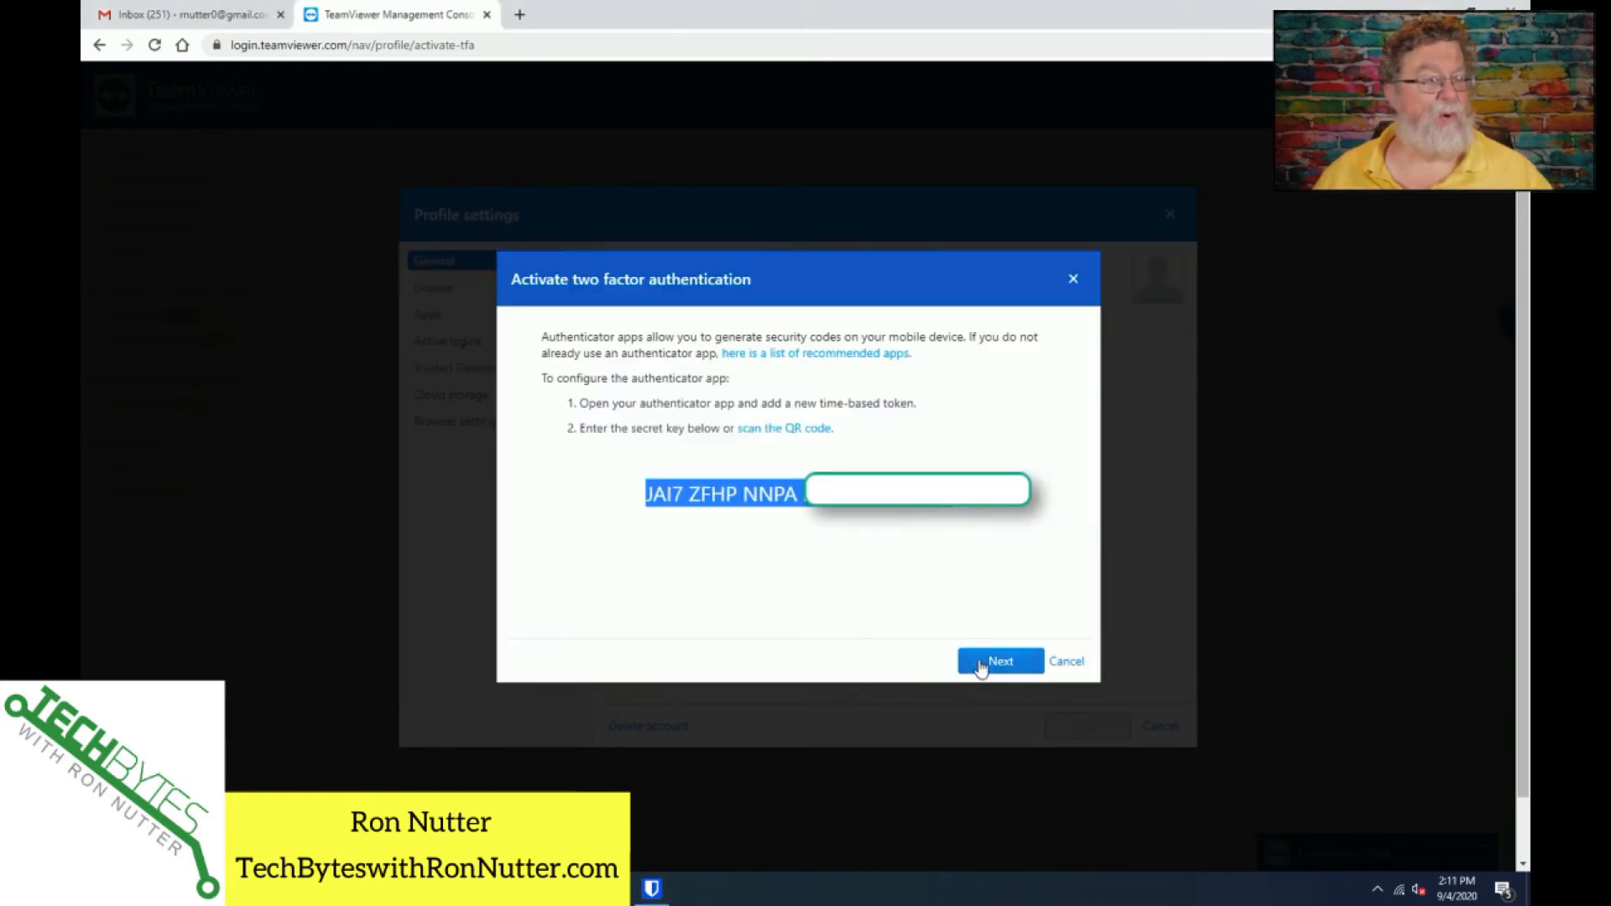
{"action": "left_click", "coordinate": [999, 660]}
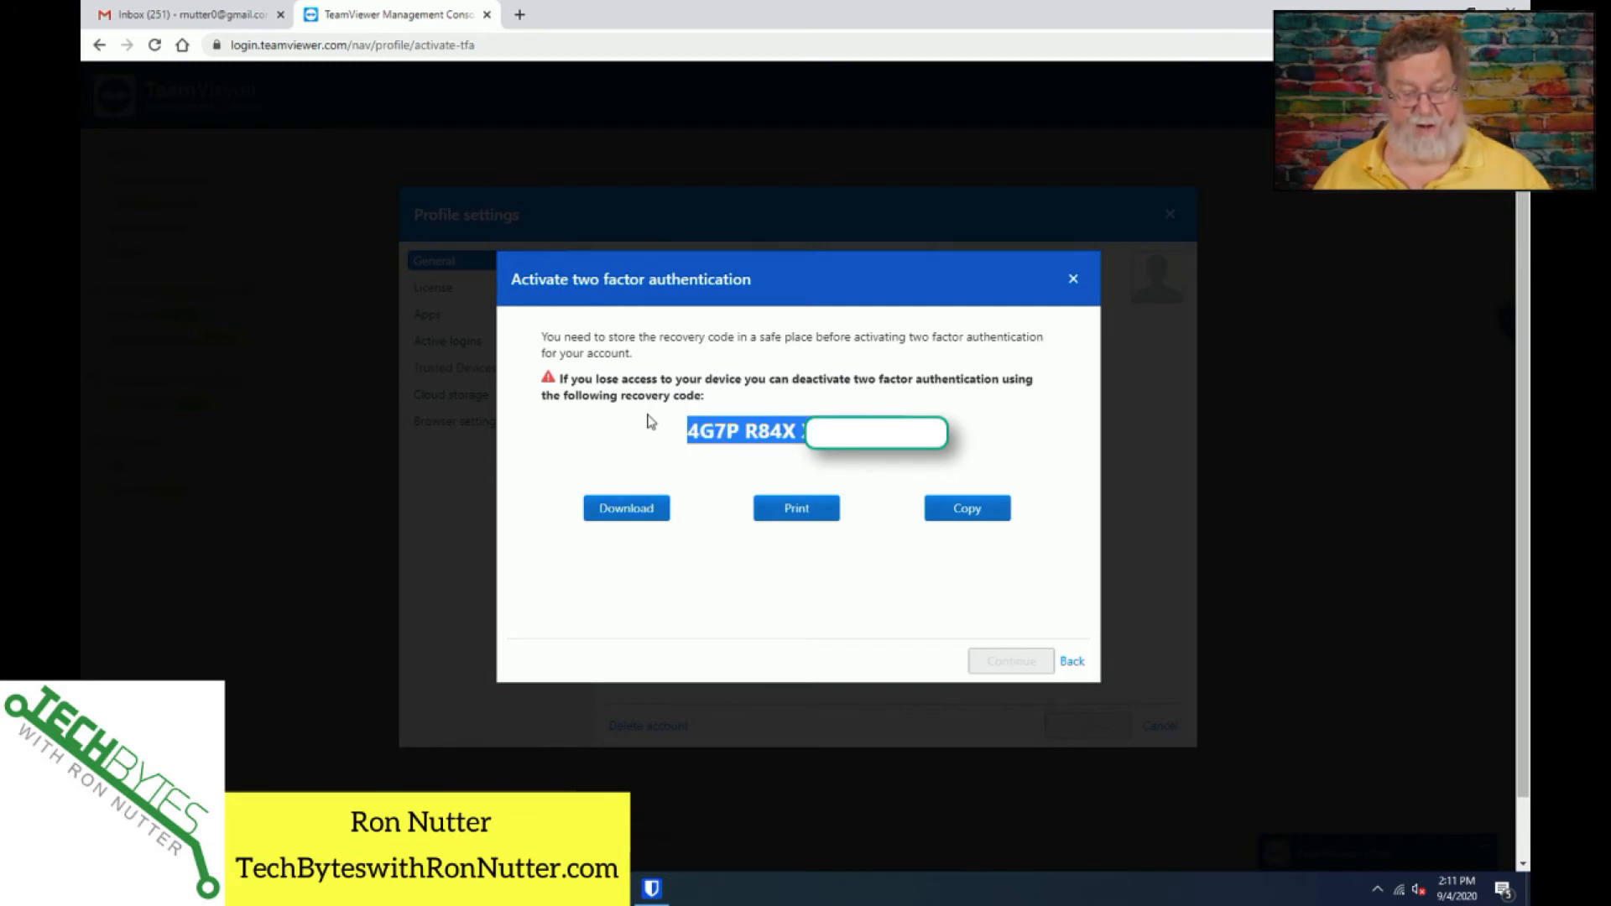
{"action": "key", "text": "alt+tab"}
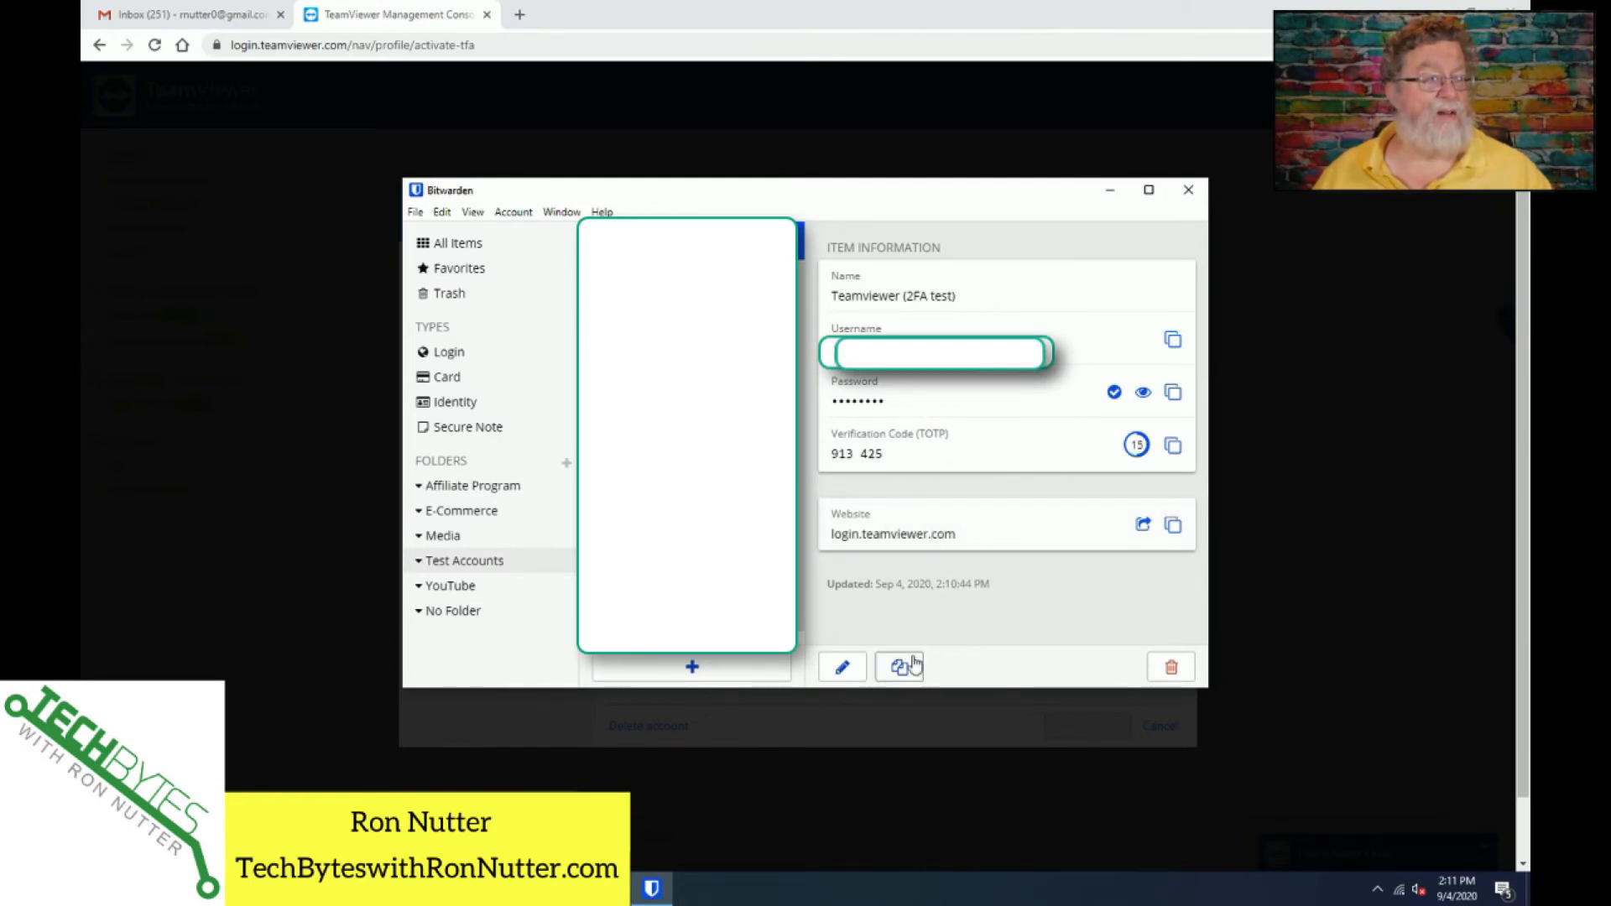
{"action": "left_click", "coordinate": [842, 665]}
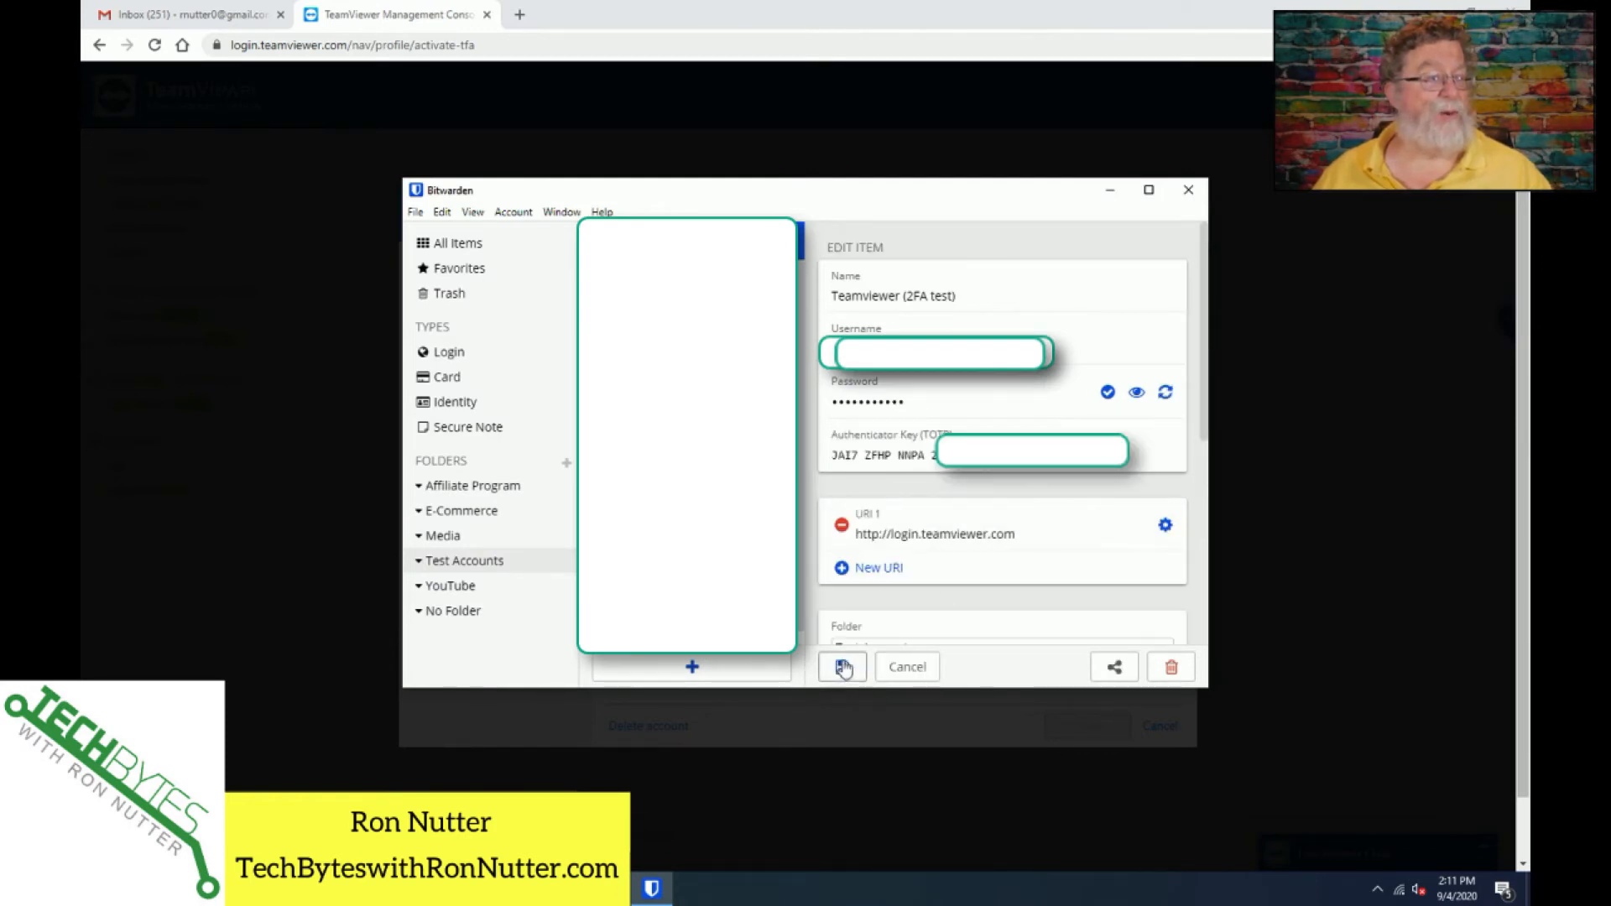
{"action": "scroll", "scroll_direction": "down", "scroll_amount": 3}
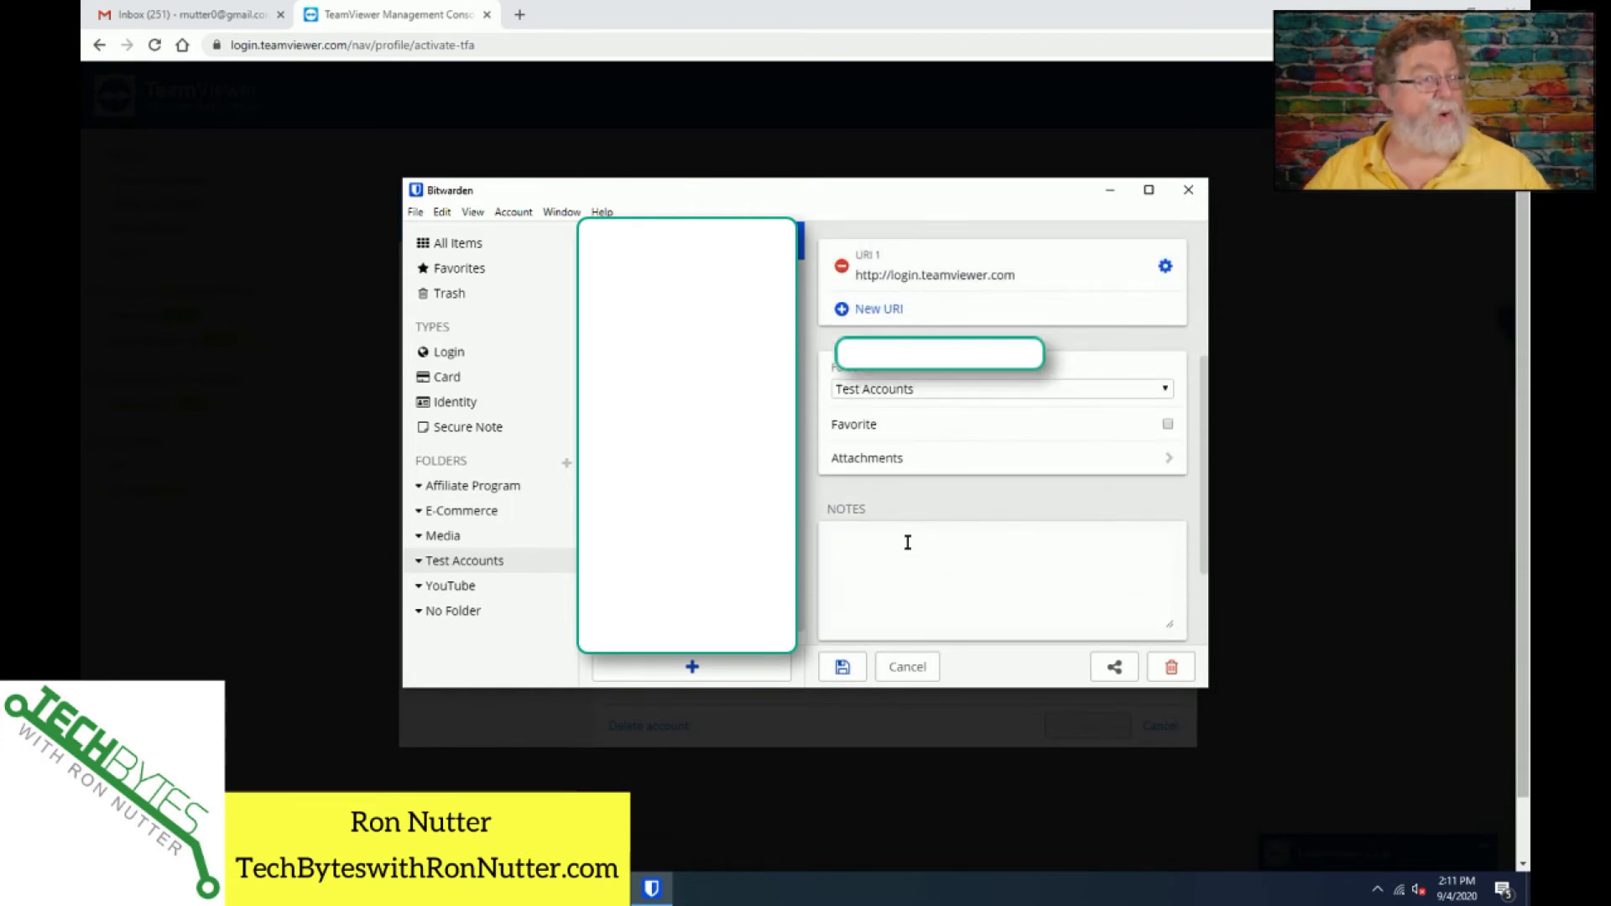
{"action": "type", "text": "Reco"}
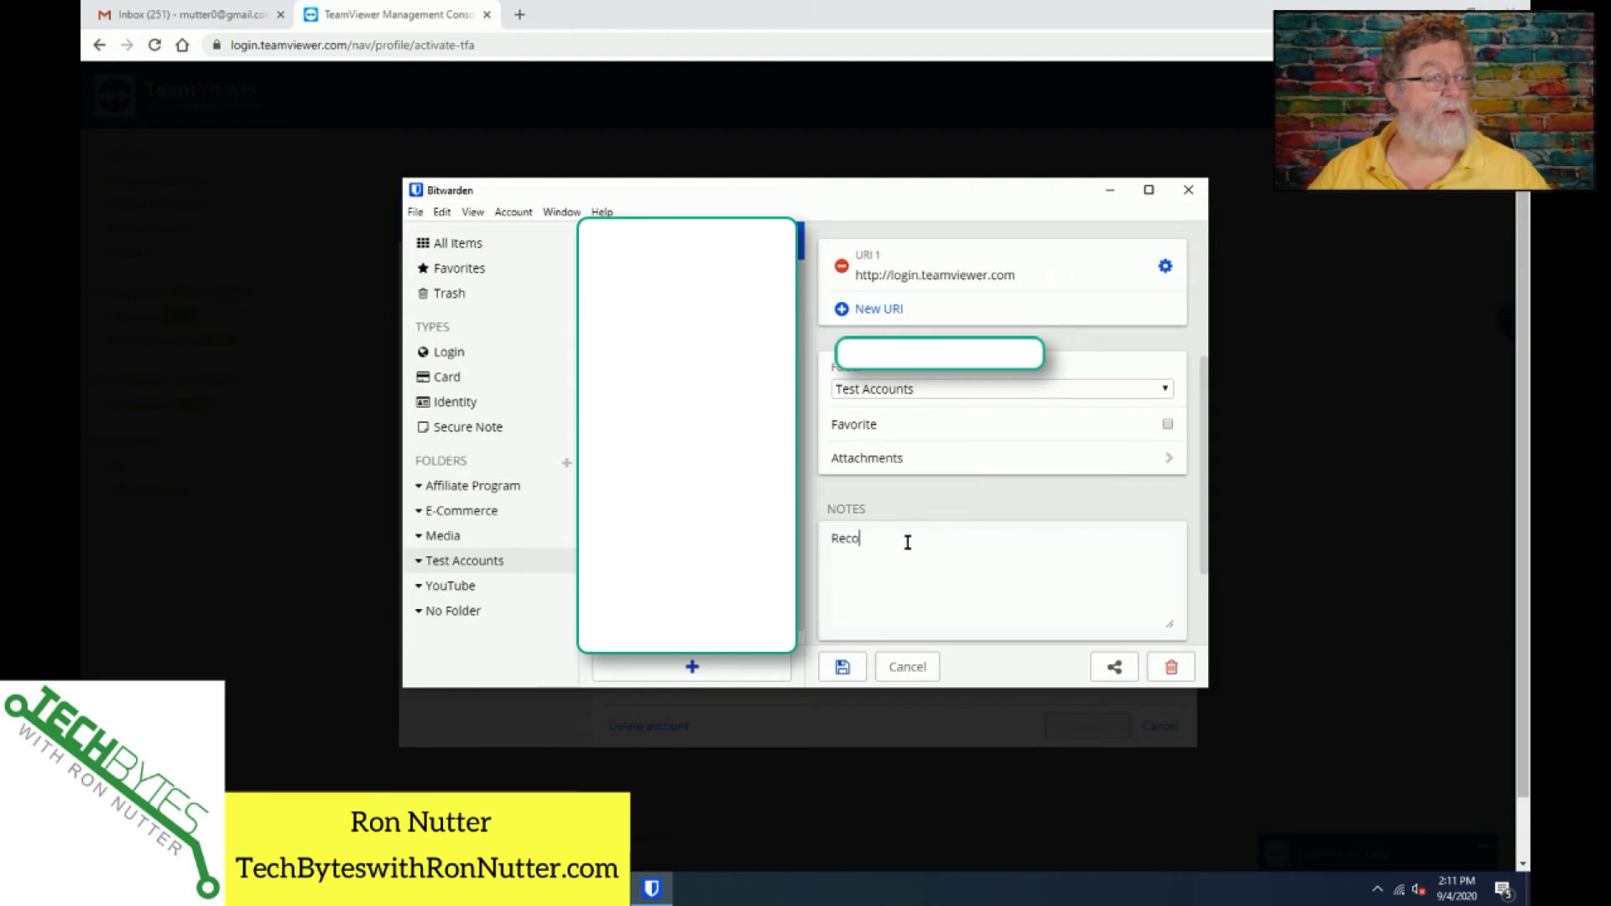
{"action": "type", "text": "very Code"}
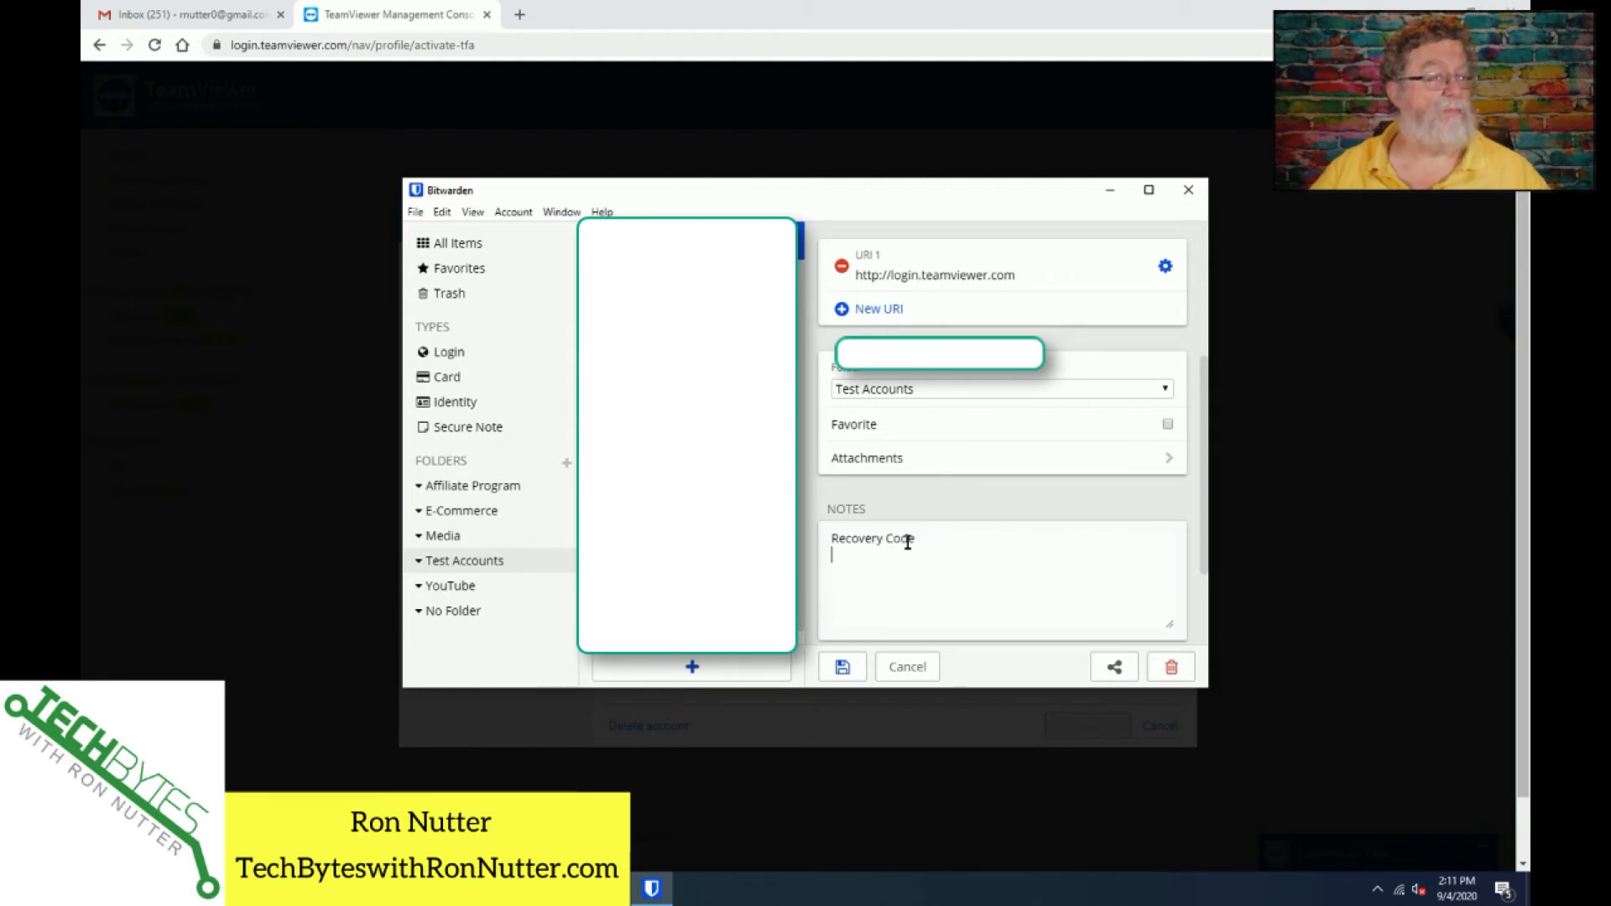
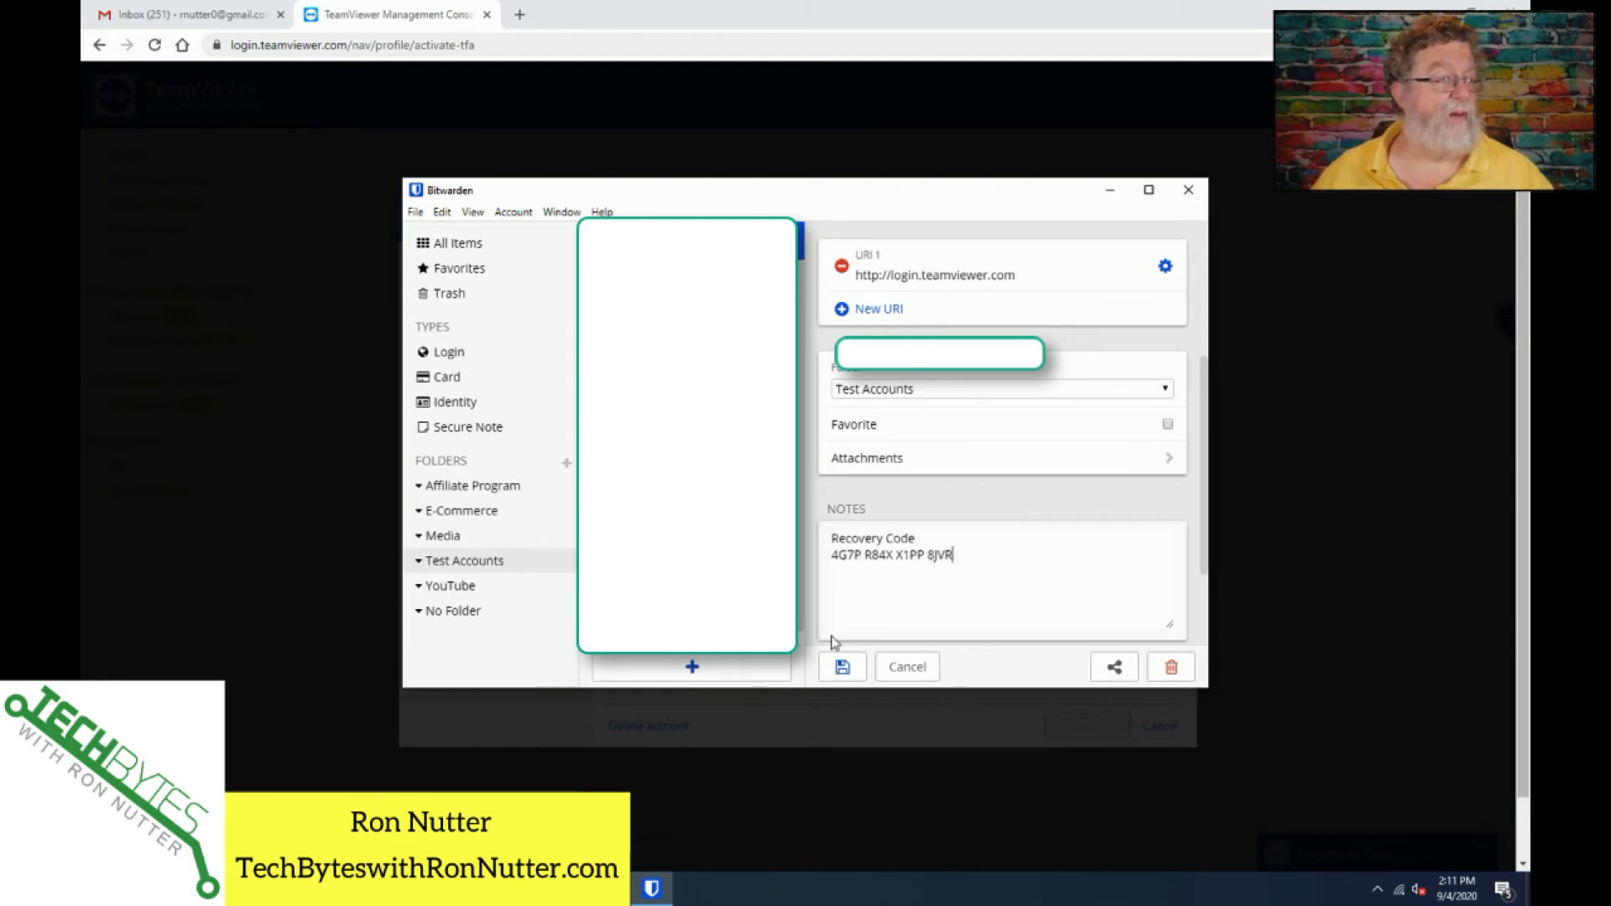
{"action": "left_click", "coordinate": [841, 665]}
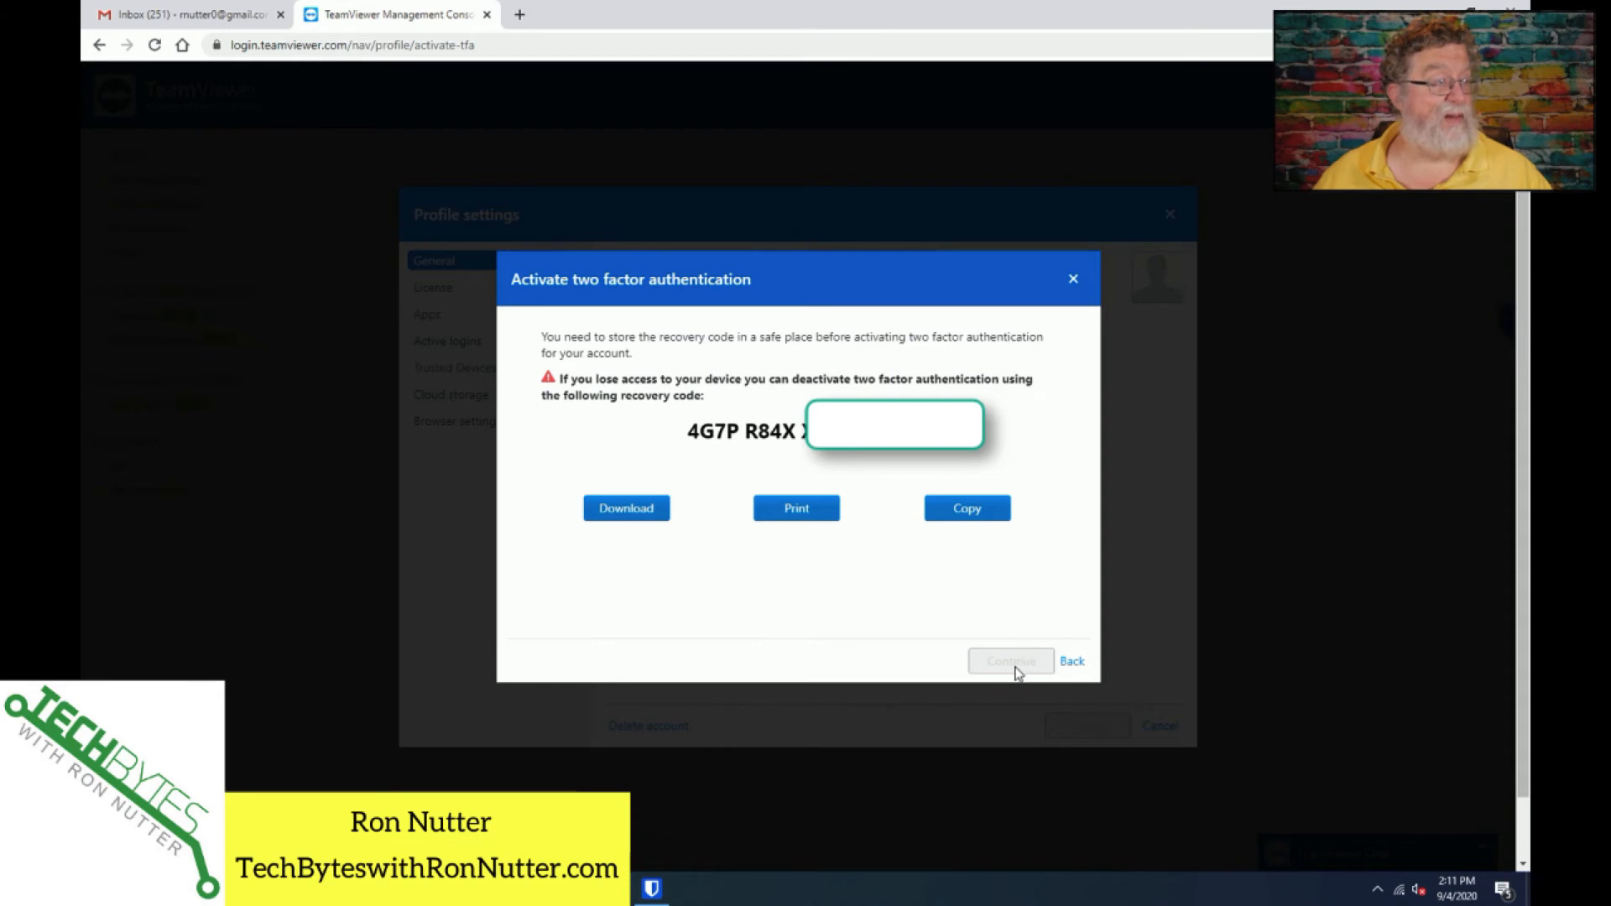
{"action": "mouse_move", "coordinate": [915, 522]}
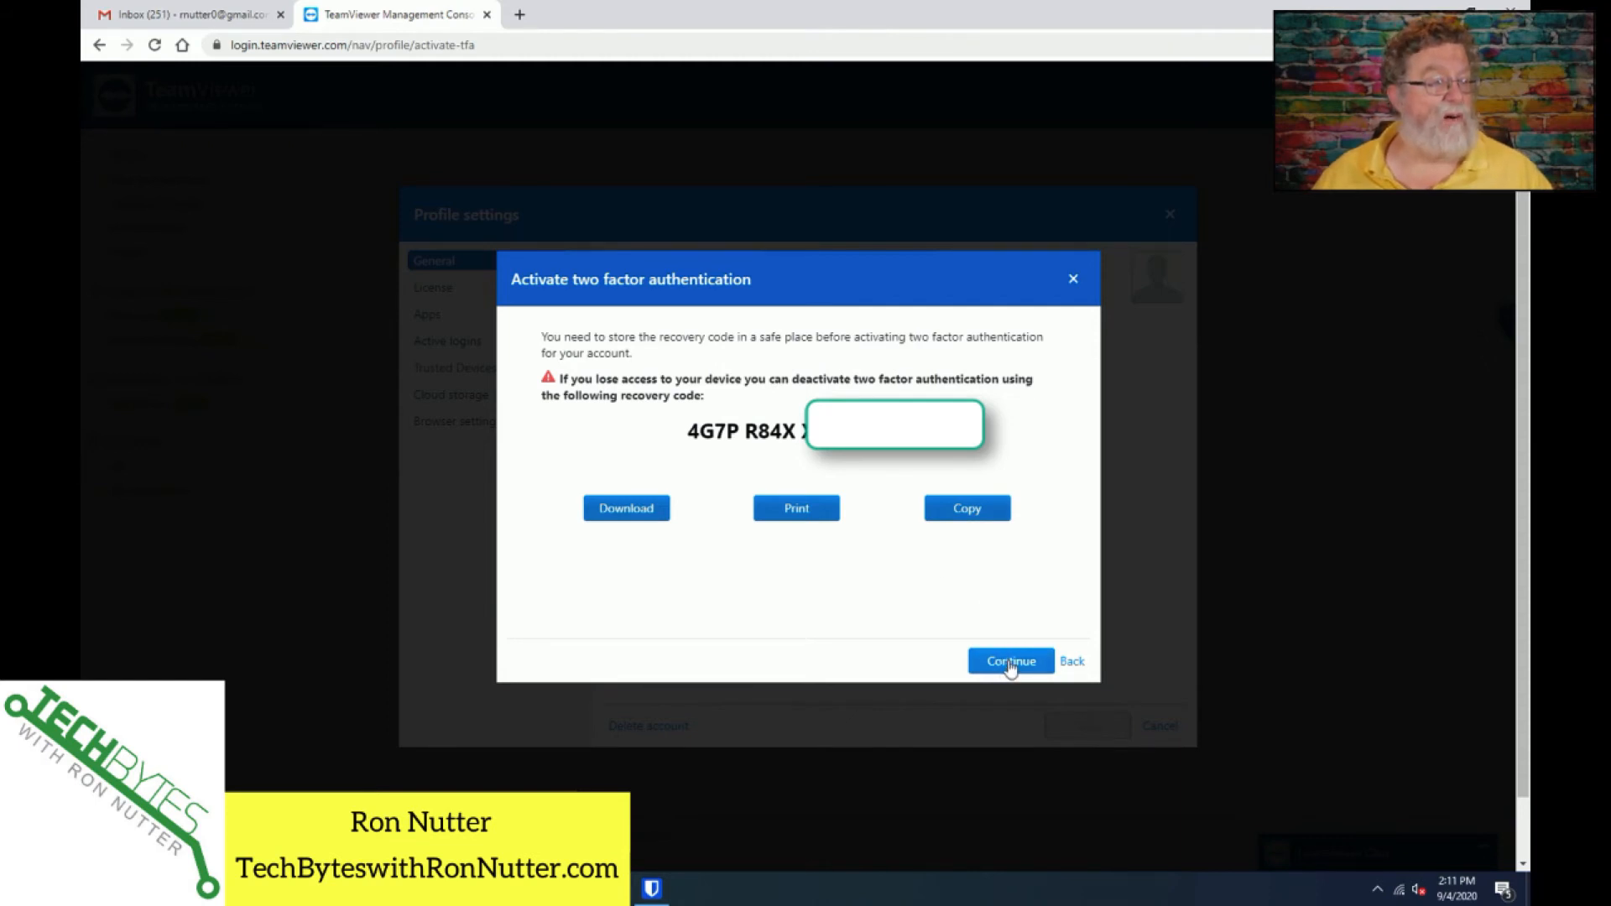
Continue to TeamViewer's security code step and copy Bitwarden's current TOTP verification code.
{"action": "left_click", "coordinate": [1011, 661]}
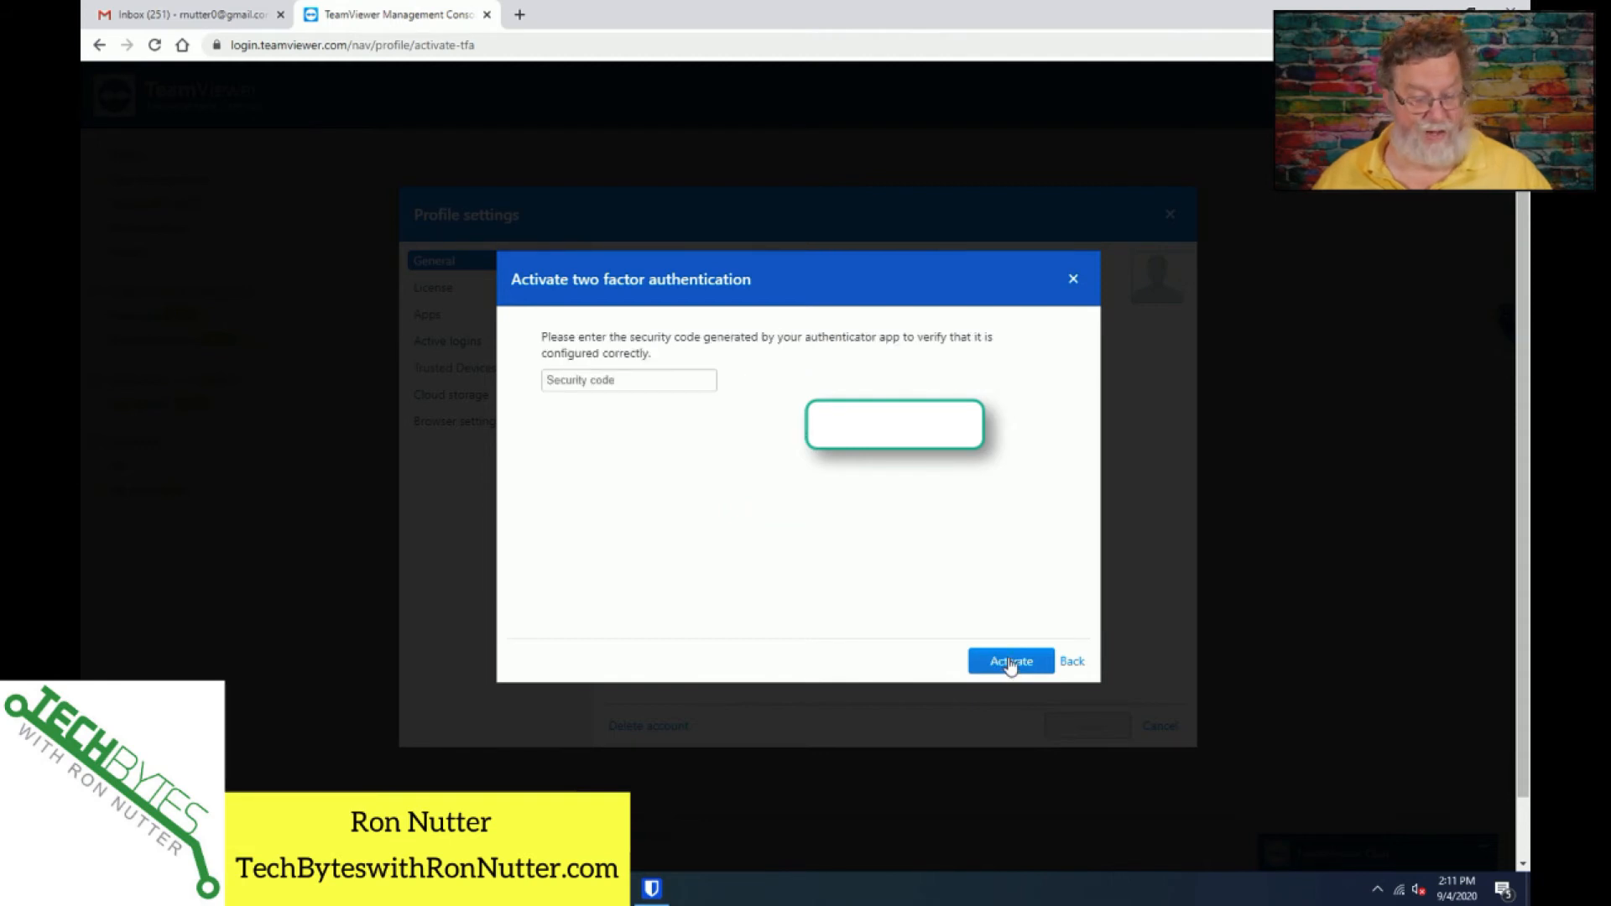
{"action": "key", "text": "alt+tab"}
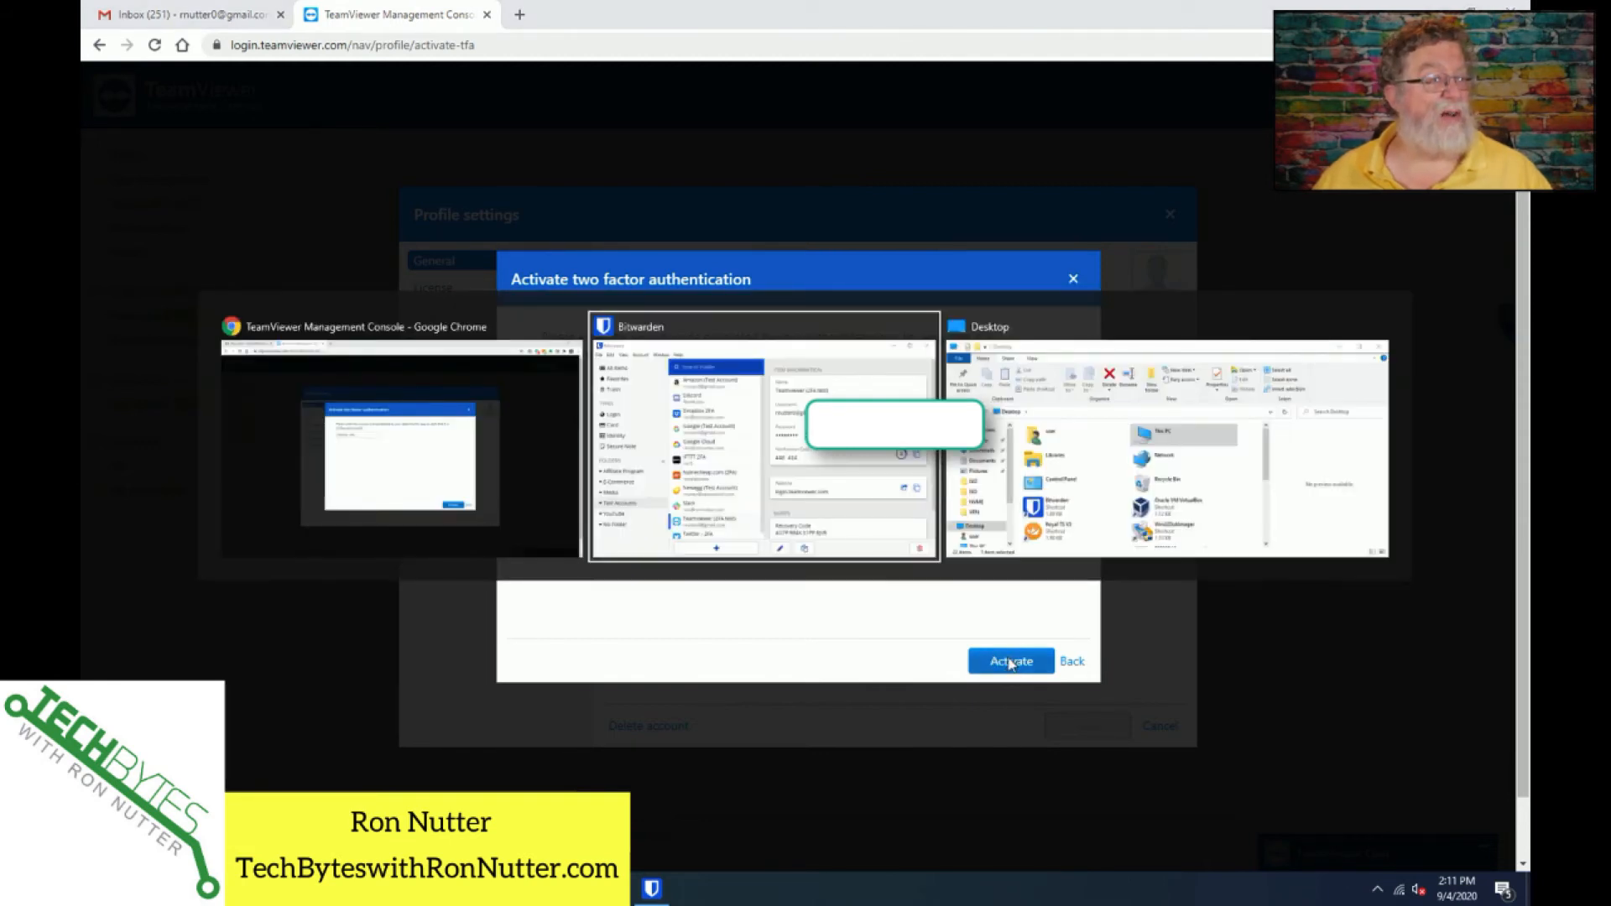
{"action": "left_click", "coordinate": [761, 443]}
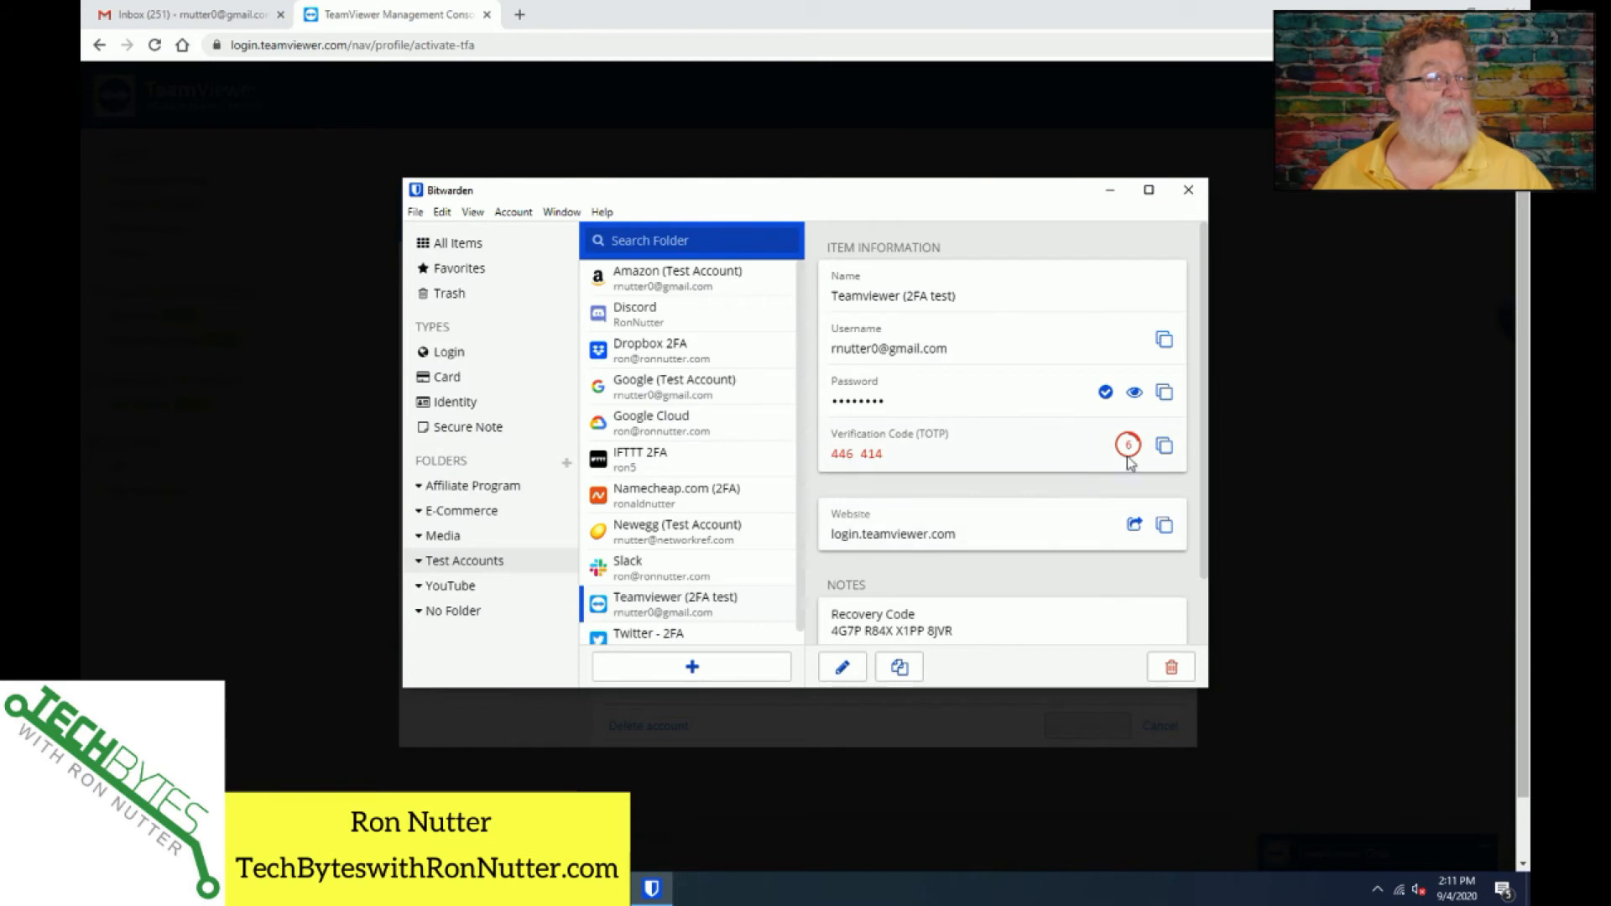
{"action": "mouse_move", "coordinate": [1164, 452]}
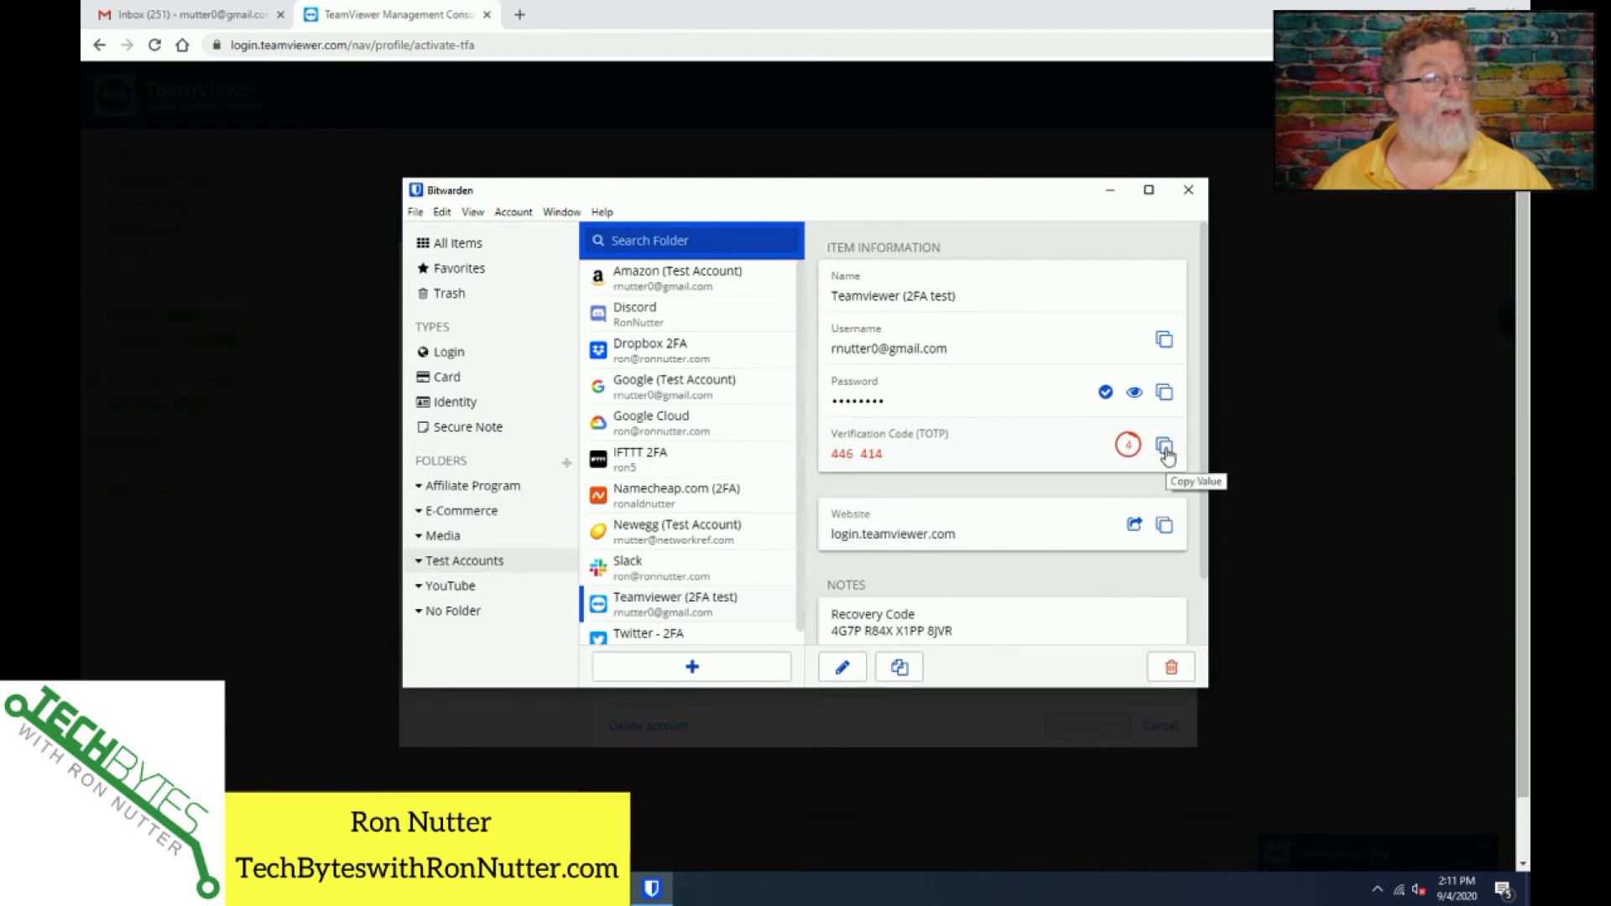
{"action": "left_click", "coordinate": [1166, 453]}
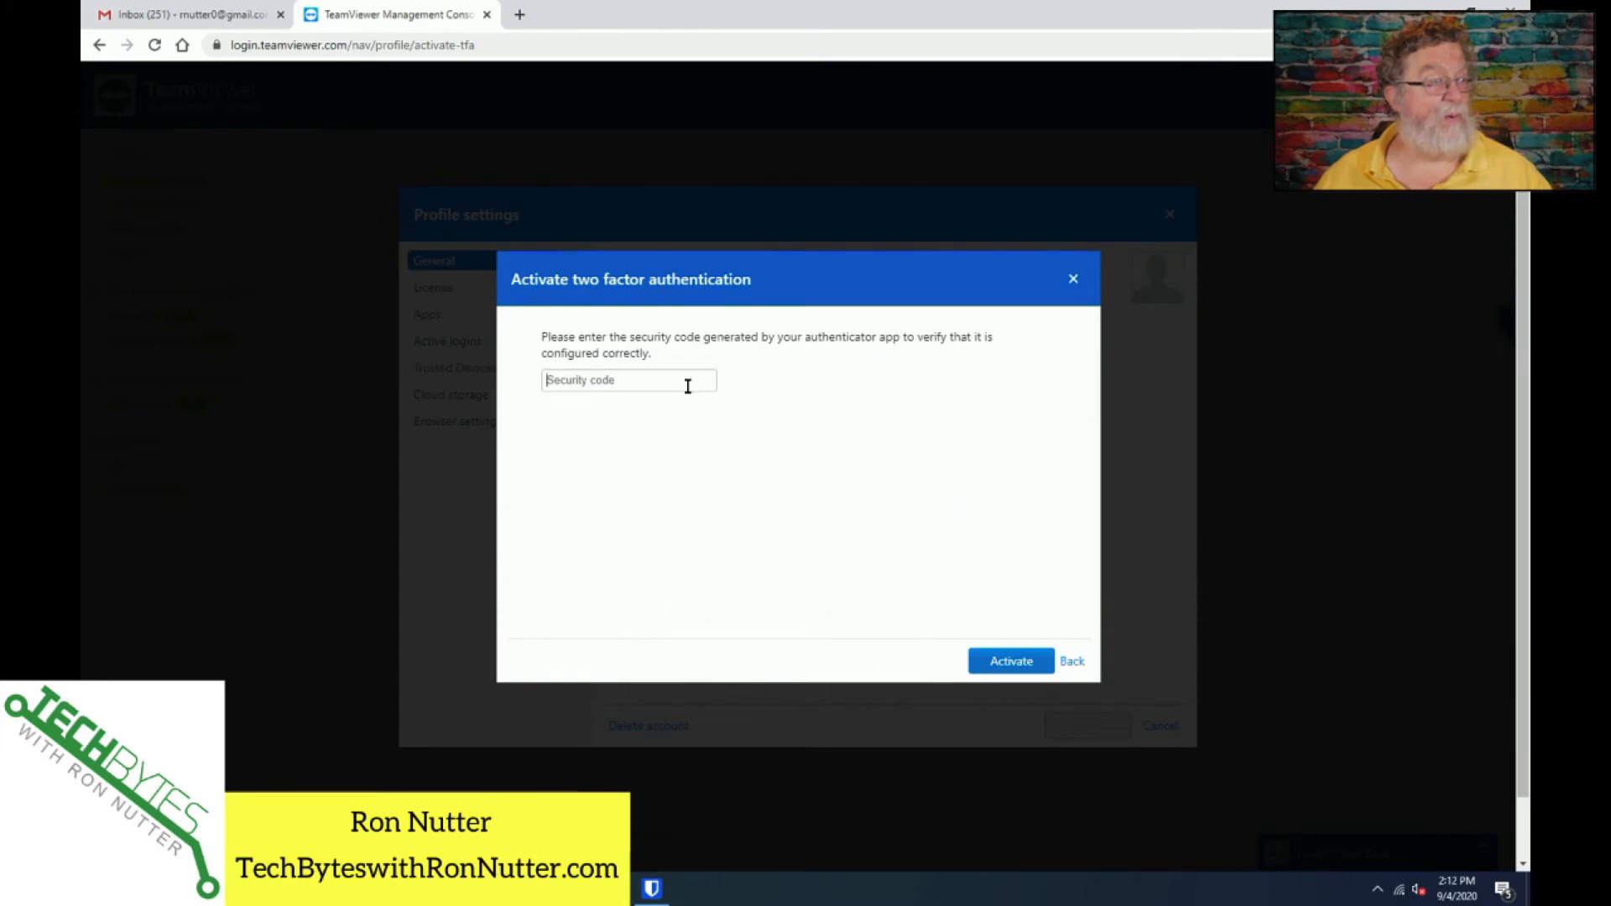
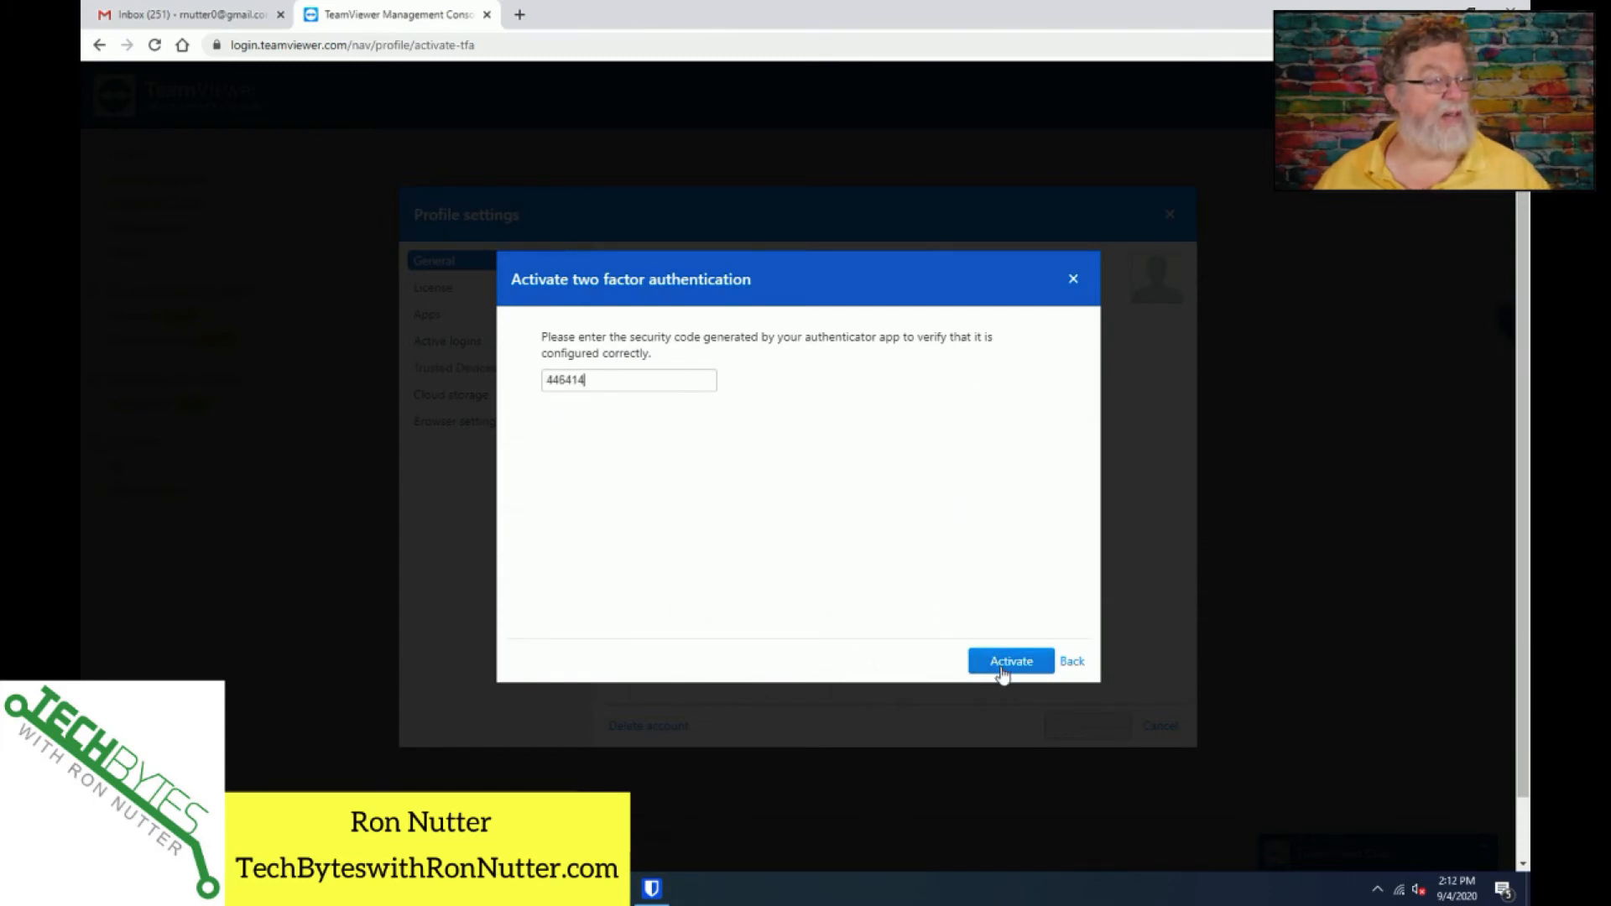
{"action": "left_click", "coordinate": [1010, 660]}
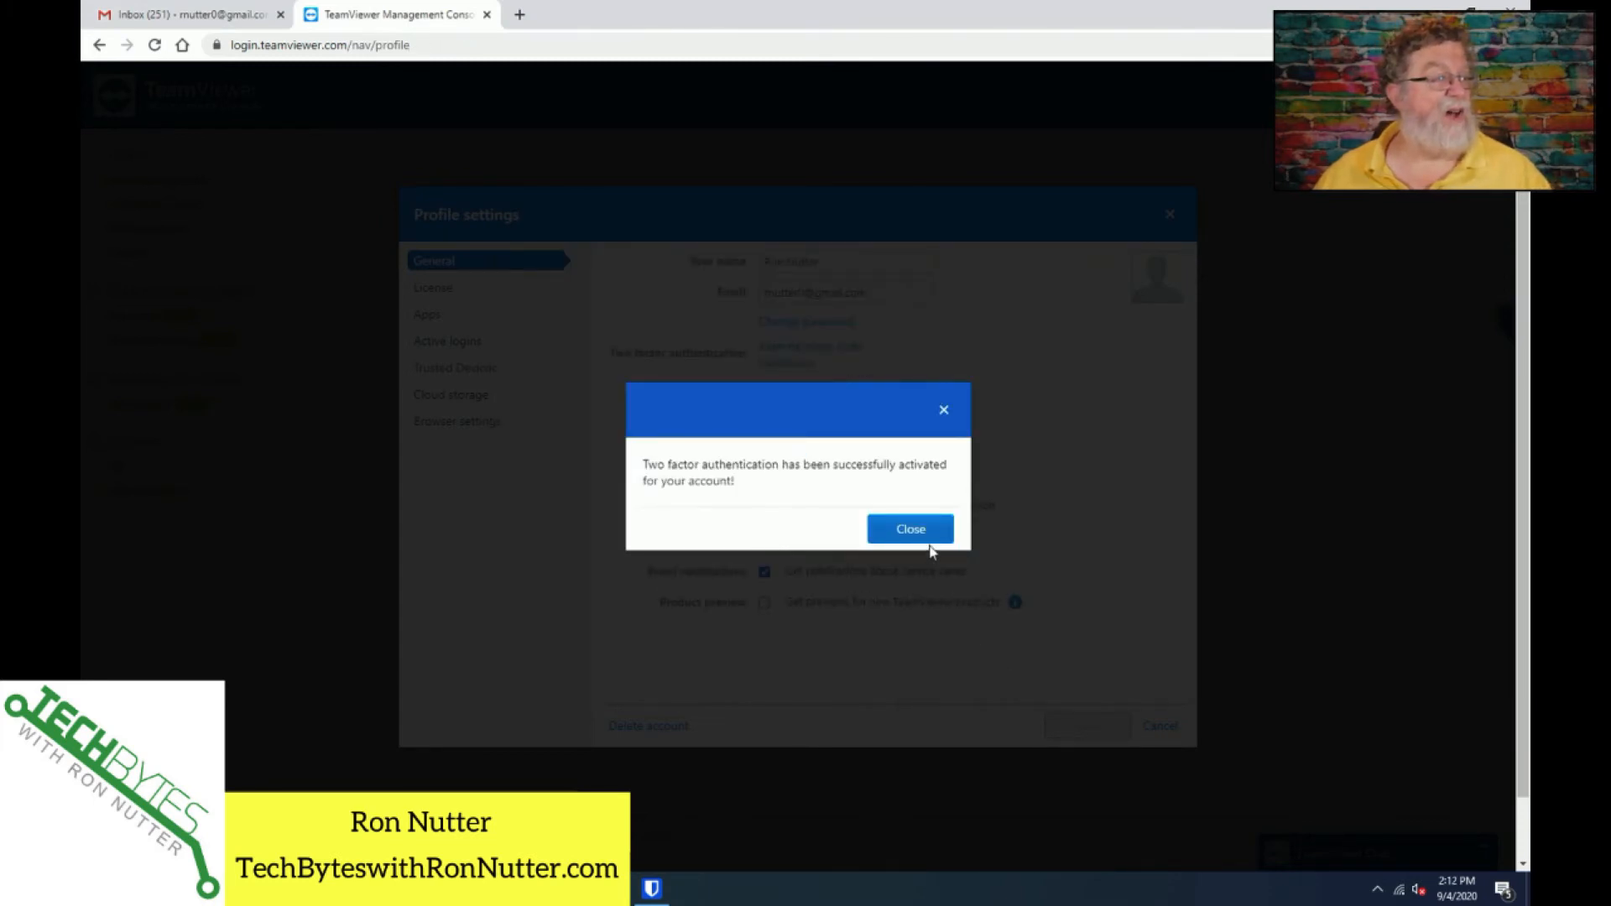
{"action": "left_click", "coordinate": [909, 528]}
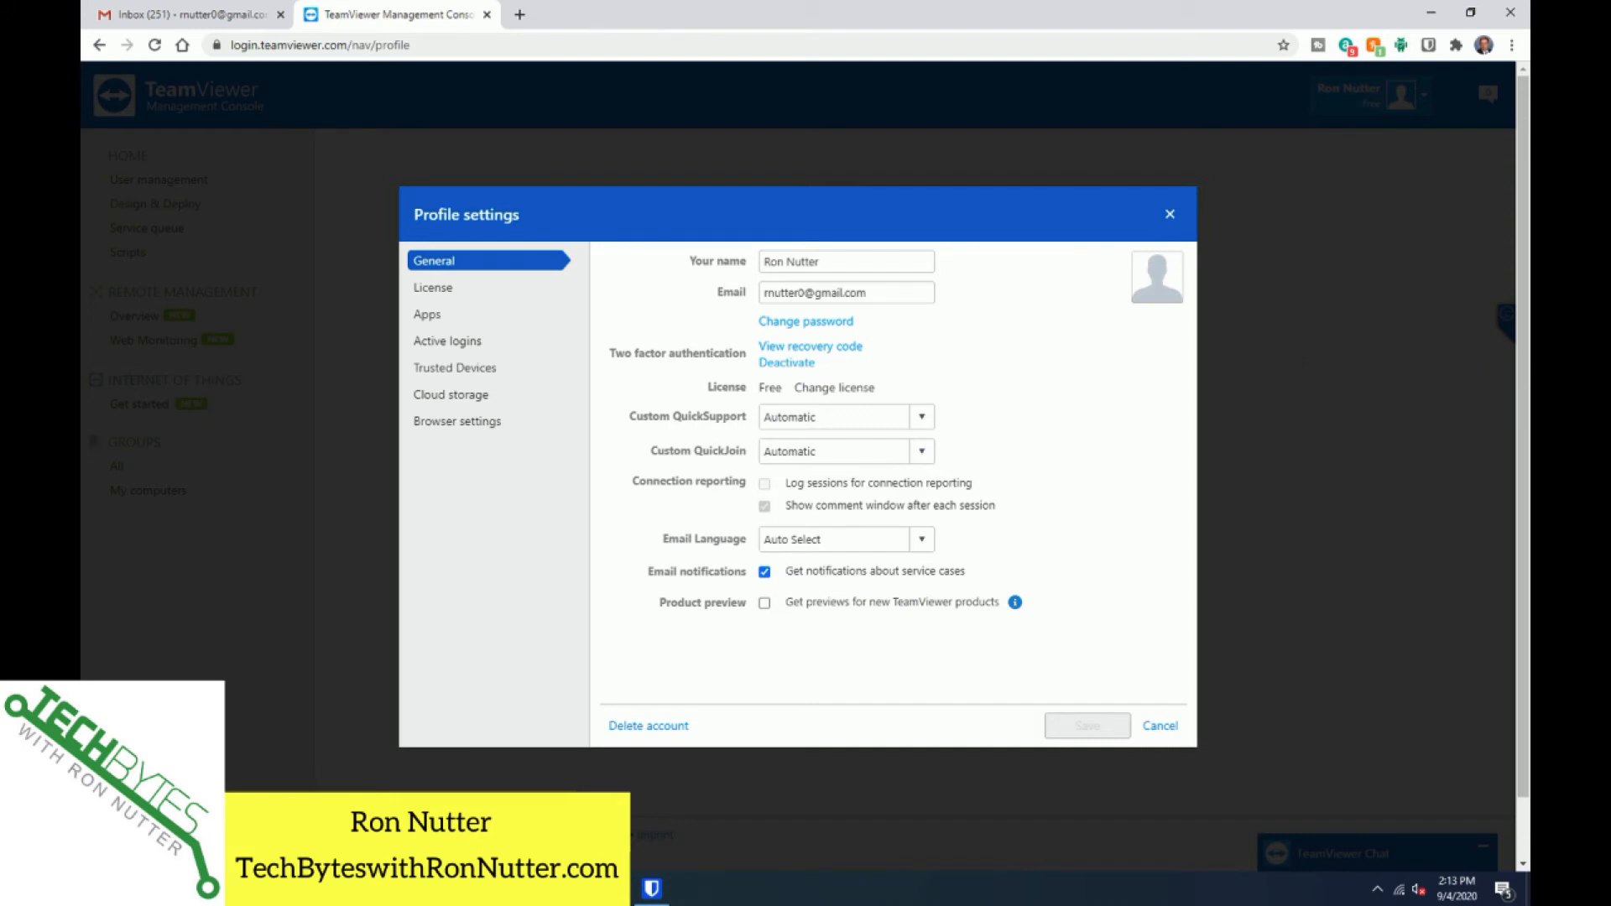
Create a new Bitwarden item using a generated password, copied and revealed.
{"action": "left_click", "coordinate": [651, 888]}
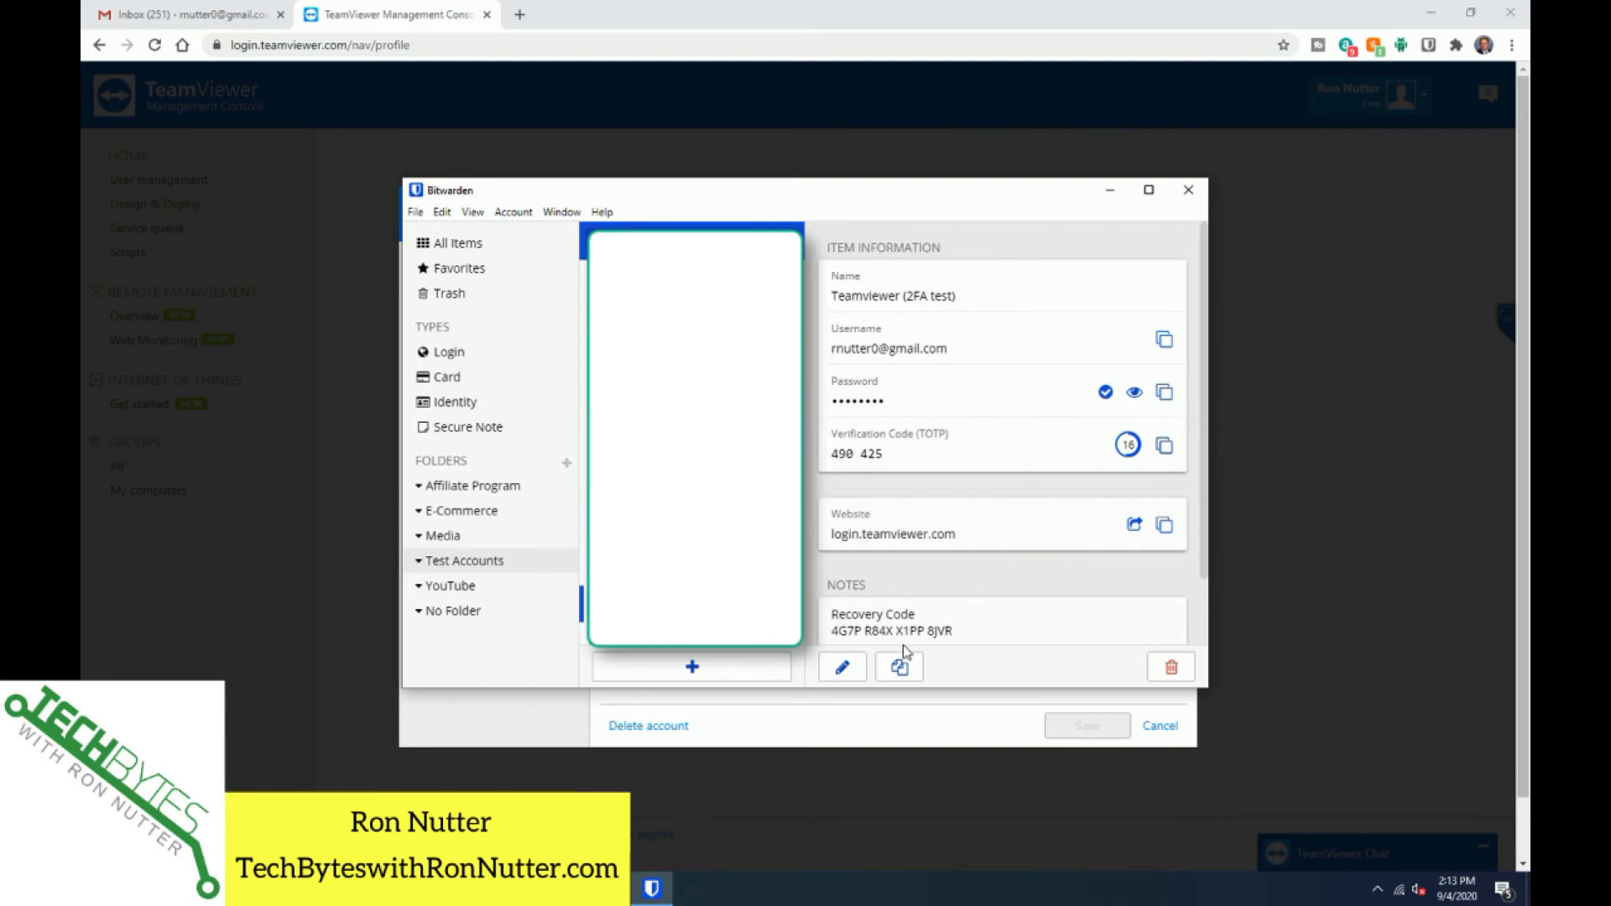
{"action": "mouse_move", "coordinate": [692, 668]}
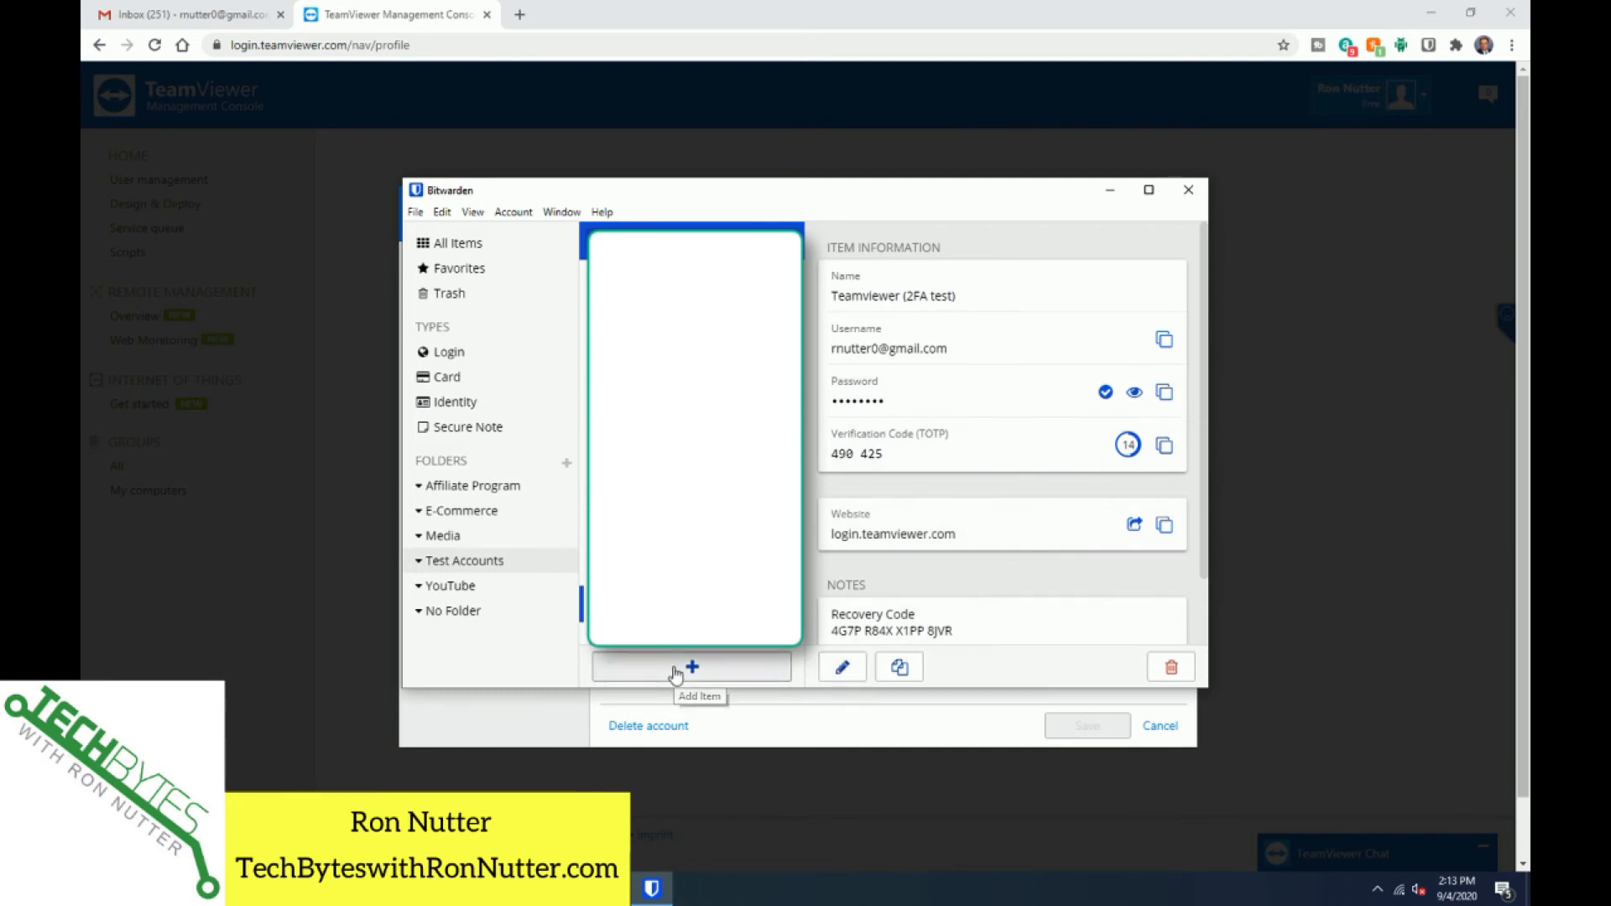
{"action": "left_click", "coordinate": [691, 667]}
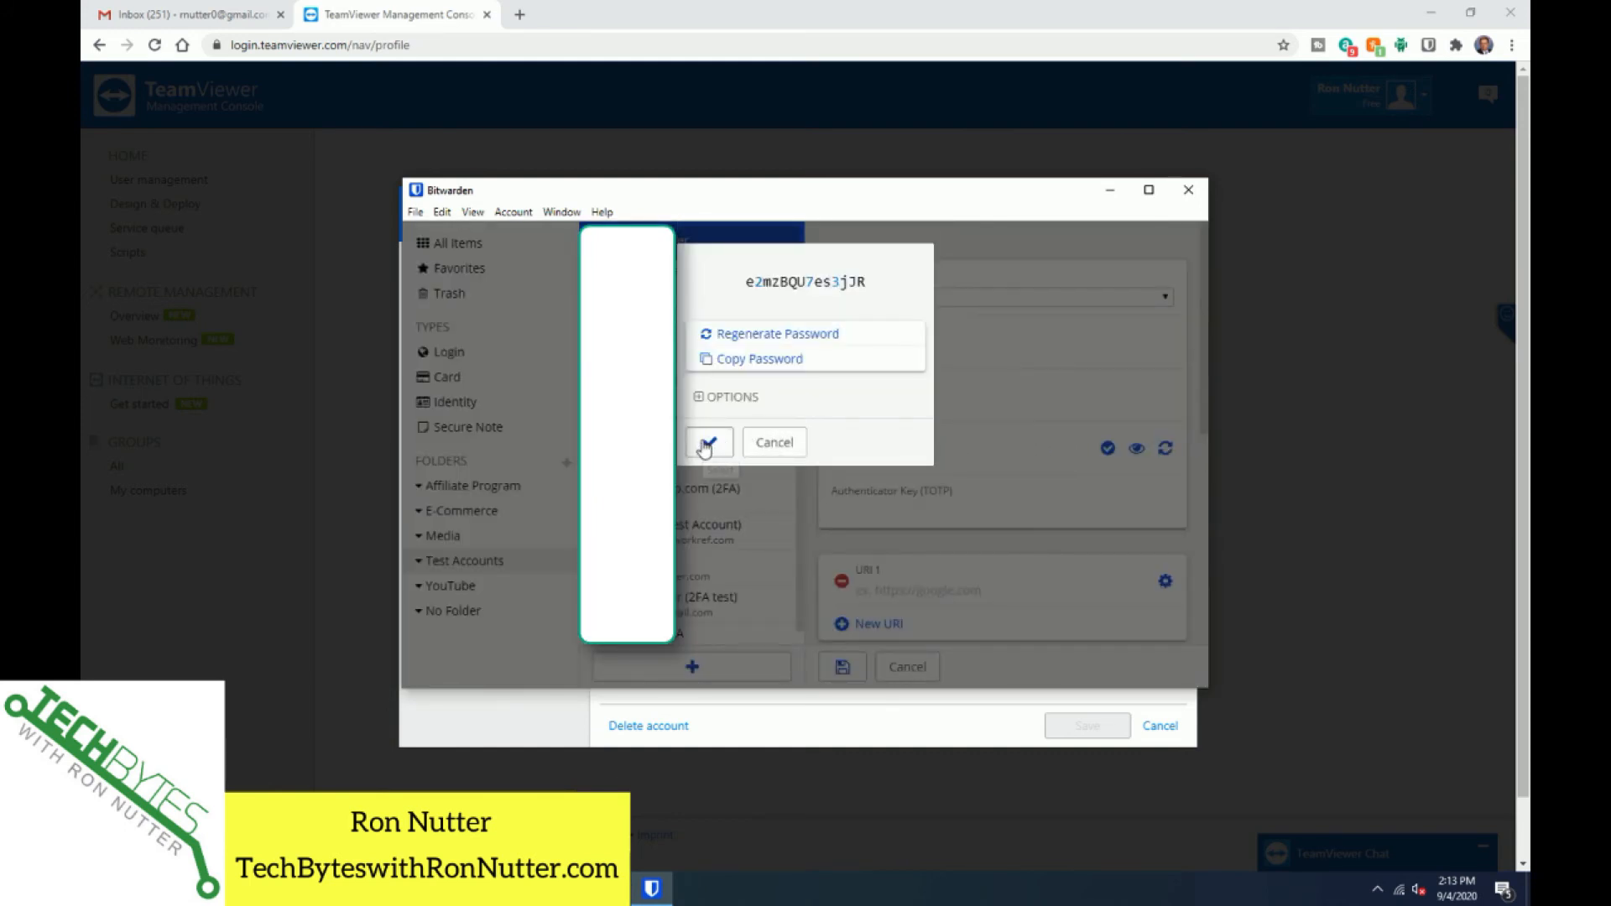
{"action": "mouse_move", "coordinate": [732, 365]}
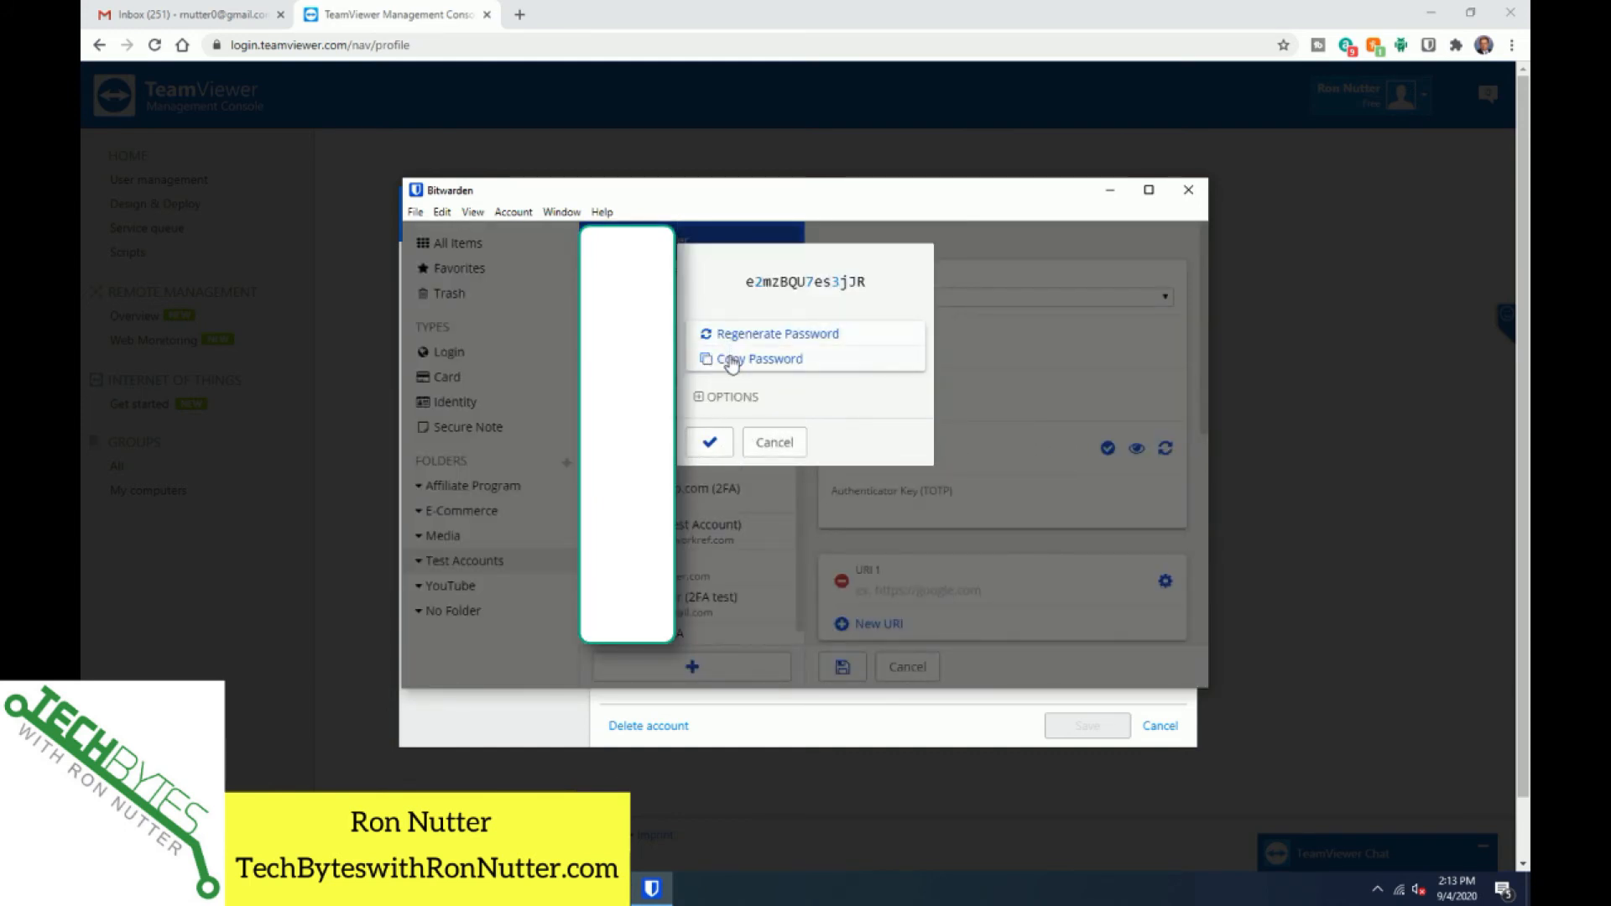
{"action": "left_click", "coordinate": [759, 358]}
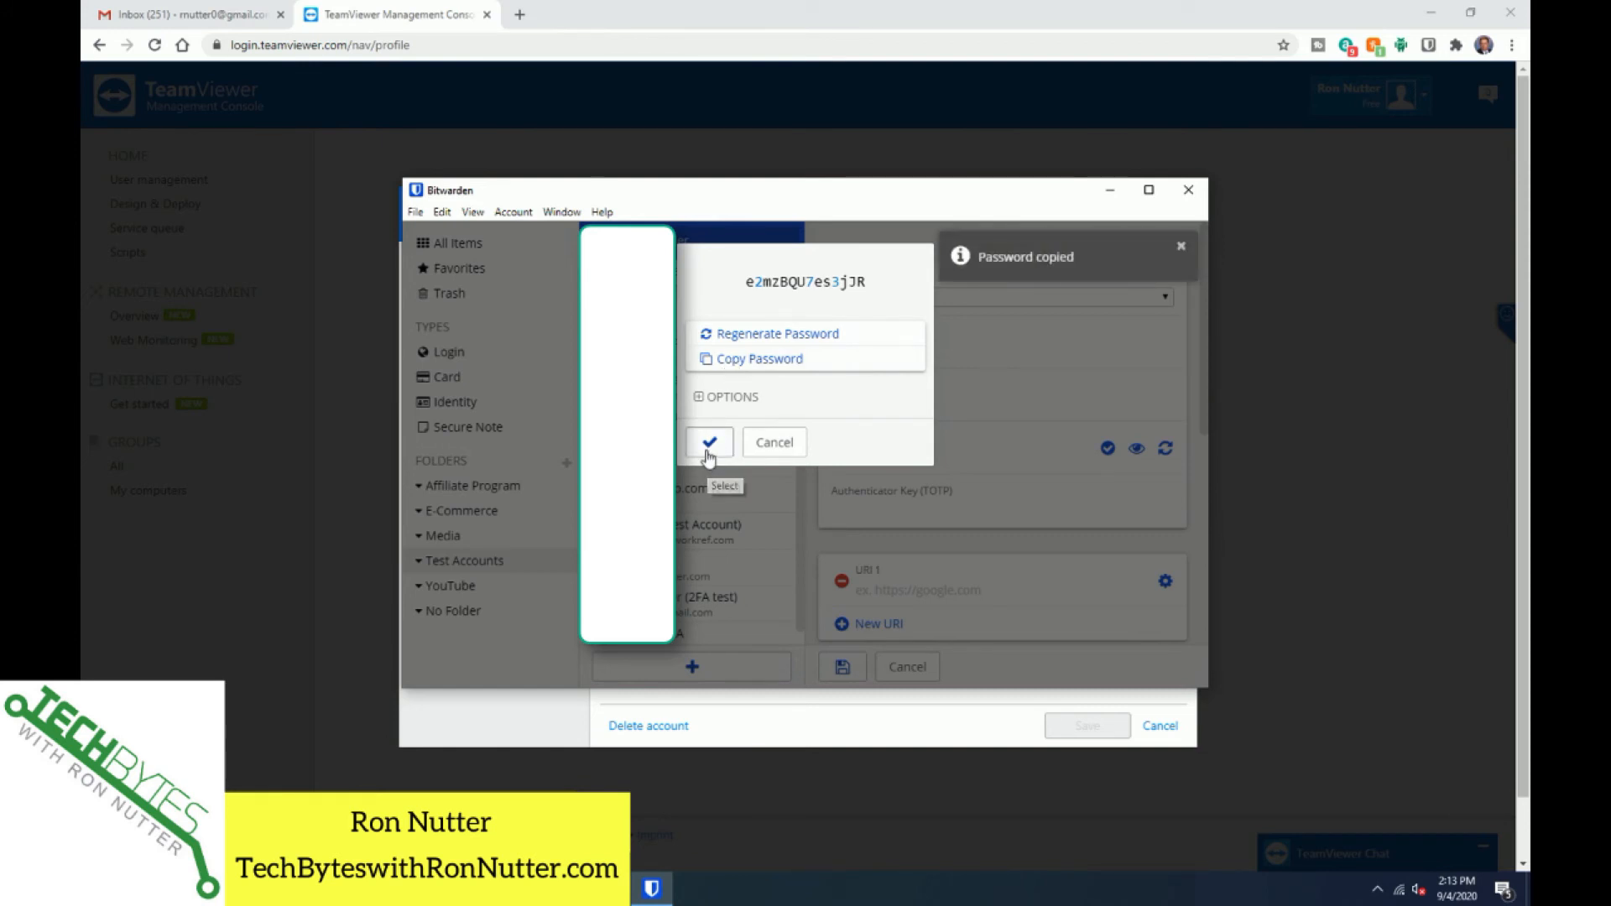
{"action": "left_click", "coordinate": [709, 443]}
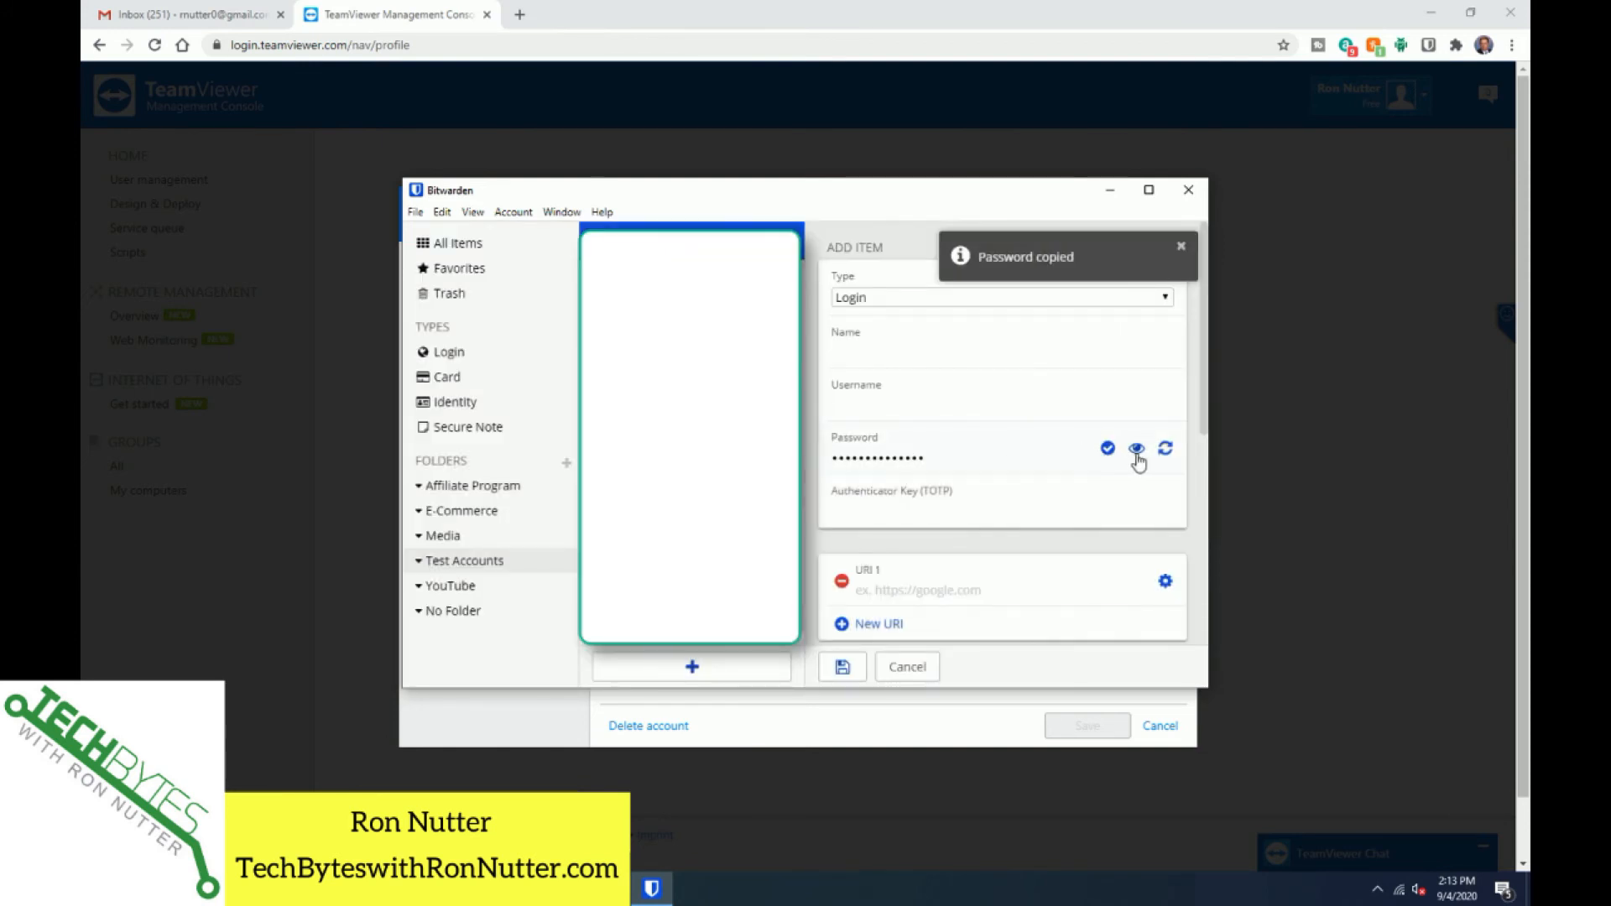
{"action": "left_click", "coordinate": [1136, 449]}
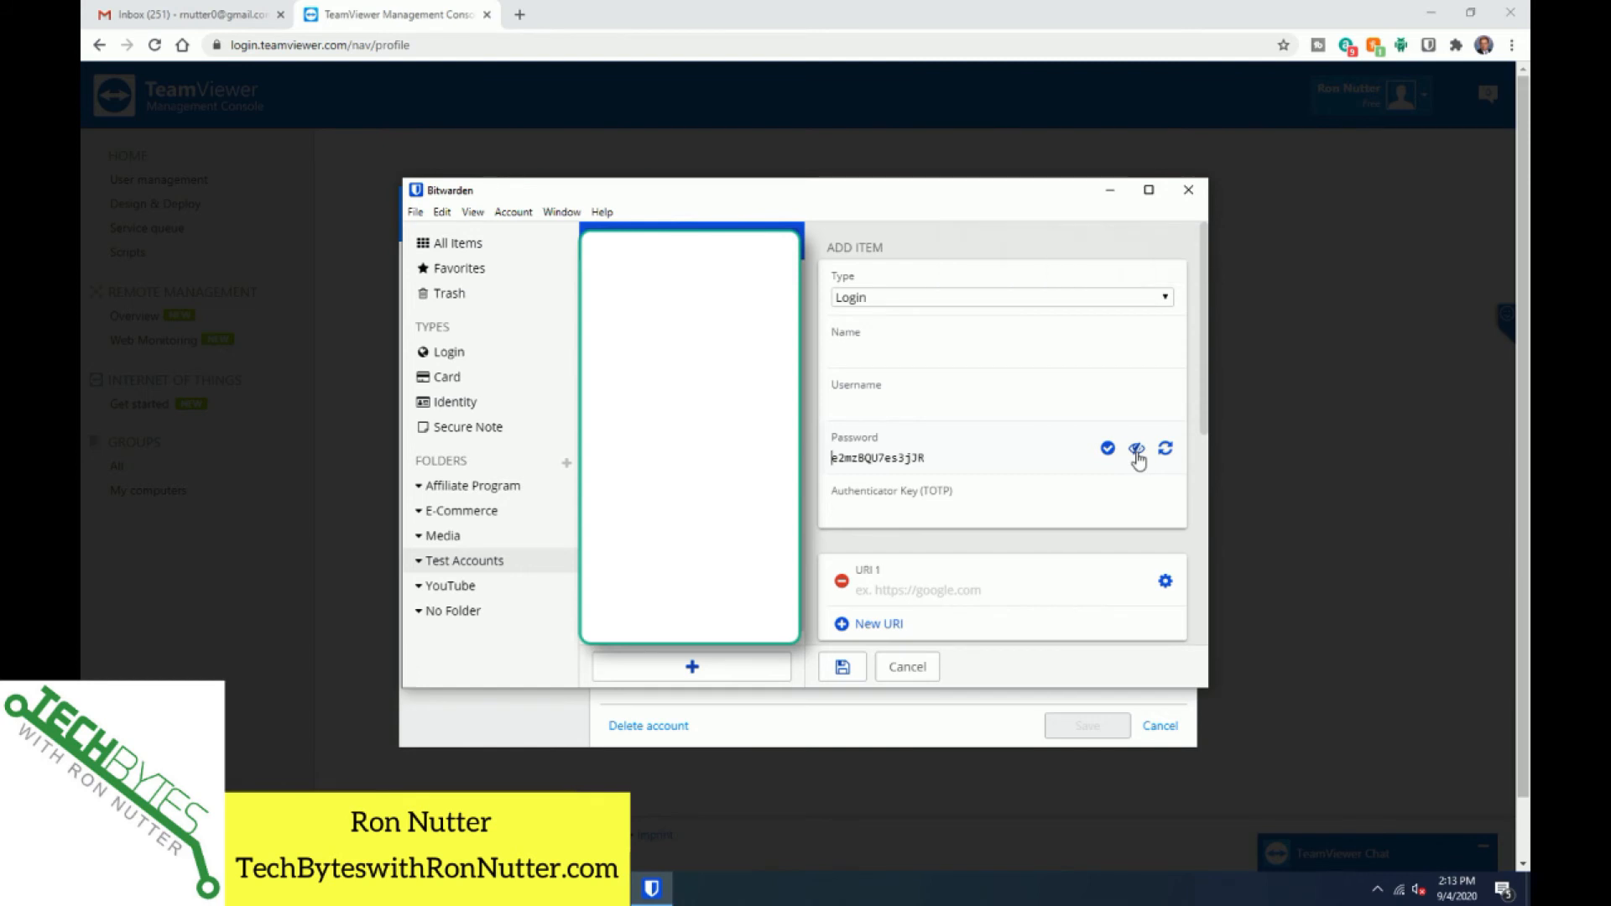